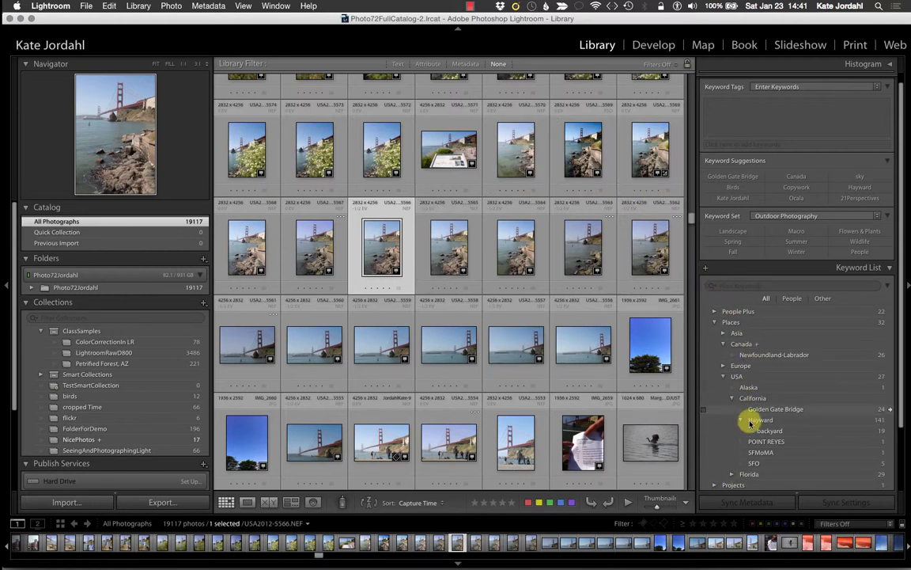
Step: Keep the Outdoor Photography keyword set active in the Keywording panel
{"action": "left_click", "coordinate": [730, 419]}
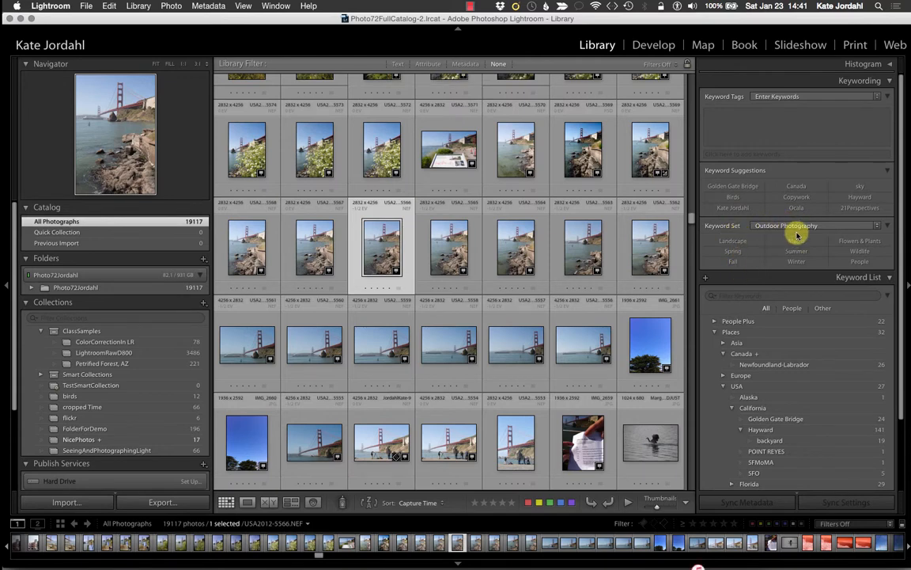
{"action": "left_click", "coordinate": [877, 225]}
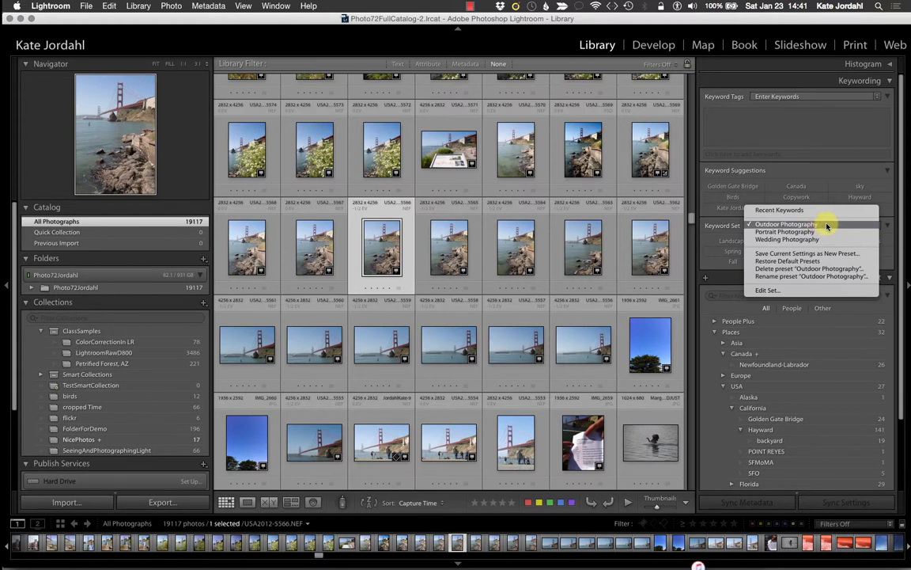
{"action": "left_click", "coordinate": [785, 224]}
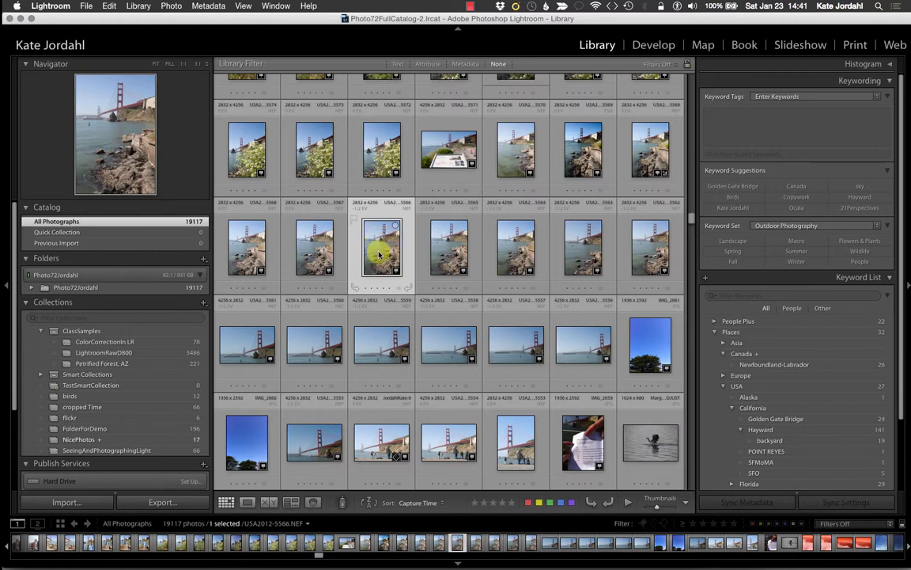
Step: View the bridge photo large and tag it Golden Gate Bridge and Ship
{"action": "double_click", "coordinate": [382, 247]}
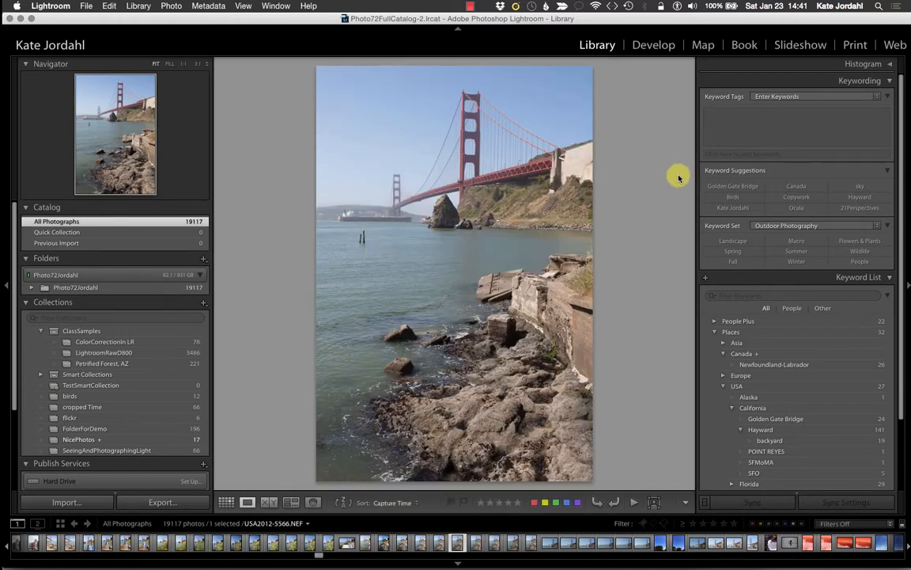
{"action": "left_click", "coordinate": [794, 154]}
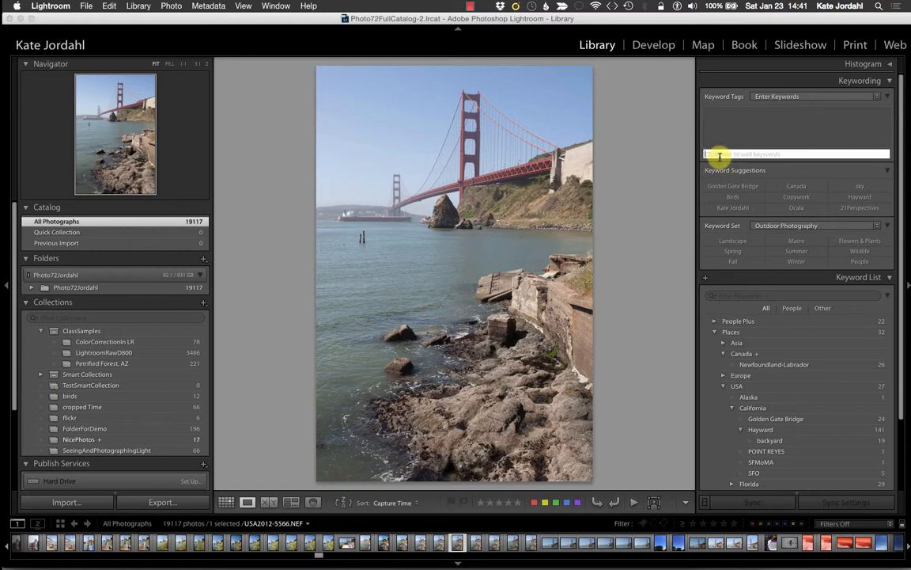
{"action": "type", "text": "Golden Gate Bridge"}
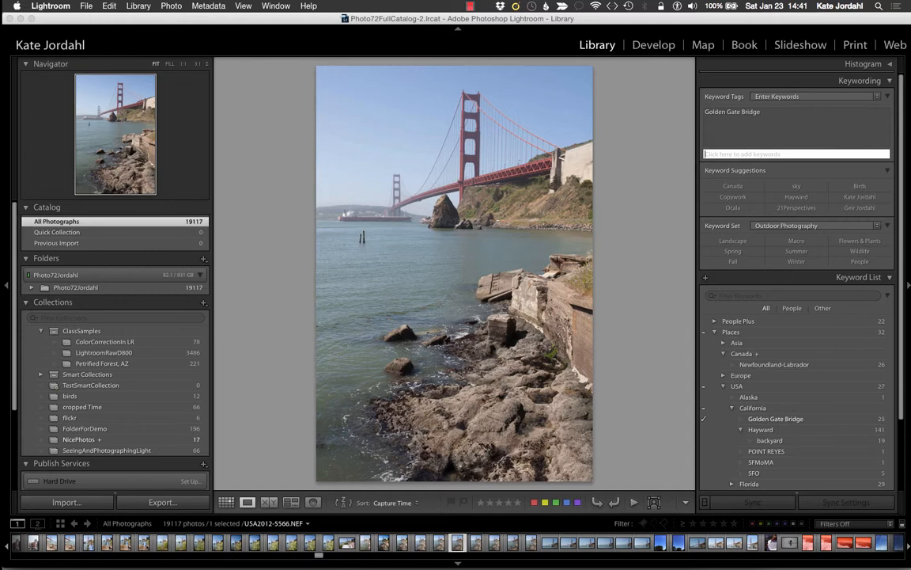
{"action": "type", "text": "Ship"}
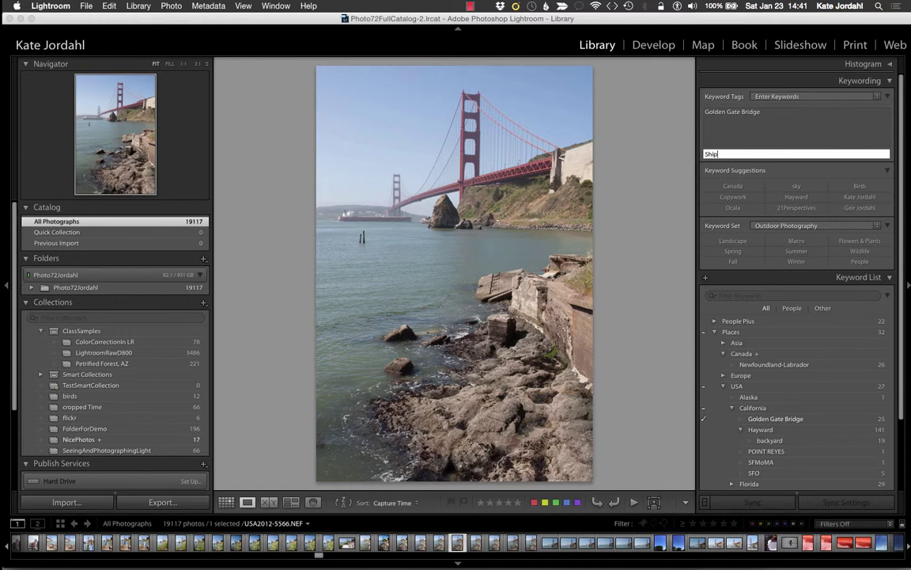
{"action": "key", "text": "Return"}
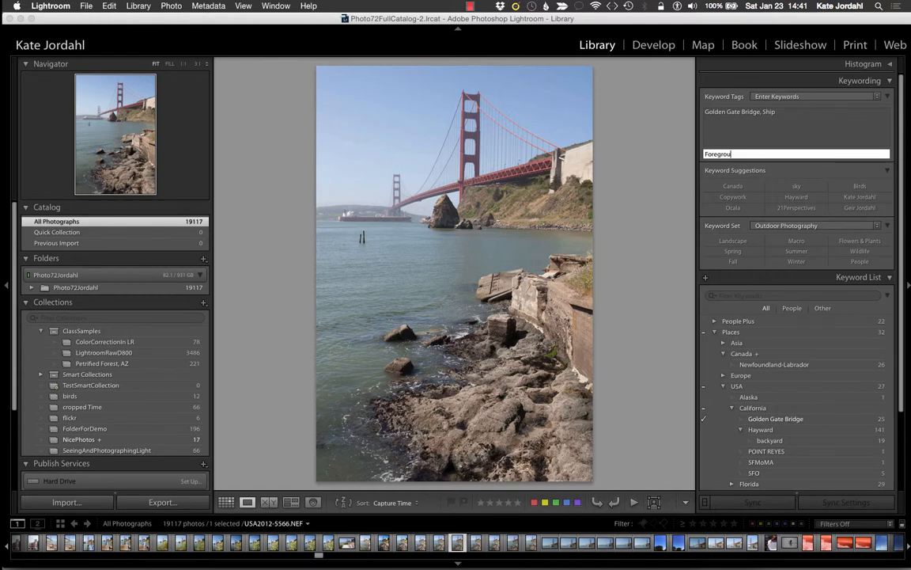
Step: Add Foreground Middle Background and golden Gate Bridge keywords, then return to the grid
{"action": "type", "text": "Middle"}
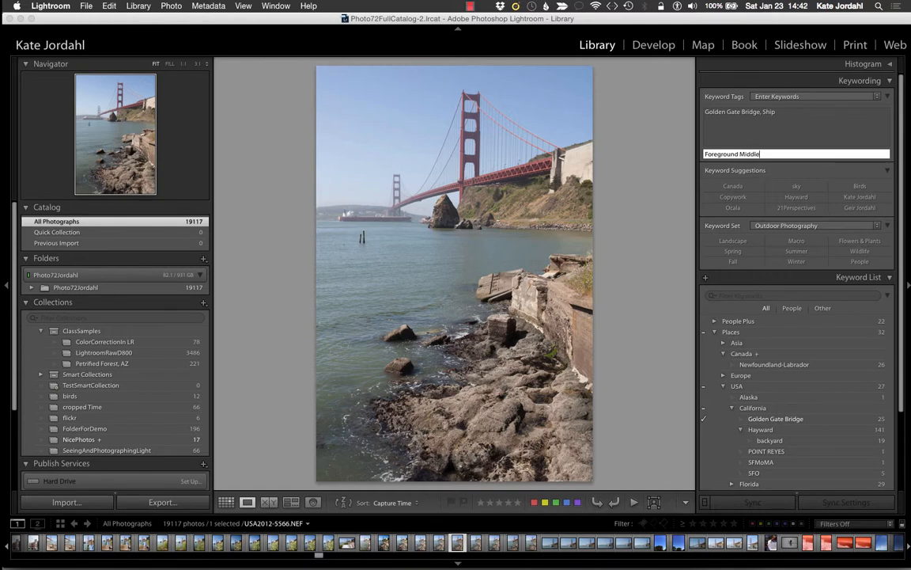
{"action": "type", "text": "Backgroun"}
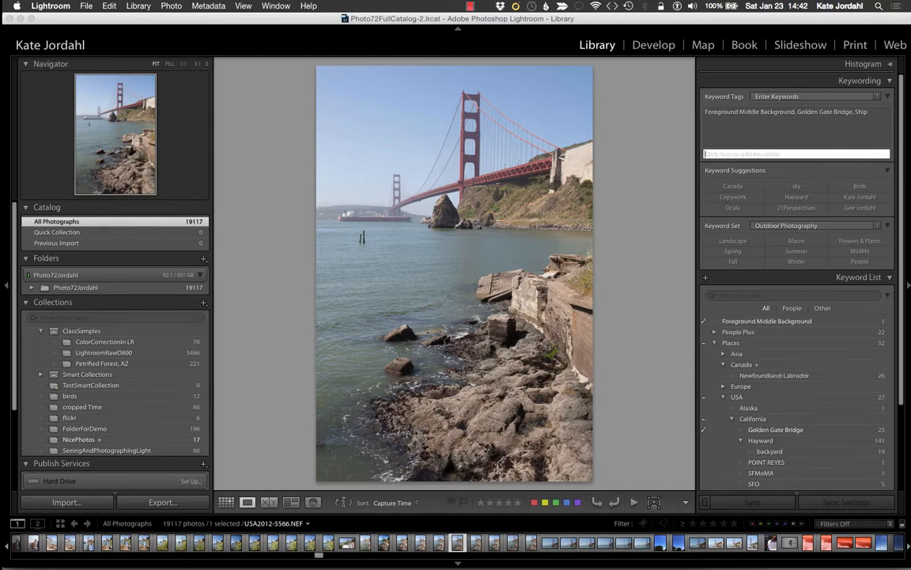
{"action": "type", "text": "golden Gate Bridge"}
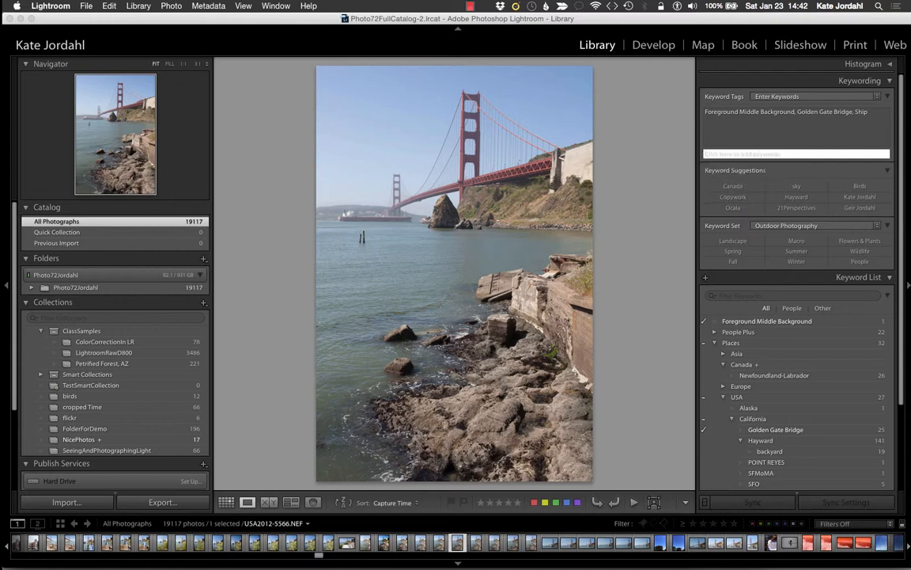
{"action": "left_click", "coordinate": [227, 502]}
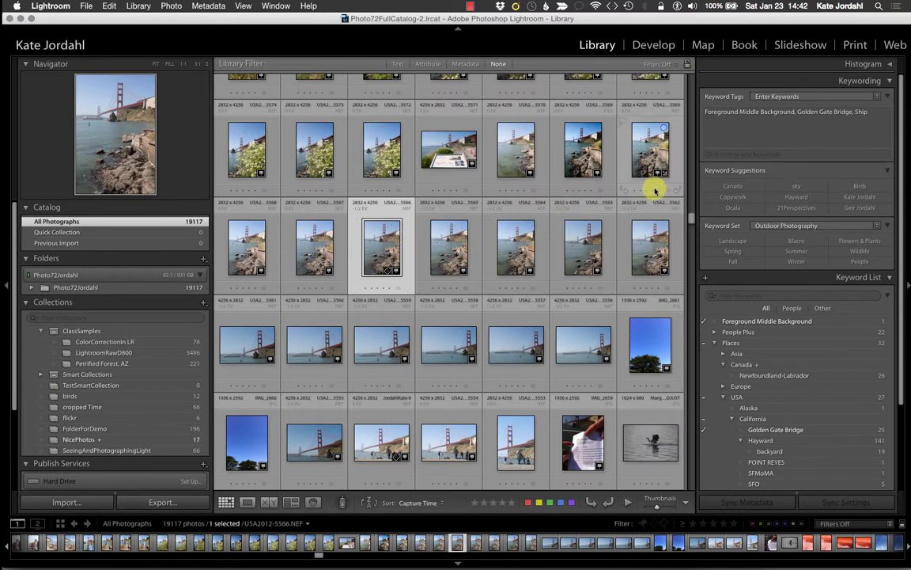
Step: Tag the neighbouring bridge photo with Golden Gate Bridge from Keyword Suggestions
{"action": "left_click", "coordinate": [449, 250]}
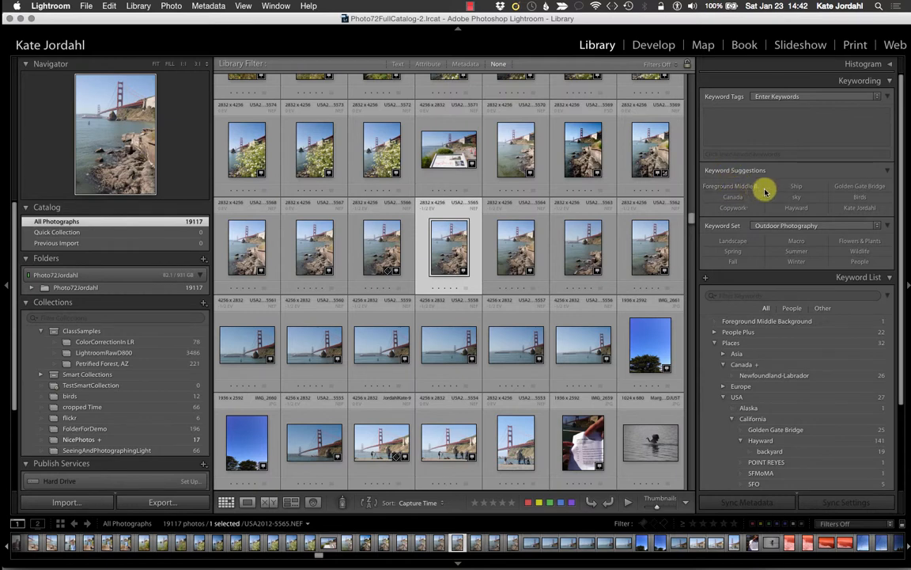
{"action": "mouse_move", "coordinate": [797, 186]}
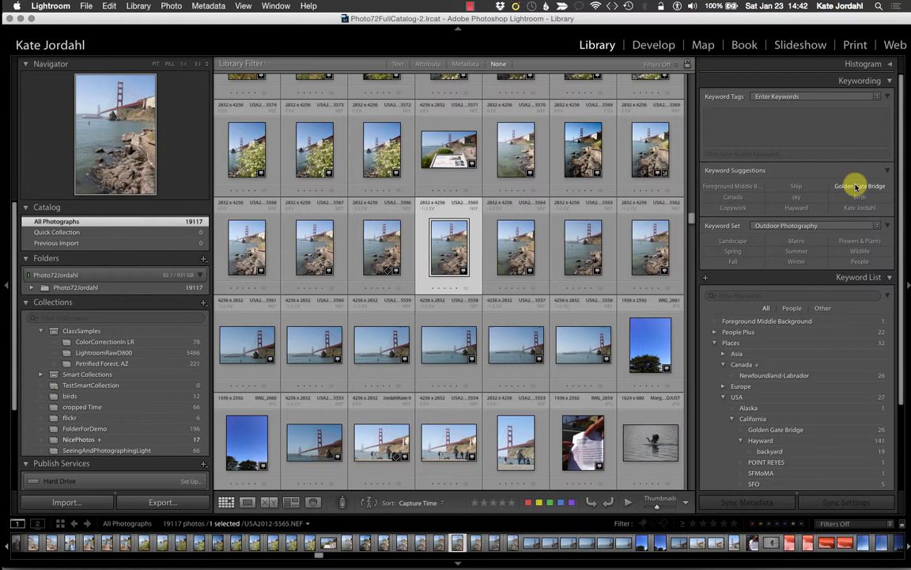
{"action": "left_click", "coordinate": [857, 187]}
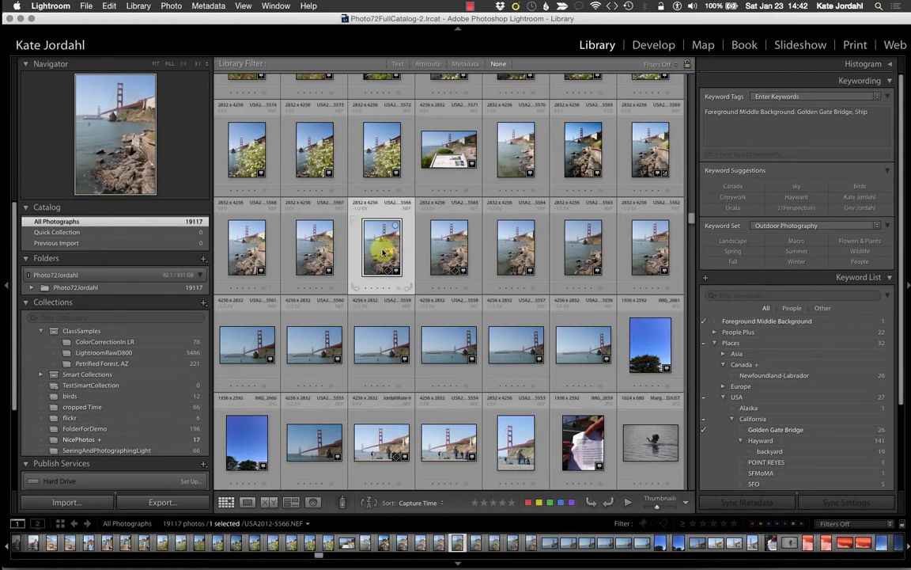
{"action": "left_click", "coordinate": [449, 247]}
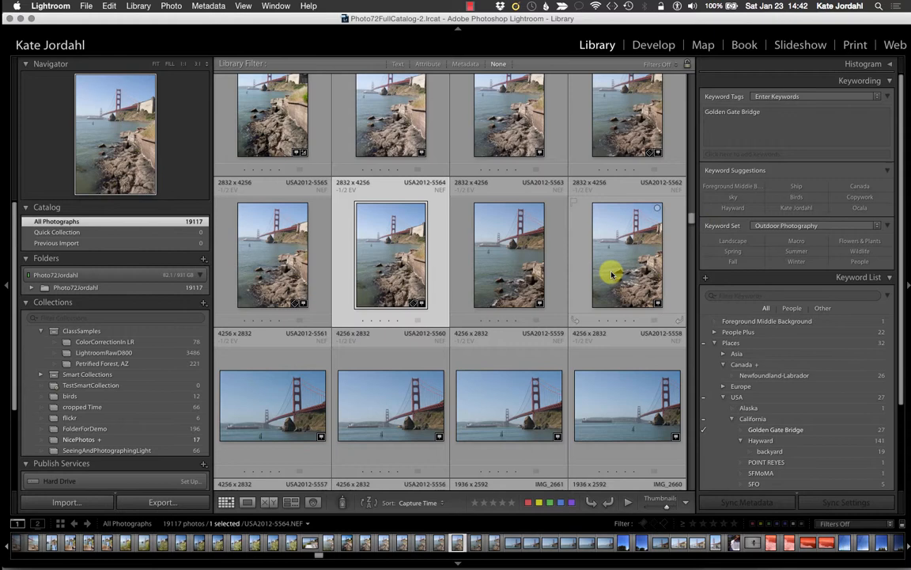
Step: Paint the Golden Gate Bridge keyword onto another bridge photo with the Painter
{"action": "left_click", "coordinate": [510, 255]}
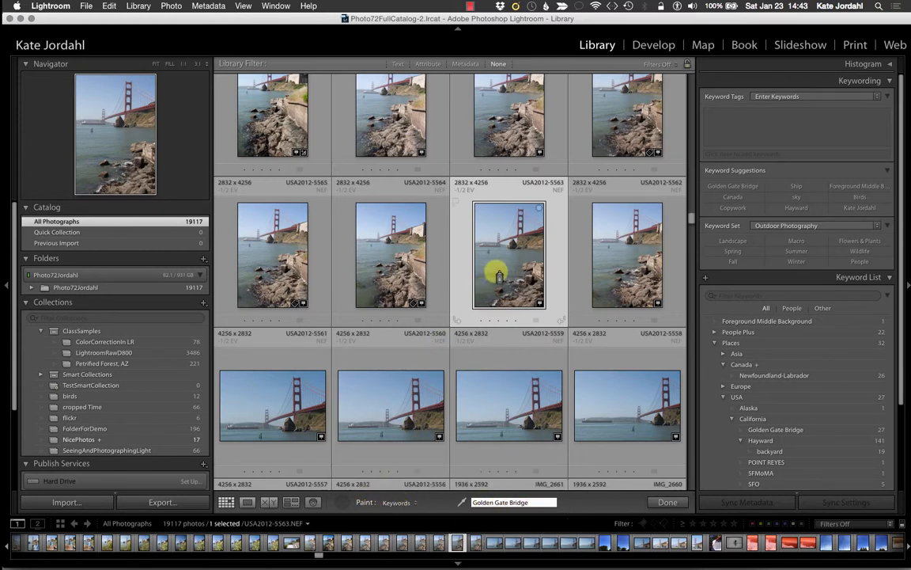
{"action": "left_click", "coordinate": [627, 253]}
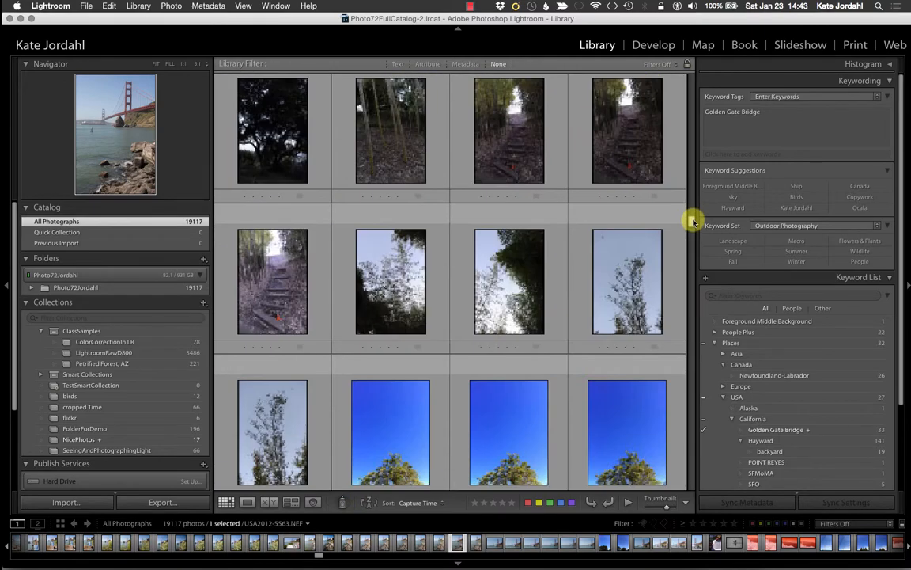
Step: Scroll down the grid and select the bridge photos
{"action": "scroll", "scroll_direction": "down", "scroll_amount": 3}
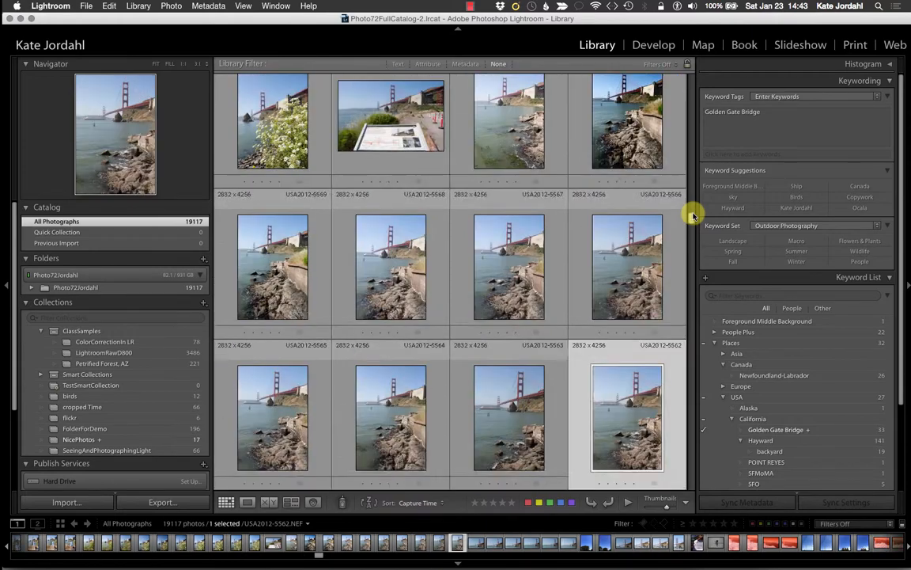
{"action": "scroll", "scroll_direction": "down", "scroll_amount": 3}
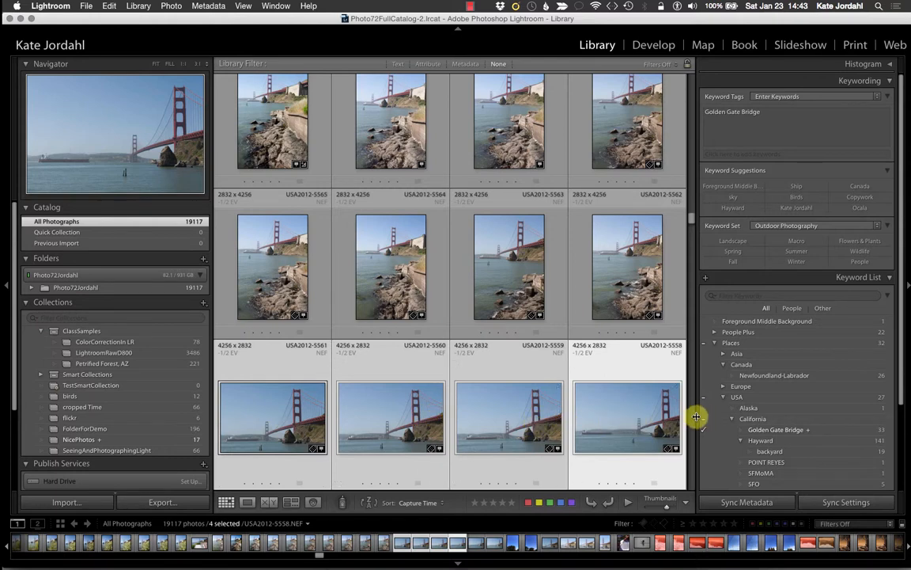
{"action": "scroll", "scroll_direction": "down", "scroll_amount": 3}
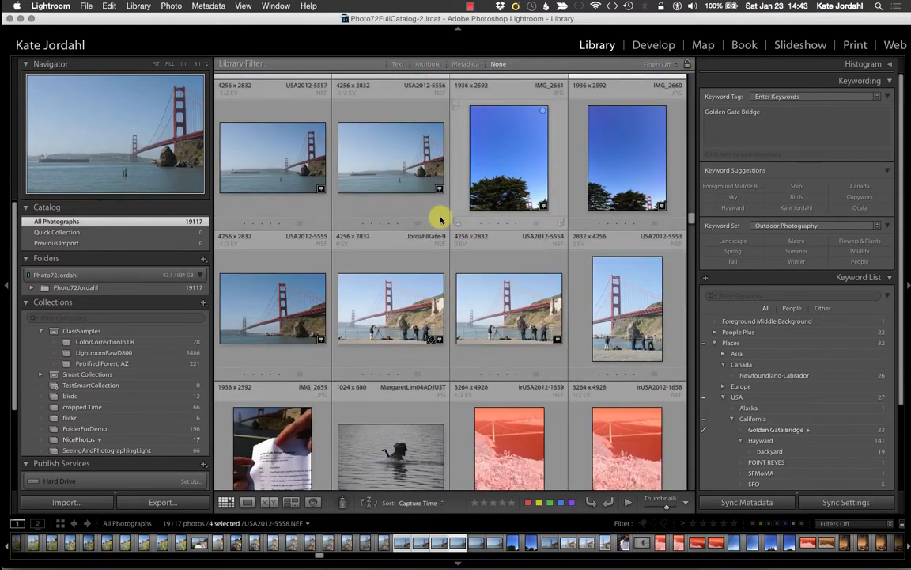
{"action": "left_click", "coordinate": [626, 308]}
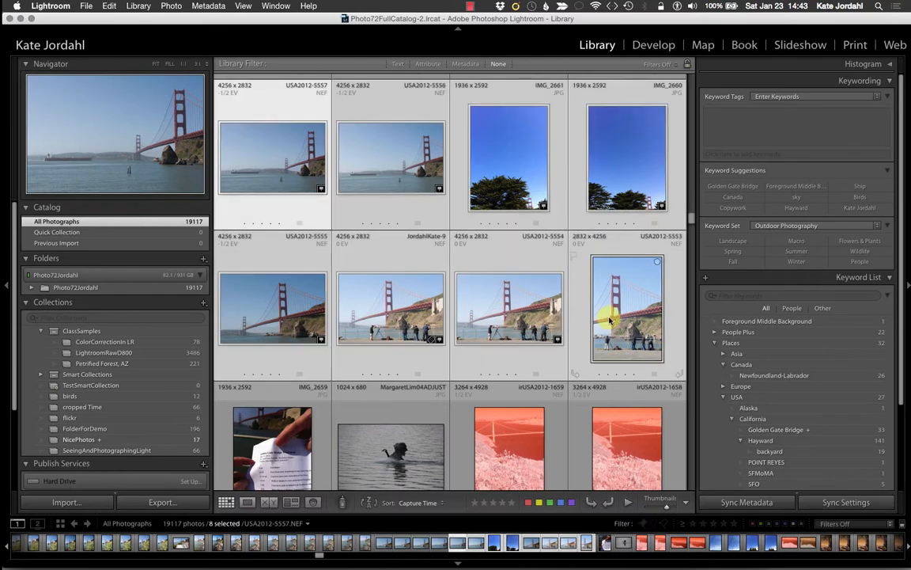
{"action": "left_click", "coordinate": [731, 186]}
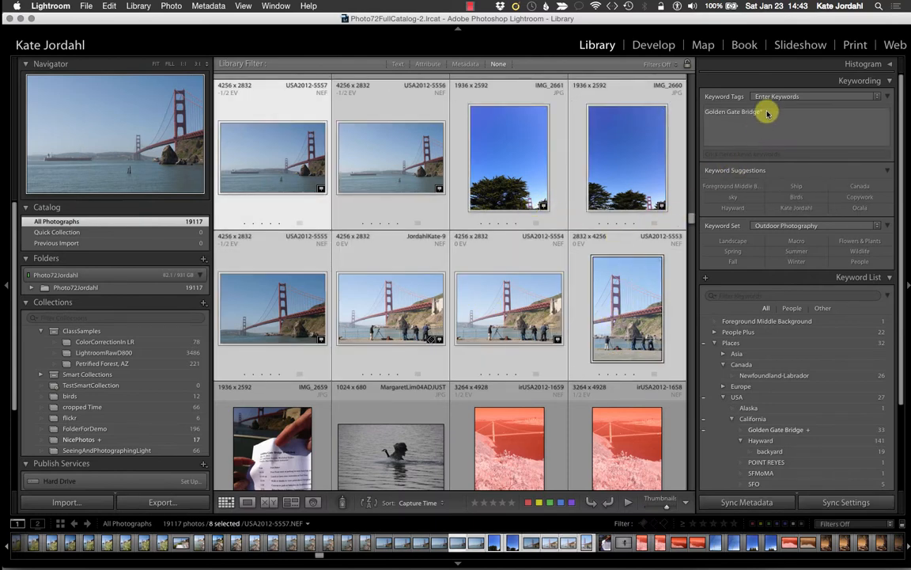
{"action": "mouse_move", "coordinate": [761, 114]}
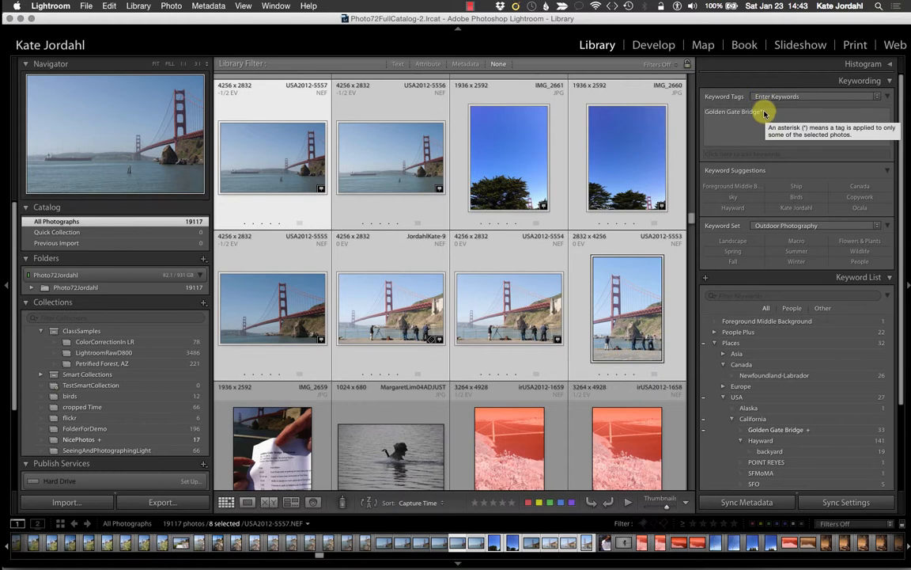
{"action": "mouse_move", "coordinate": [681, 149]}
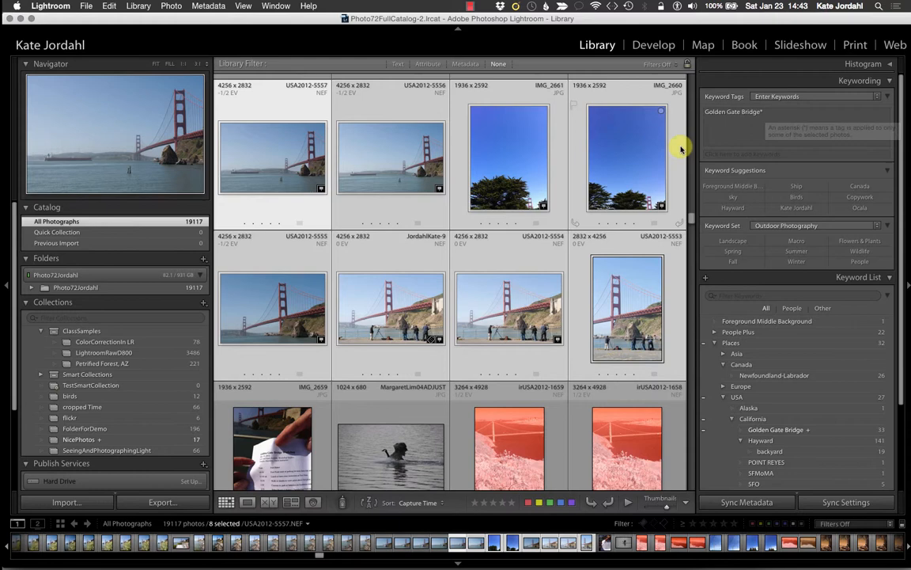
Step: Tag the selected bridge photos with Golden Gate Bridge
{"action": "left_click", "coordinate": [794, 154]}
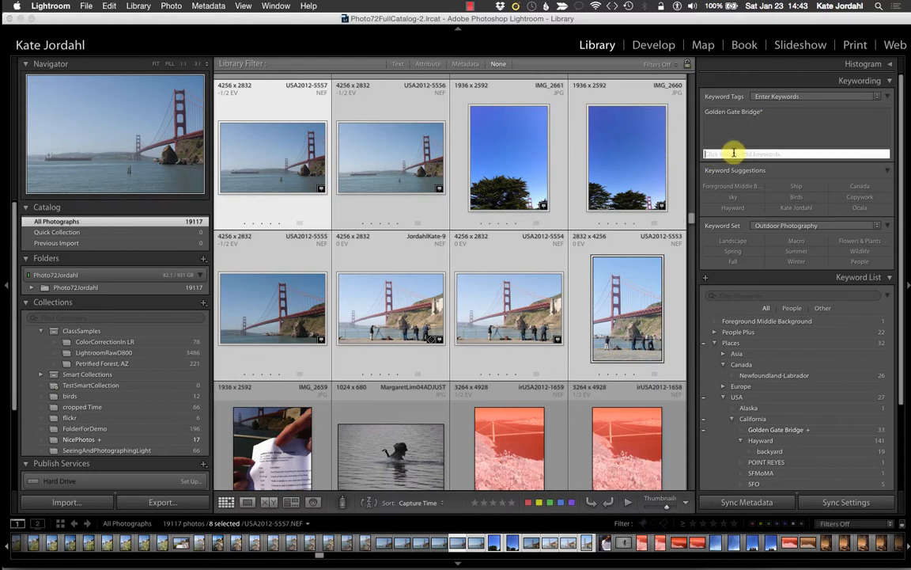
{"action": "type", "text": "Golden Gate Bridge"}
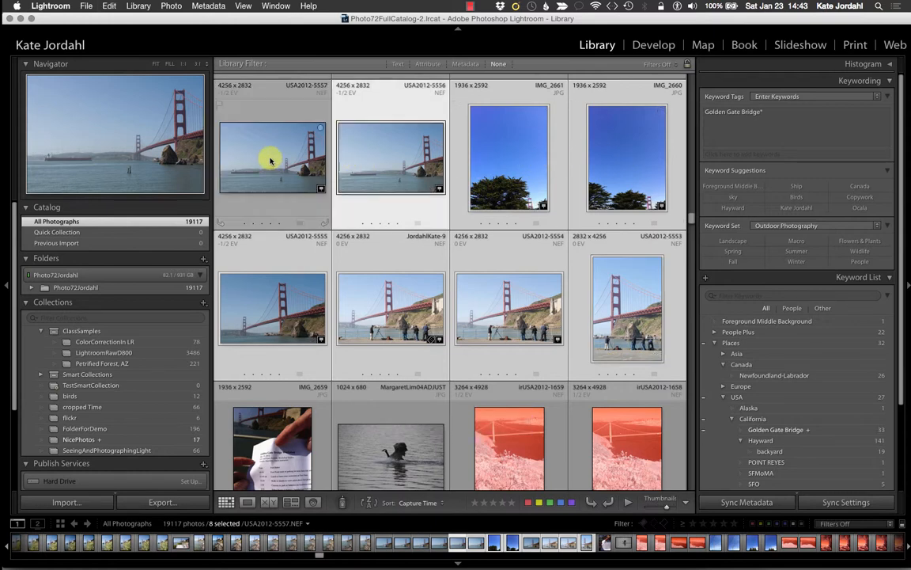
Step: Select the blue-sky tree shot and three bridge photos and compare them in Survey view
{"action": "left_click", "coordinate": [507, 156]}
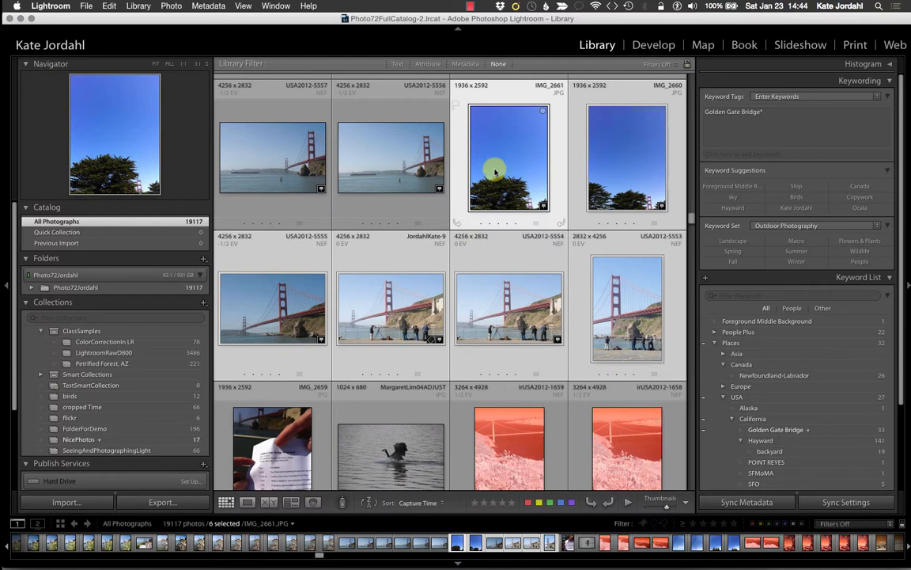
{"action": "left_click", "coordinate": [627, 159]}
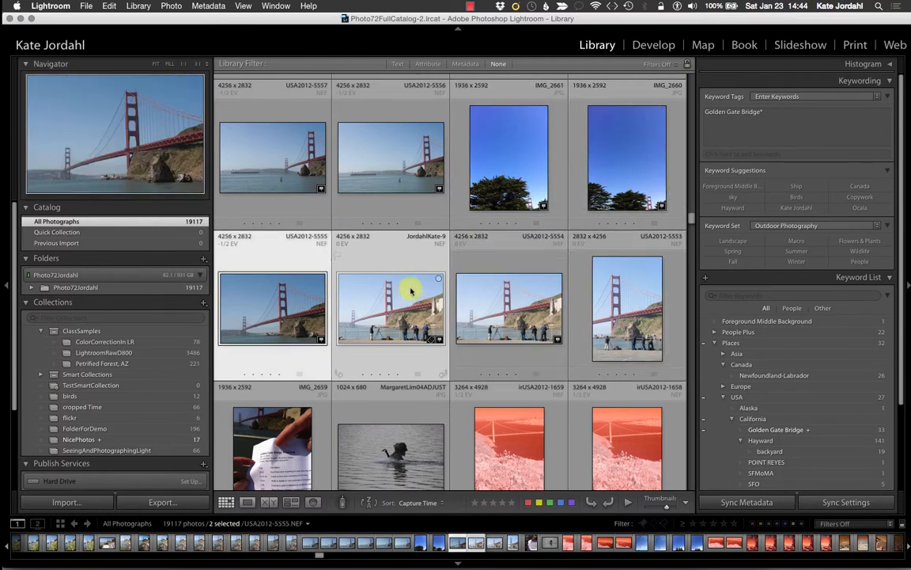
{"action": "left_click", "coordinate": [390, 309]}
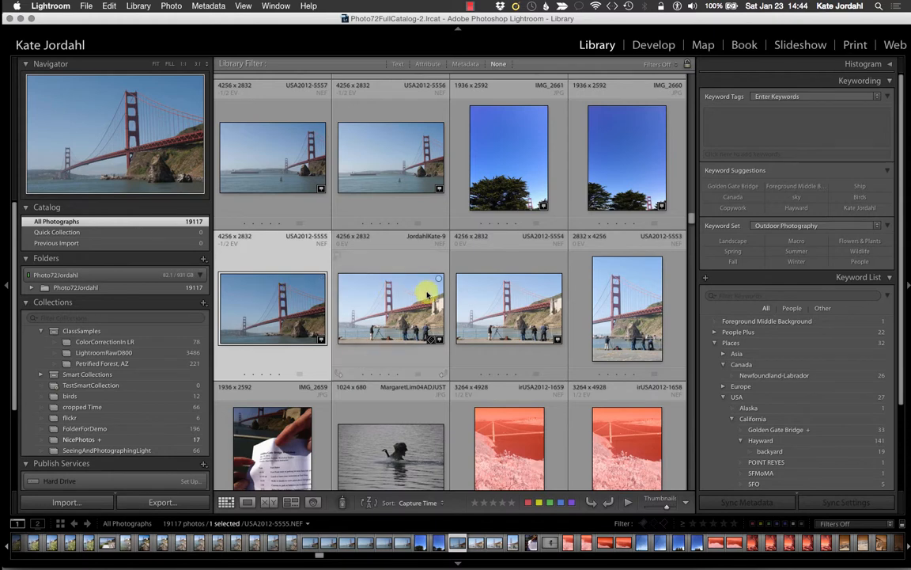
{"action": "left_click", "coordinate": [627, 158]}
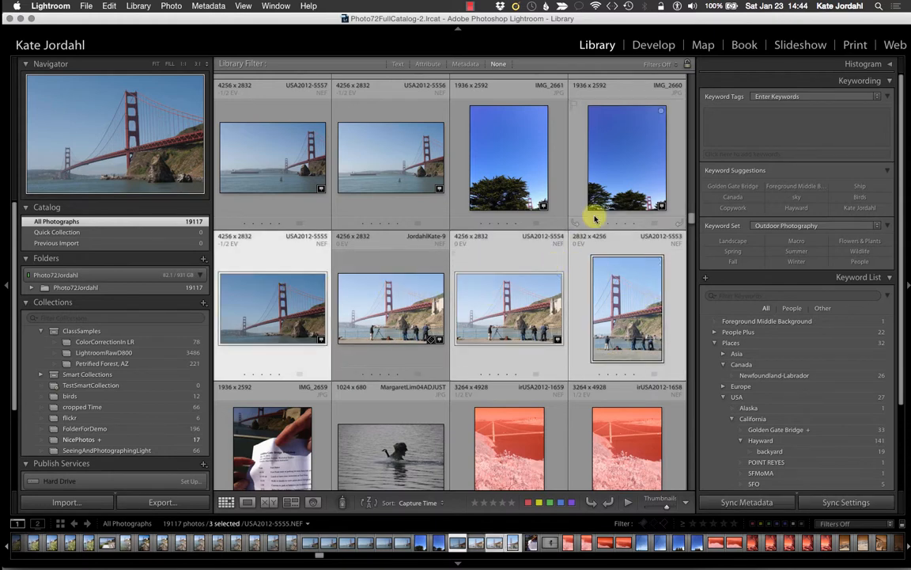
{"action": "left_click", "coordinate": [626, 158]}
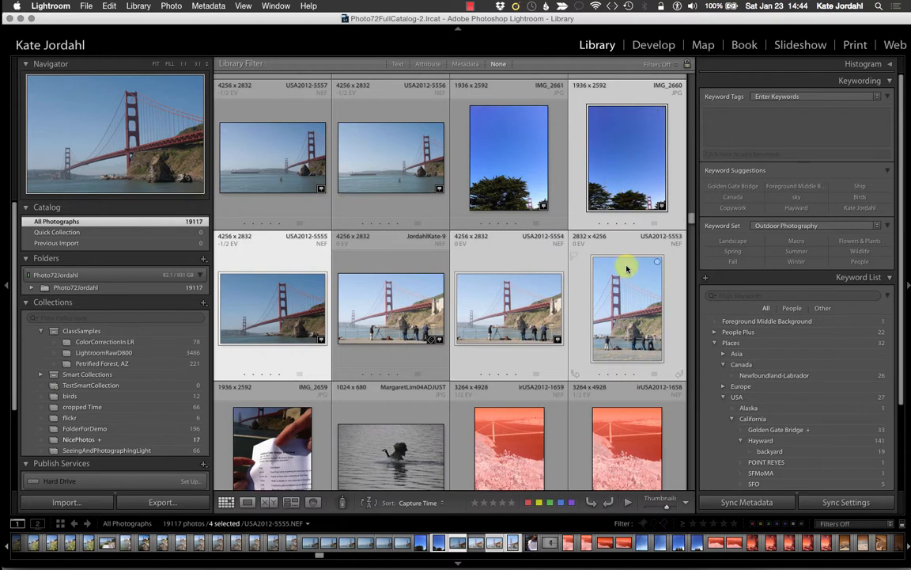
{"action": "mouse_move", "coordinate": [623, 293]}
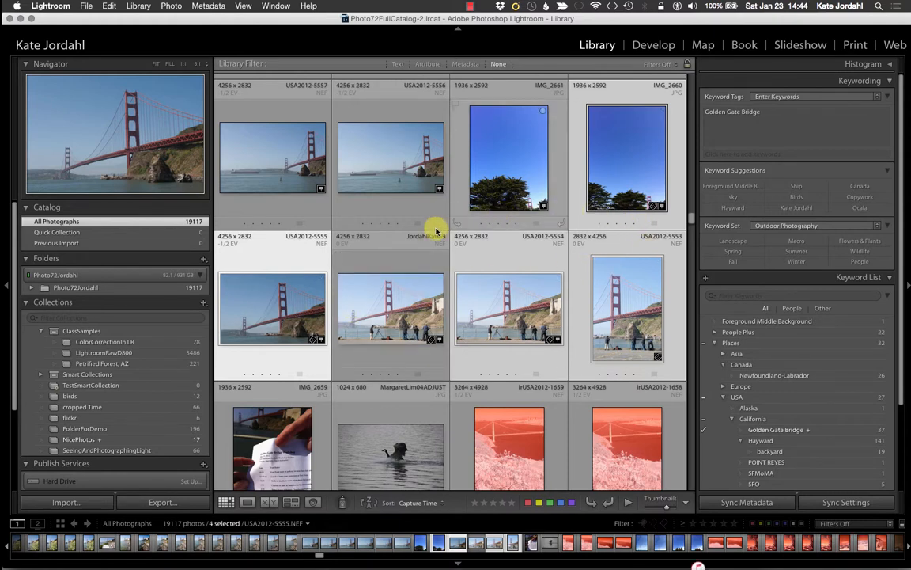
{"action": "left_click", "coordinate": [291, 501]}
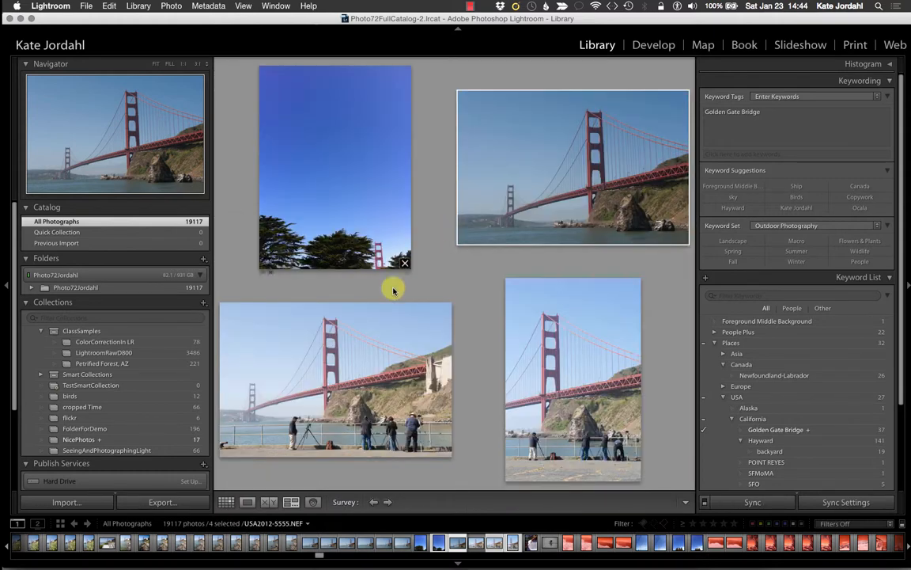
Step: Add the sky keyword to the blue-sky photo and return to the thumbnail grid
{"action": "left_click", "coordinate": [291, 502]}
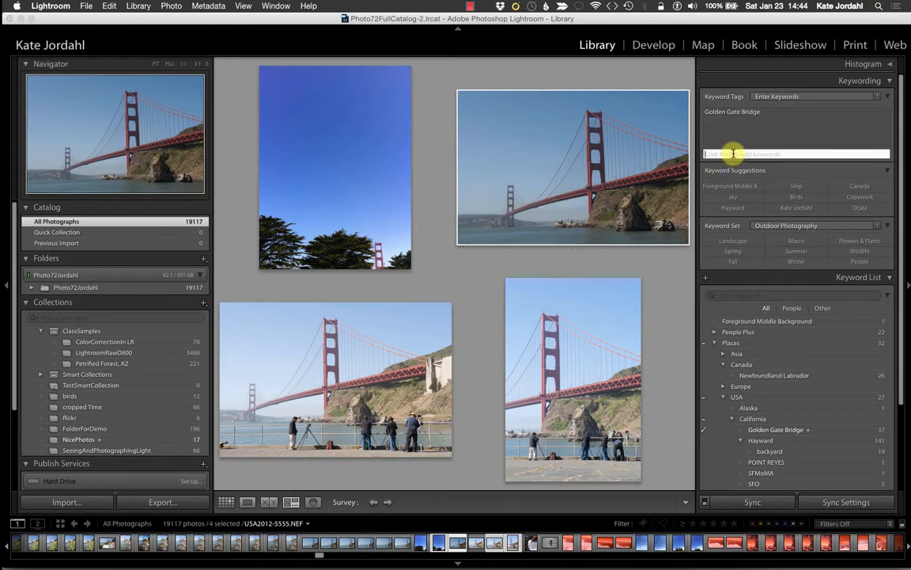
{"action": "type", "text": "sky"}
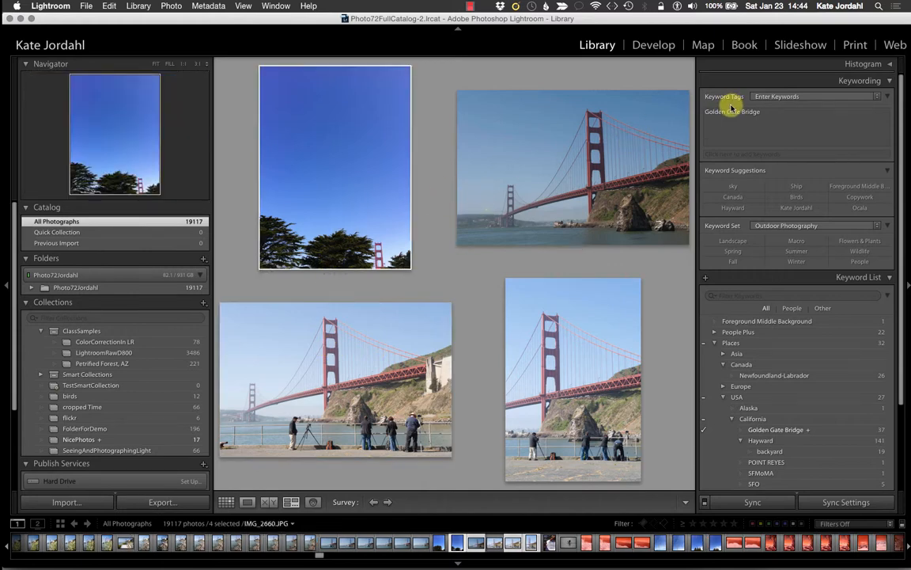
{"action": "mouse_move", "coordinate": [573, 222]}
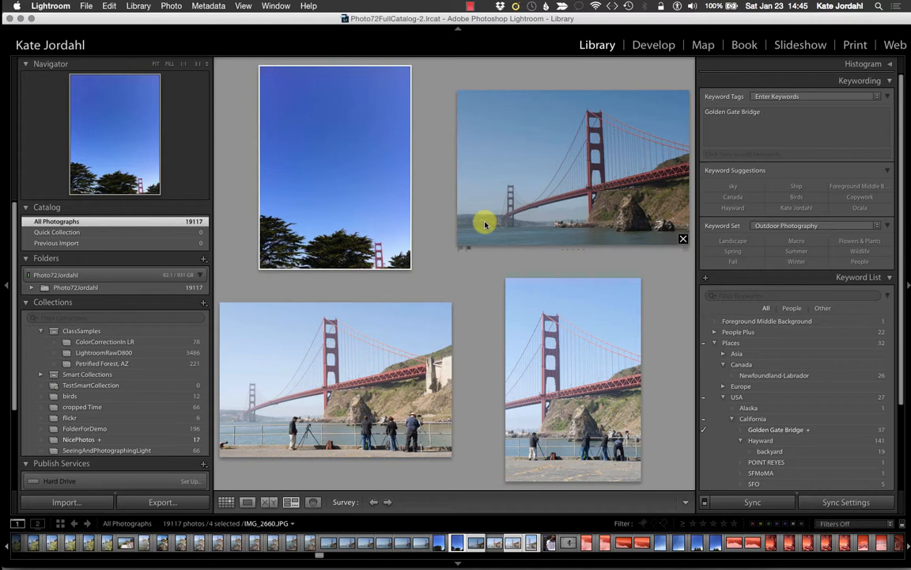
{"action": "left_click", "coordinate": [226, 501]}
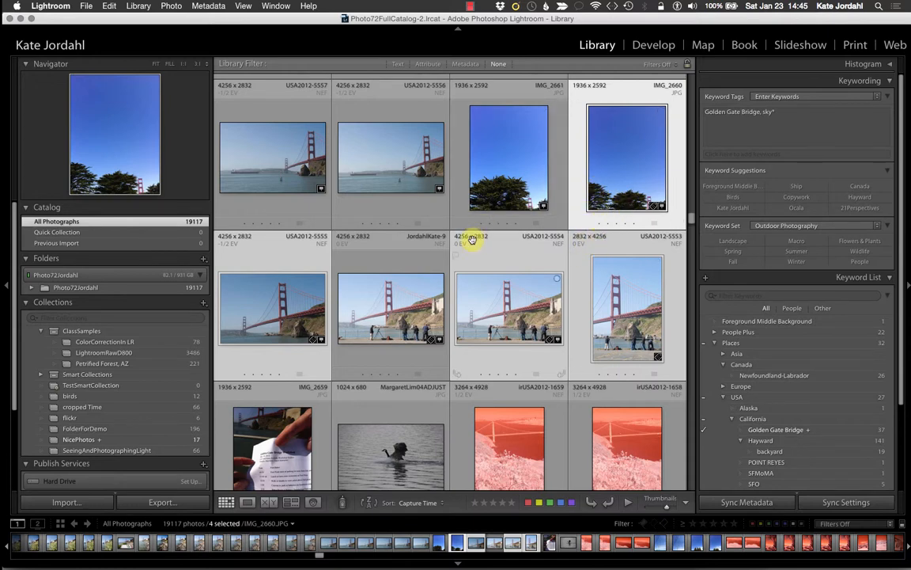
{"action": "mouse_move", "coordinate": [535, 261]}
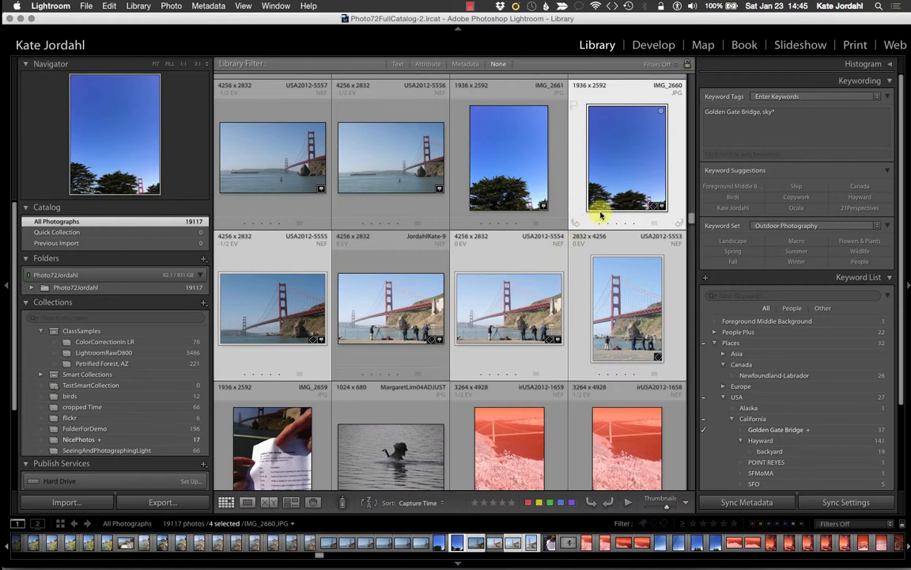
{"action": "mouse_move", "coordinate": [615, 212]}
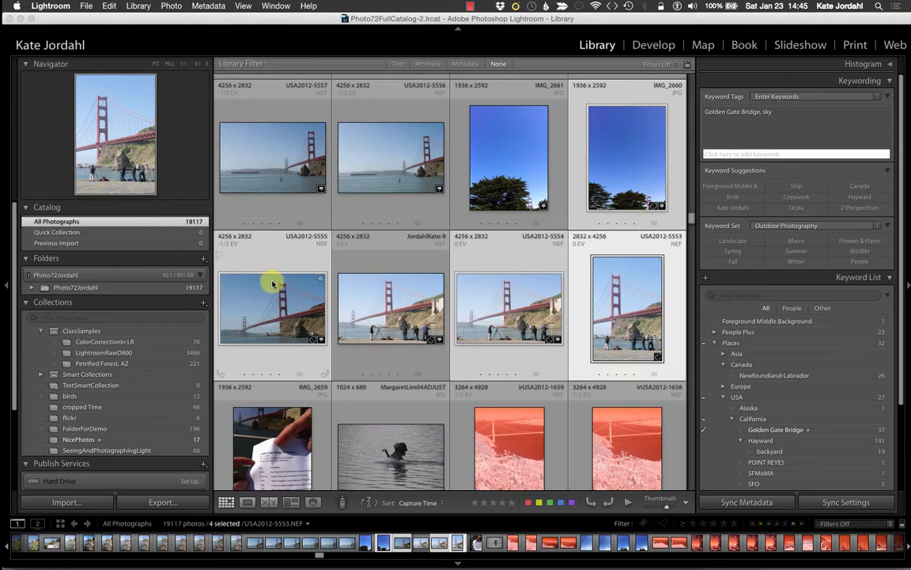
{"action": "mouse_move", "coordinate": [272, 283]}
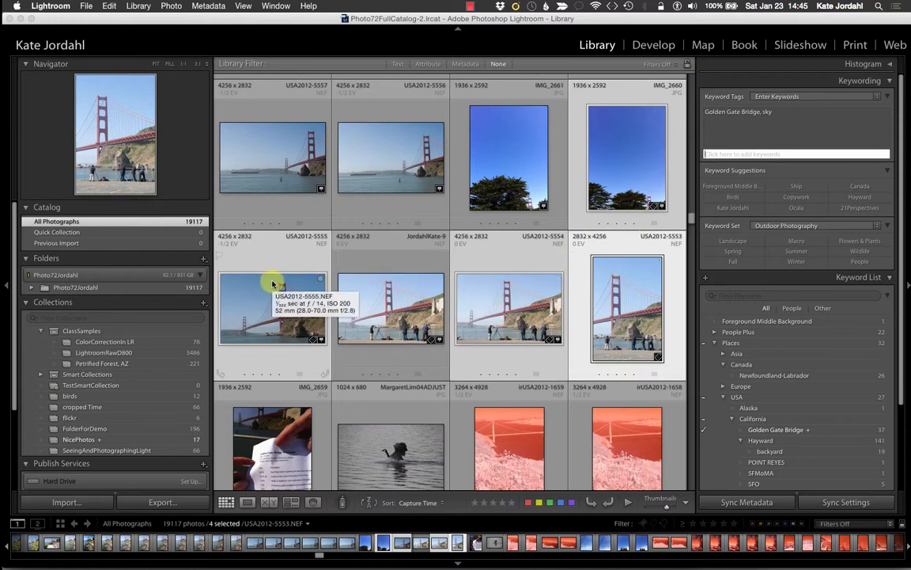
{"action": "mouse_move", "coordinate": [715, 279]}
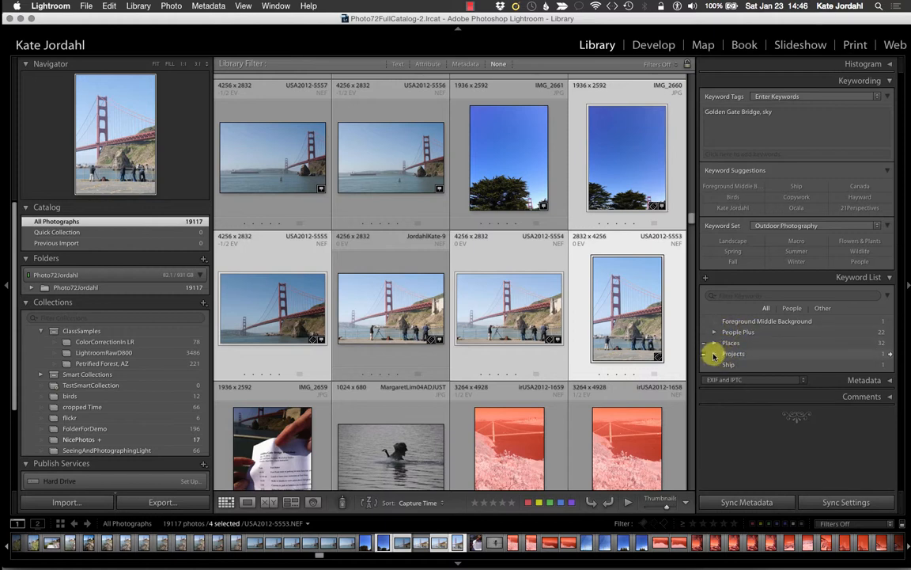
Step: Expand Projects > ClassProject and filter the grid to photos tagged Night
{"action": "left_click", "coordinate": [715, 354]}
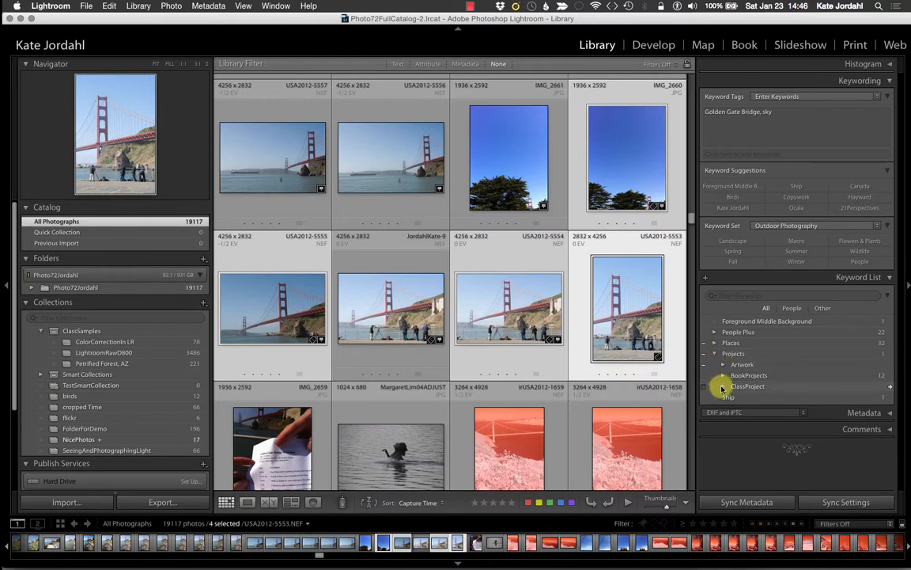
{"action": "left_click", "coordinate": [723, 386]}
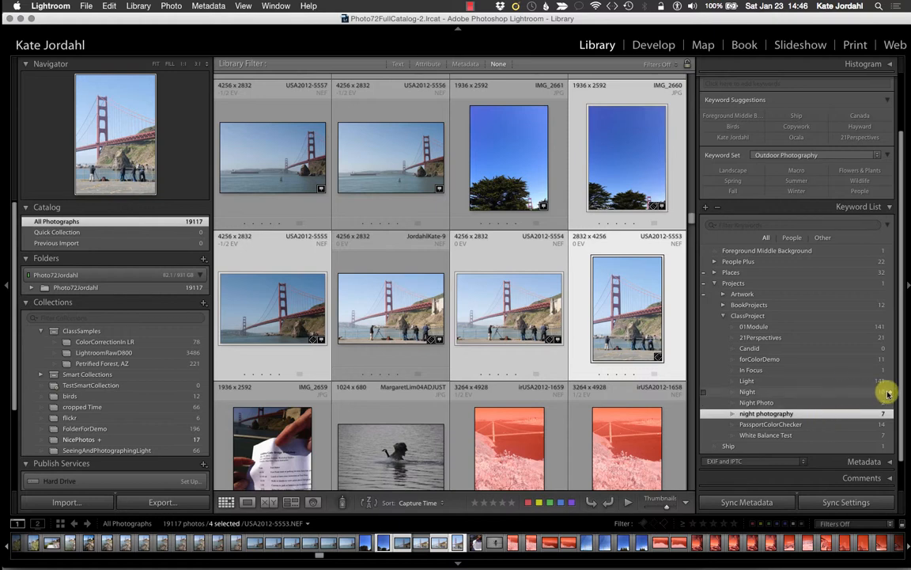
{"action": "left_click", "coordinate": [747, 392]}
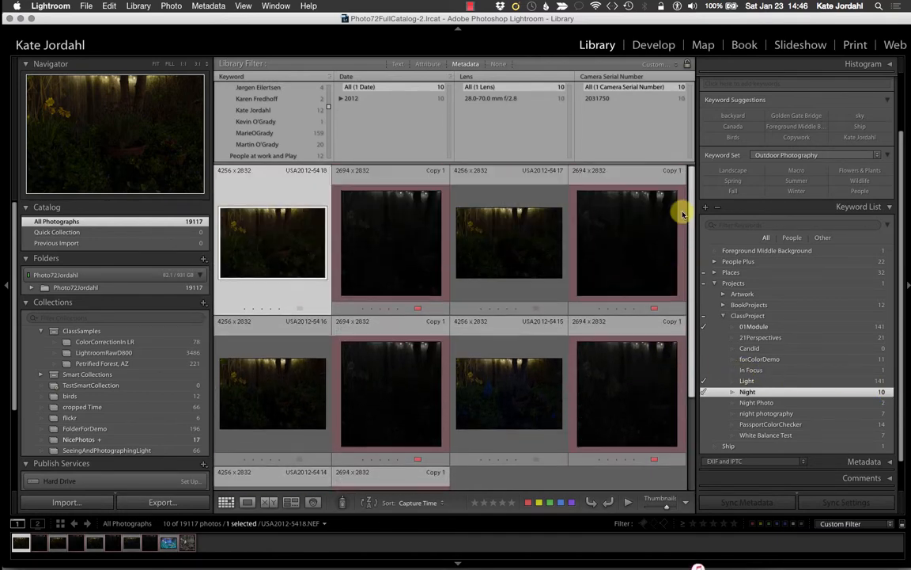
{"action": "scroll", "scroll_direction": "down", "scroll_amount": 3}
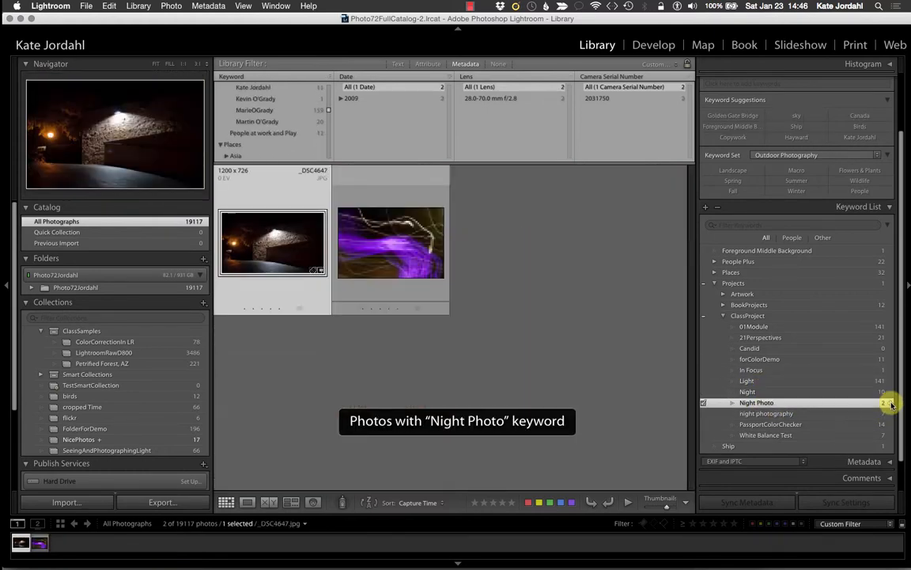
Step: Return the grid to the photos tagged Night Photo and select them
{"action": "left_click", "coordinate": [389, 242]}
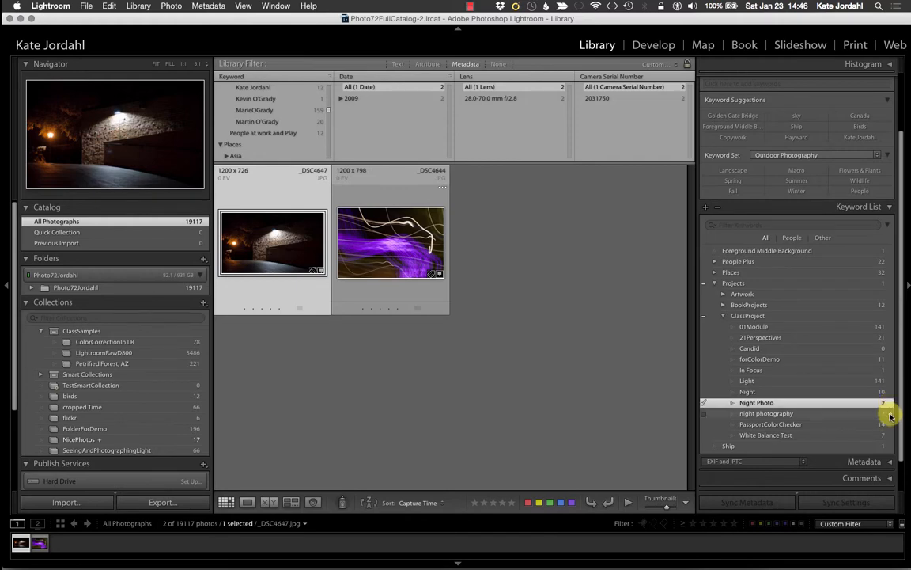
{"action": "left_click", "coordinate": [766, 413]}
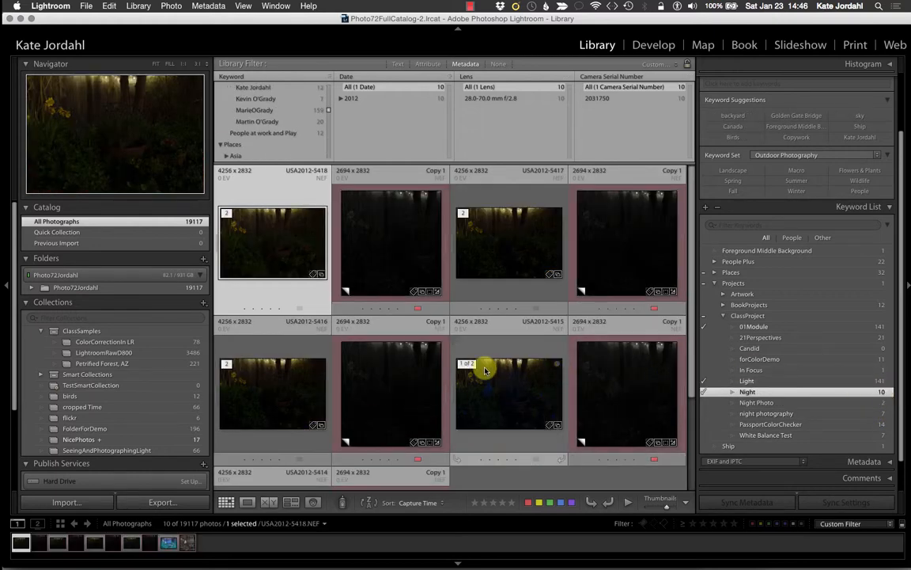
{"action": "left_click", "coordinate": [617, 392]}
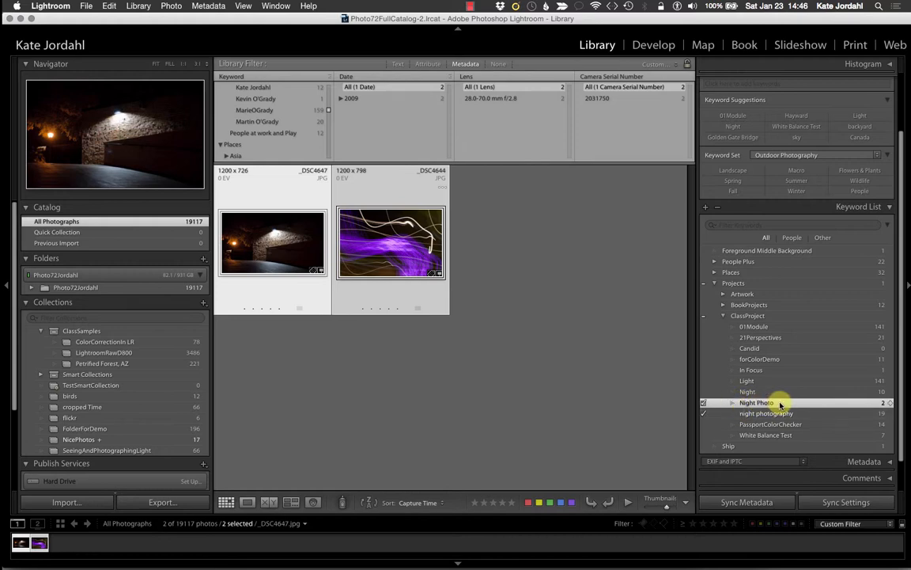
Step: Delete the duplicate Night Photo keyword and filter to photos tagged night photography
{"action": "left_click", "coordinate": [747, 392]}
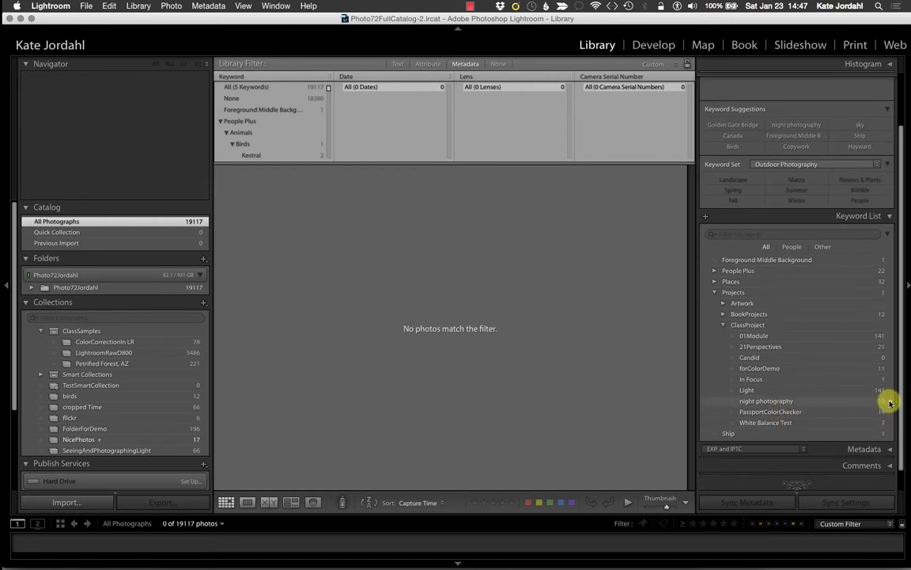
{"action": "left_click", "coordinate": [766, 400]}
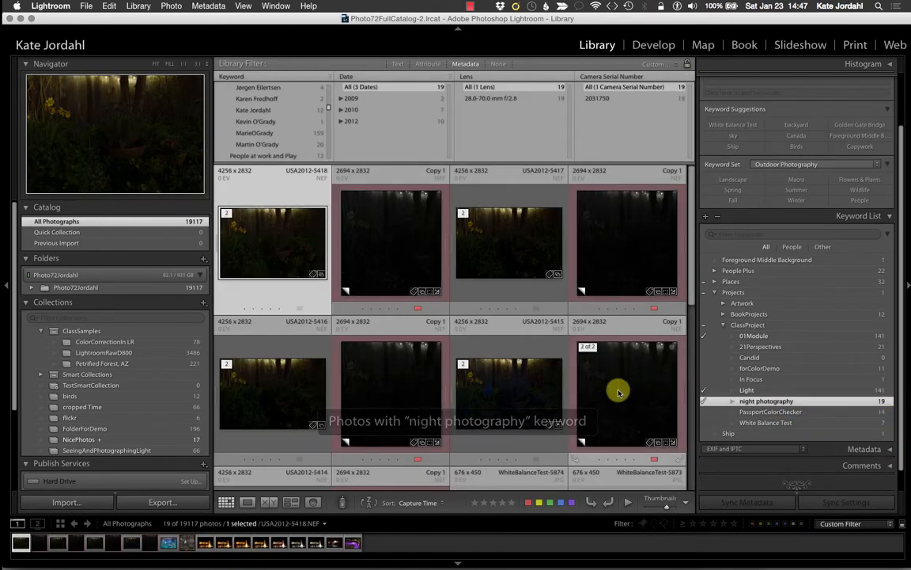
{"action": "scroll", "scroll_direction": "down", "scroll_amount": 3}
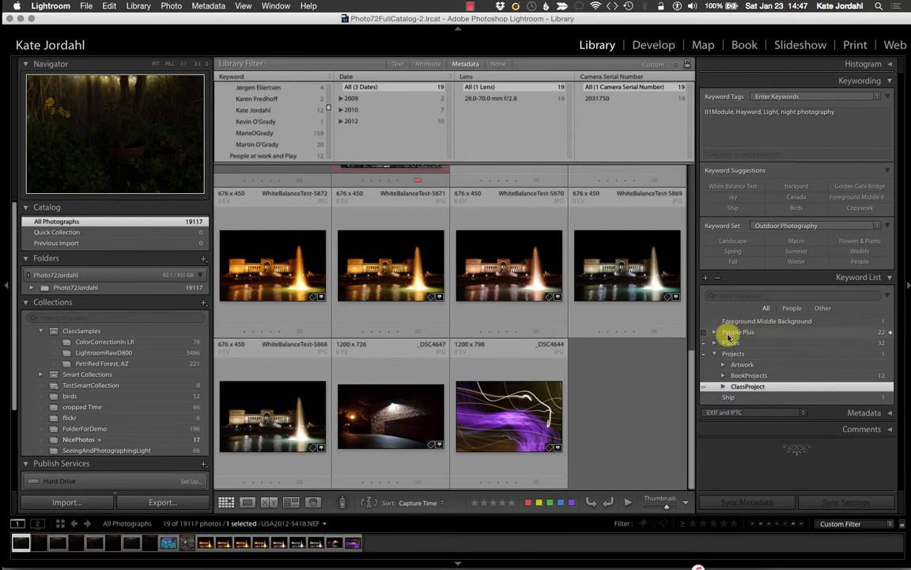
Step: Move the Foreground Middle Background keyword into ClassProject under Projects
{"action": "left_click", "coordinate": [768, 319]}
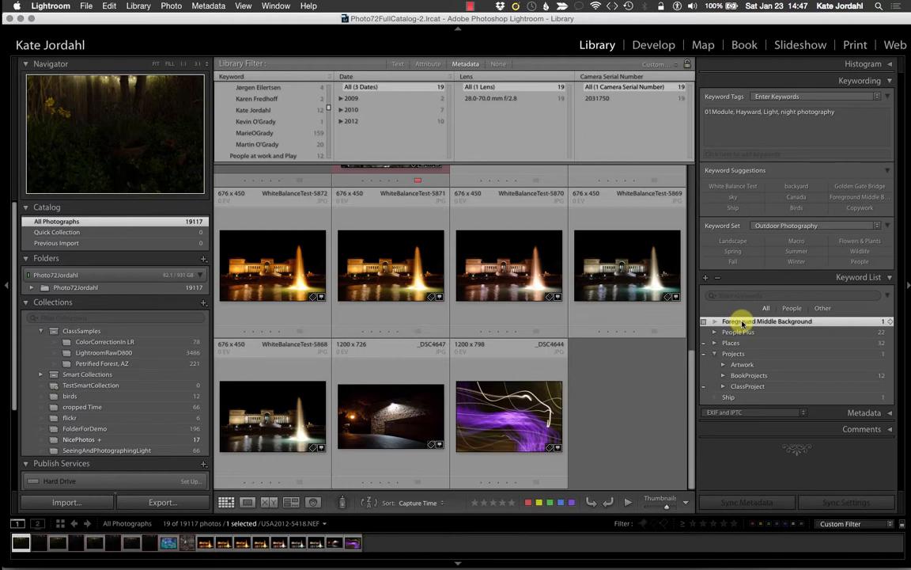
{"action": "left_click", "coordinate": [747, 386]}
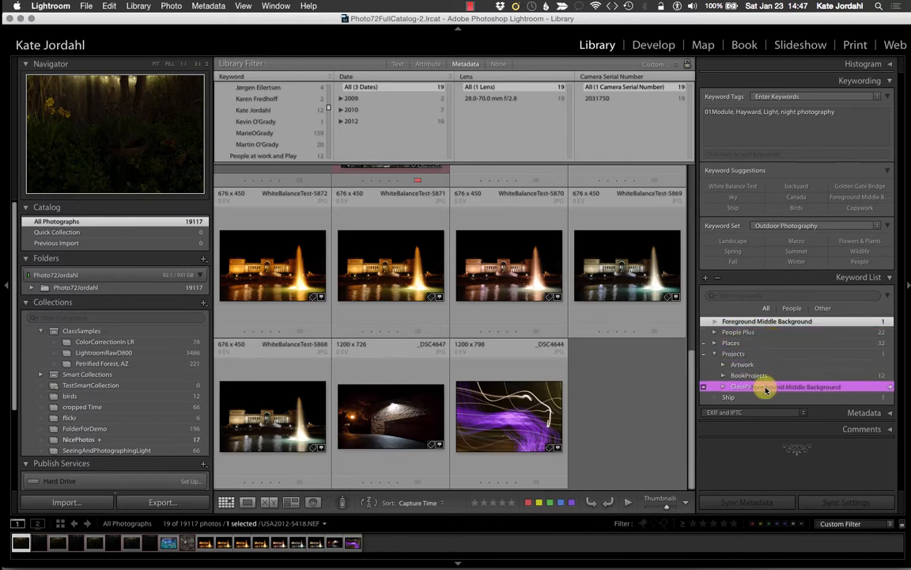
{"action": "left_click", "coordinate": [723, 386]}
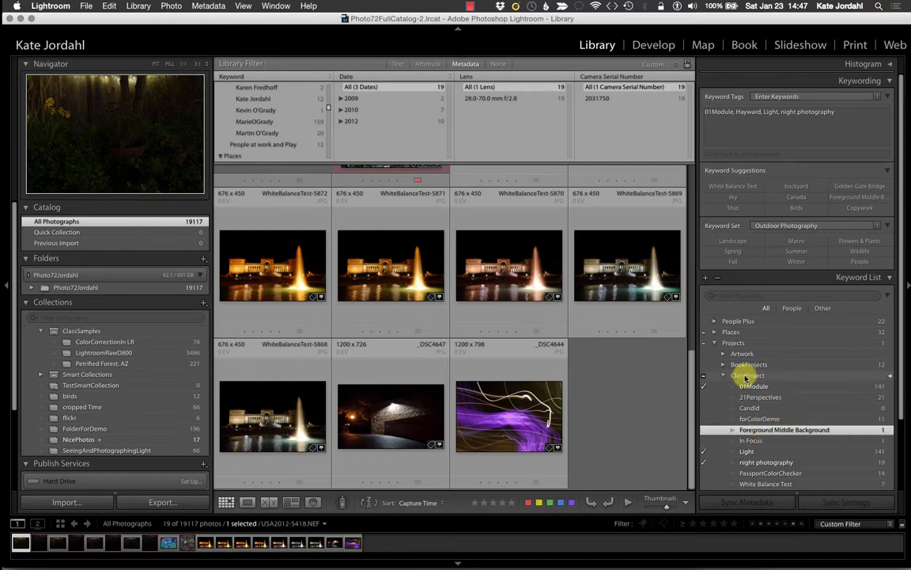
Step: Collapse and re-expand the Projects hierarchy, then expand Places
{"action": "left_click", "coordinate": [715, 342]}
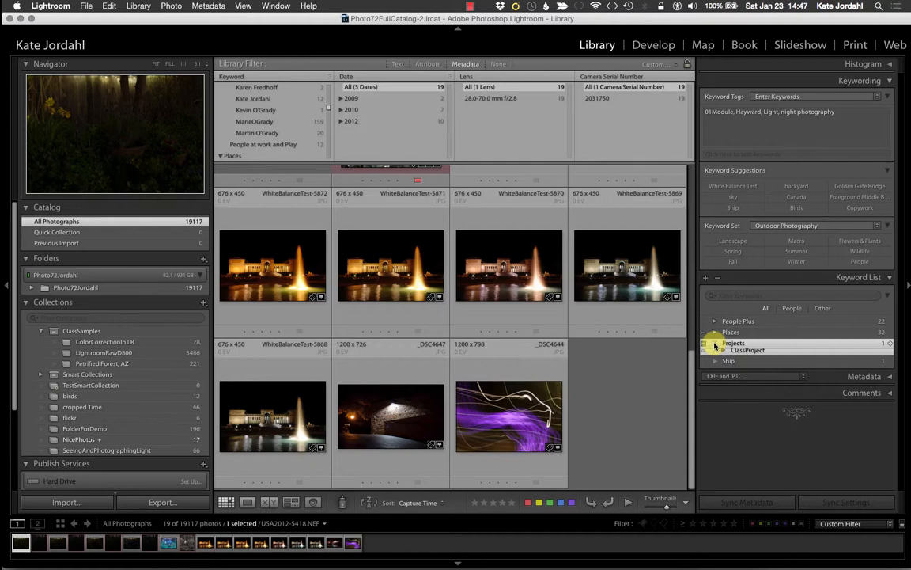
{"action": "left_click", "coordinate": [715, 342]}
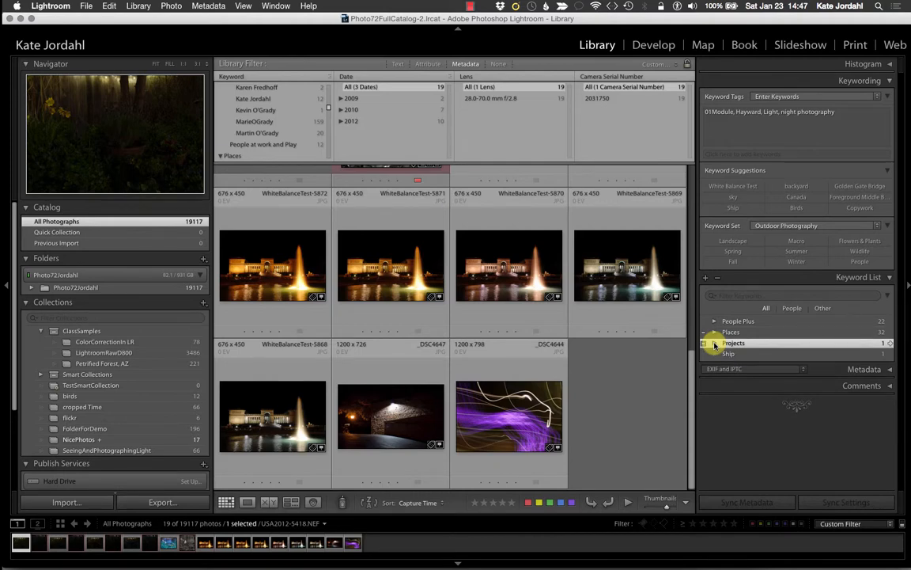
{"action": "left_click", "coordinate": [715, 342]}
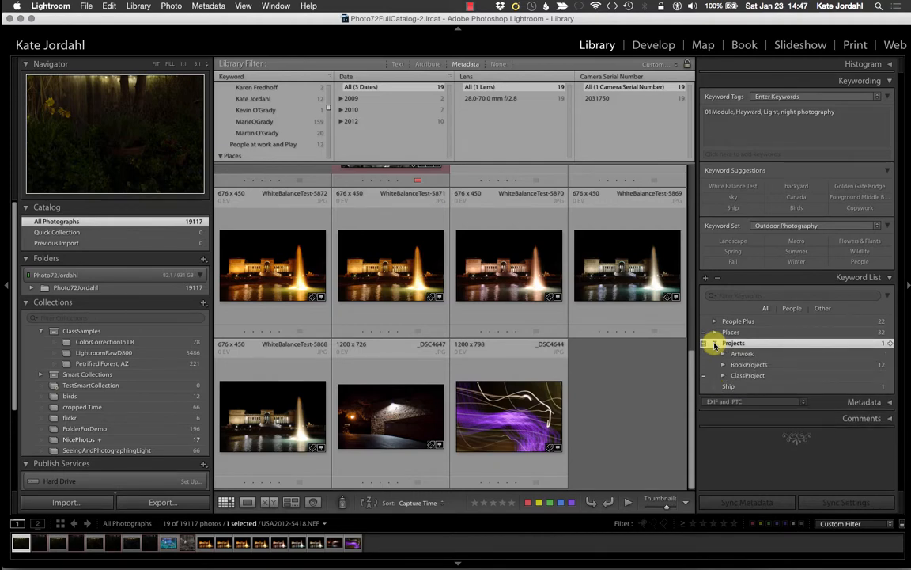
{"action": "left_click", "coordinate": [715, 332]}
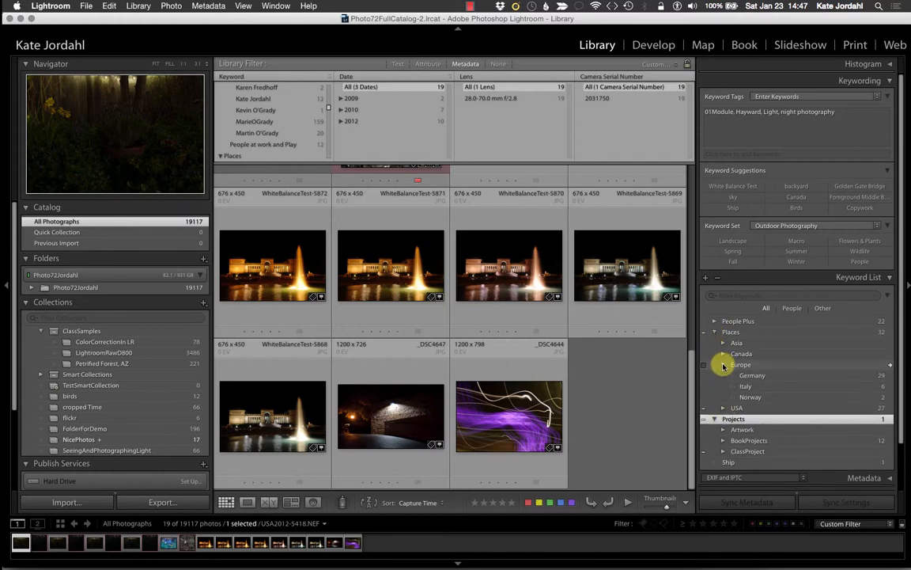
Step: Expand Europe and USA keywords and filter the grid to bird photos by text search
{"action": "left_click", "coordinate": [723, 408]}
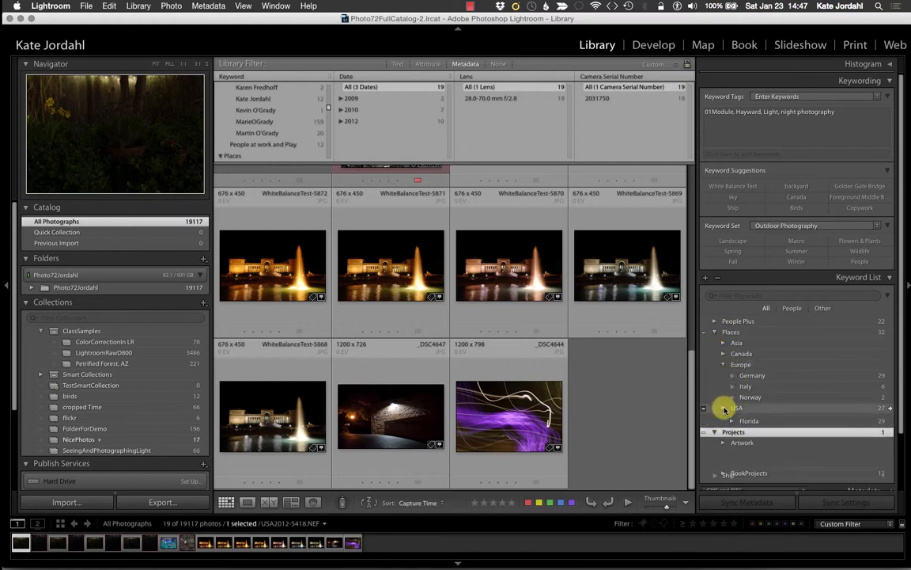
{"action": "left_click", "coordinate": [721, 408]}
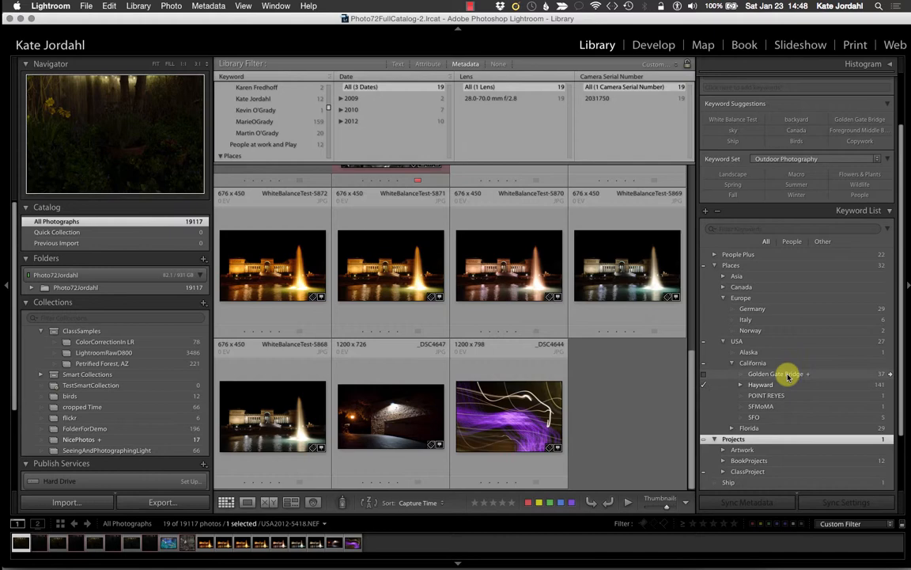
{"action": "left_click", "coordinate": [890, 373]}
{"action": "type", "text": "bird"}
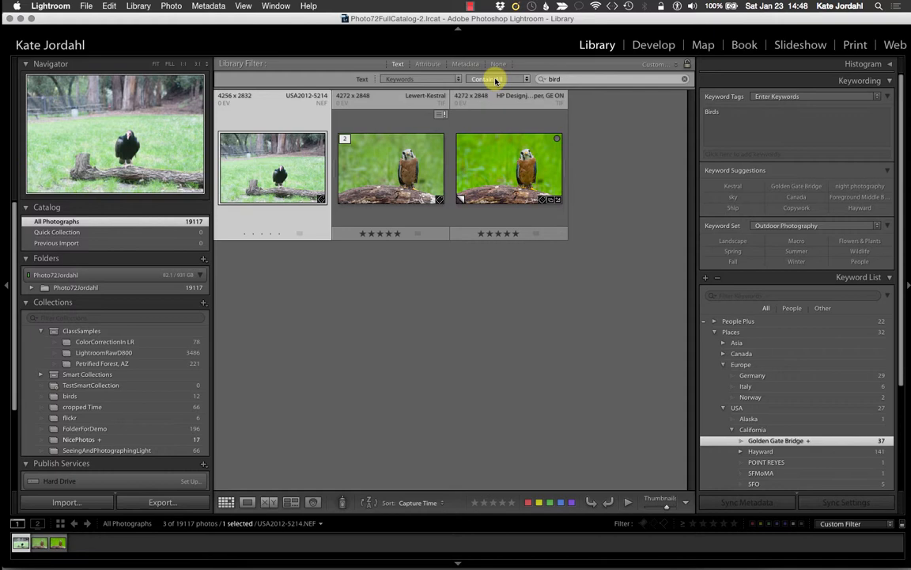
Step: Replace the text filter 'bird' with 'California' and browse the 185 matching photos
{"action": "left_click", "coordinate": [494, 79]}
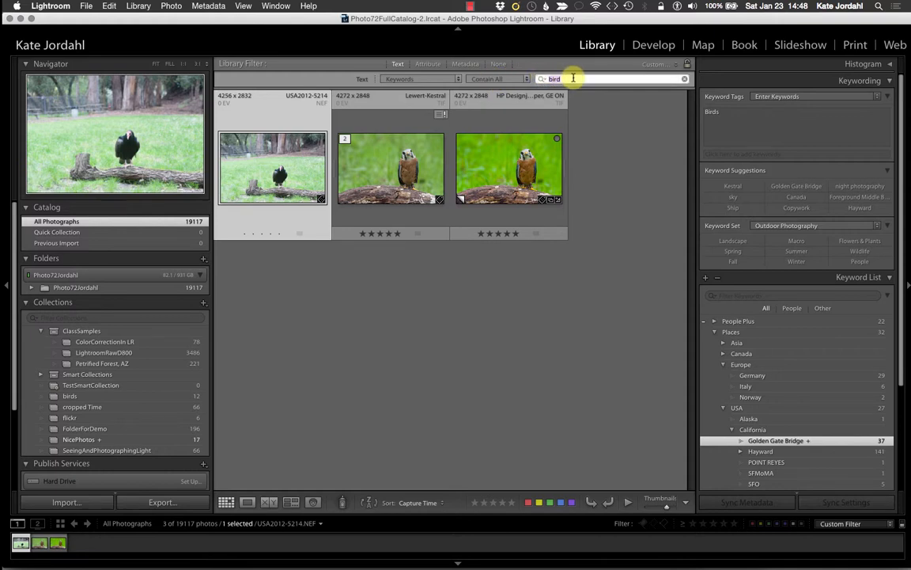
{"action": "type", "text": "California"}
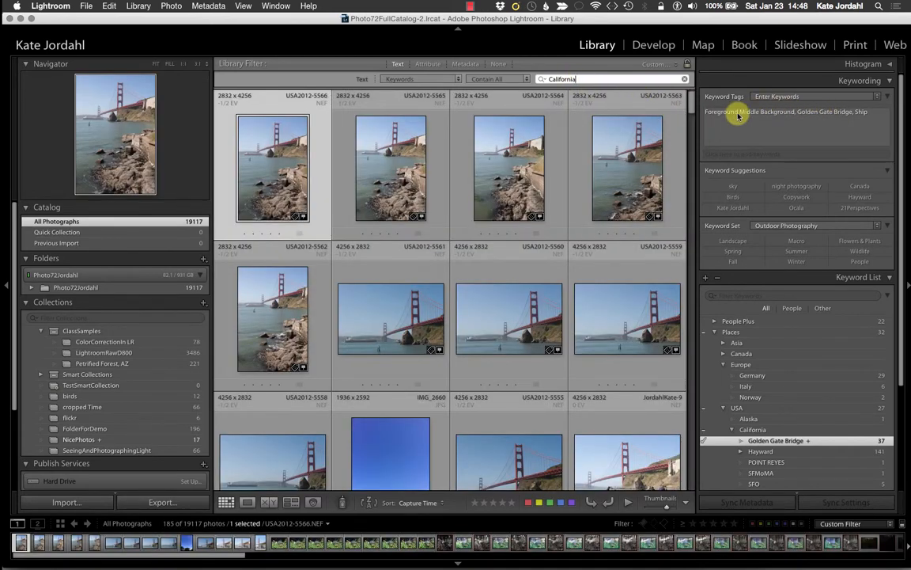
{"action": "mouse_move", "coordinate": [783, 130]}
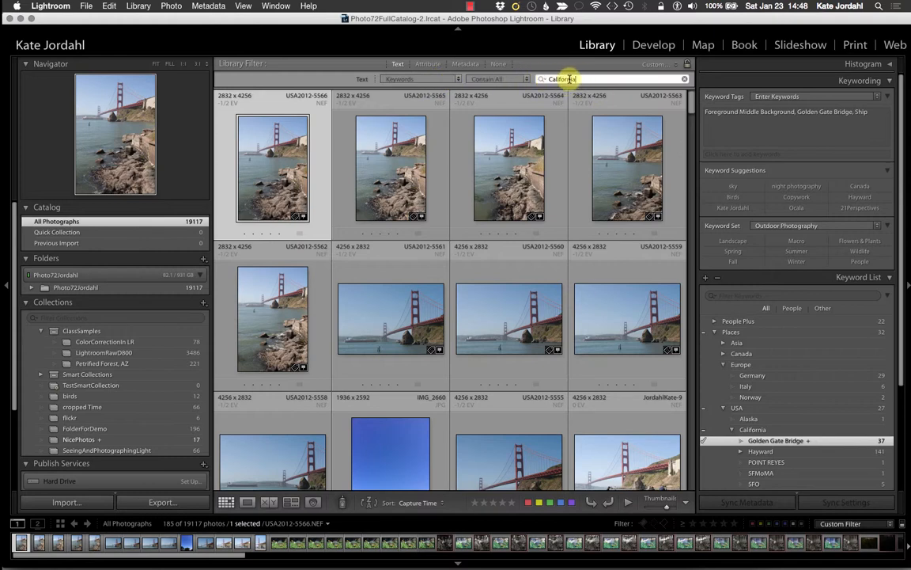
{"action": "mouse_move", "coordinate": [512, 166]}
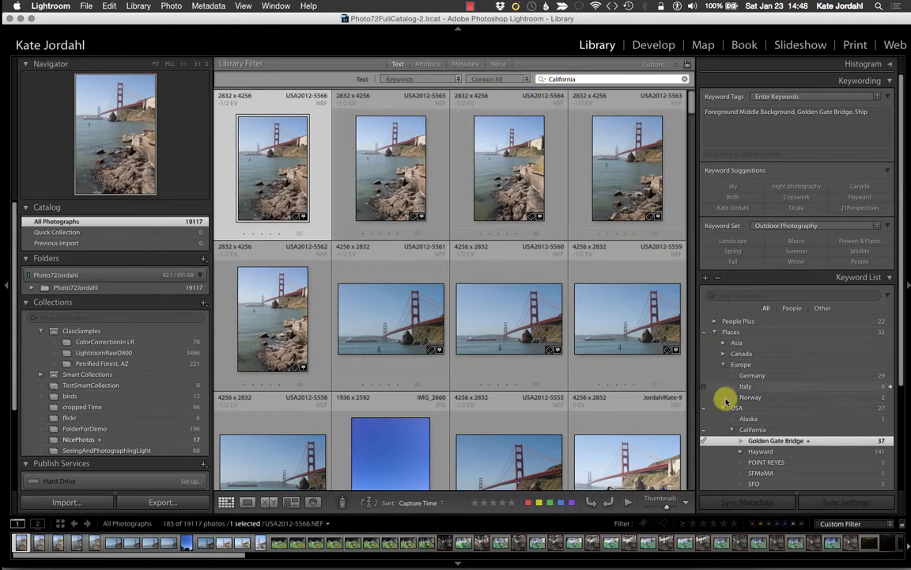
{"action": "mouse_move", "coordinate": [889, 386]}
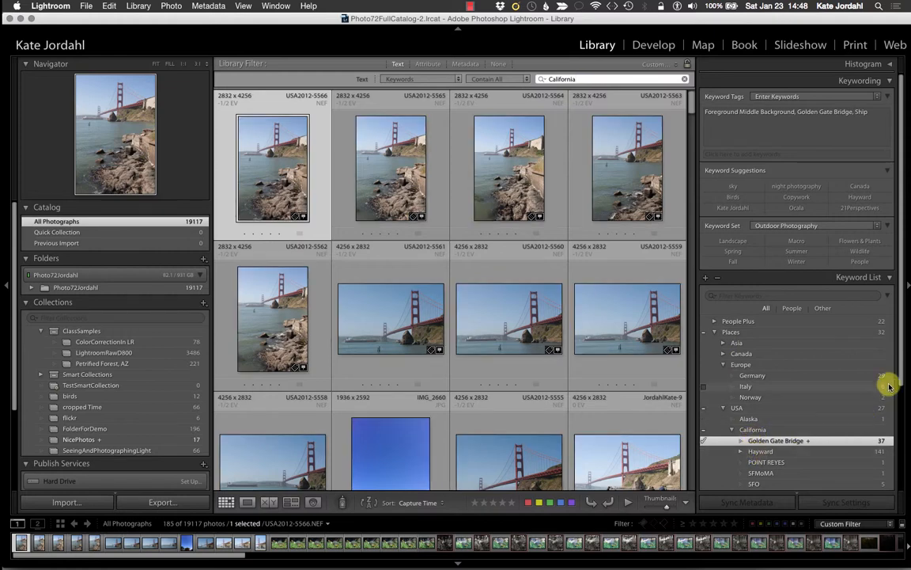
{"action": "scroll", "scroll_direction": "down", "scroll_amount": 3}
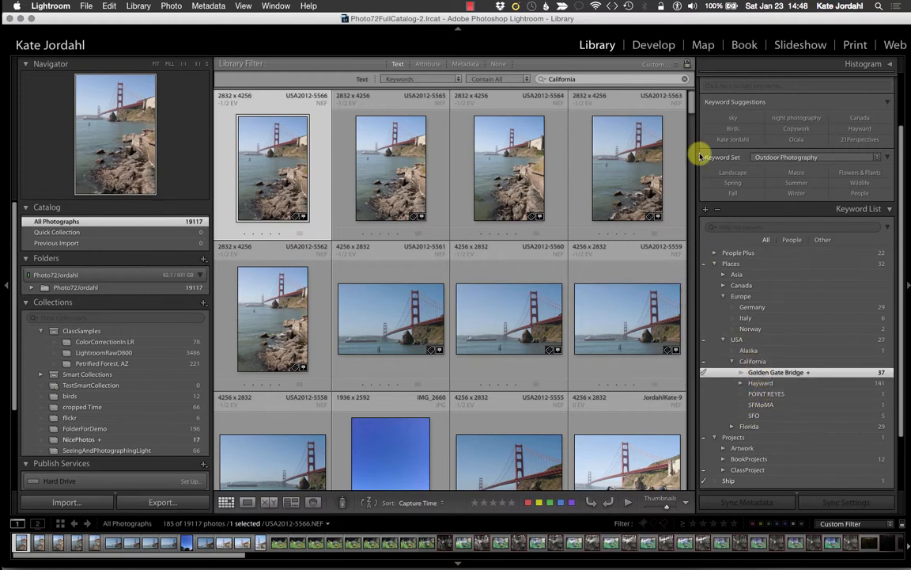
{"action": "scroll", "scroll_direction": "down", "scroll_amount": 3}
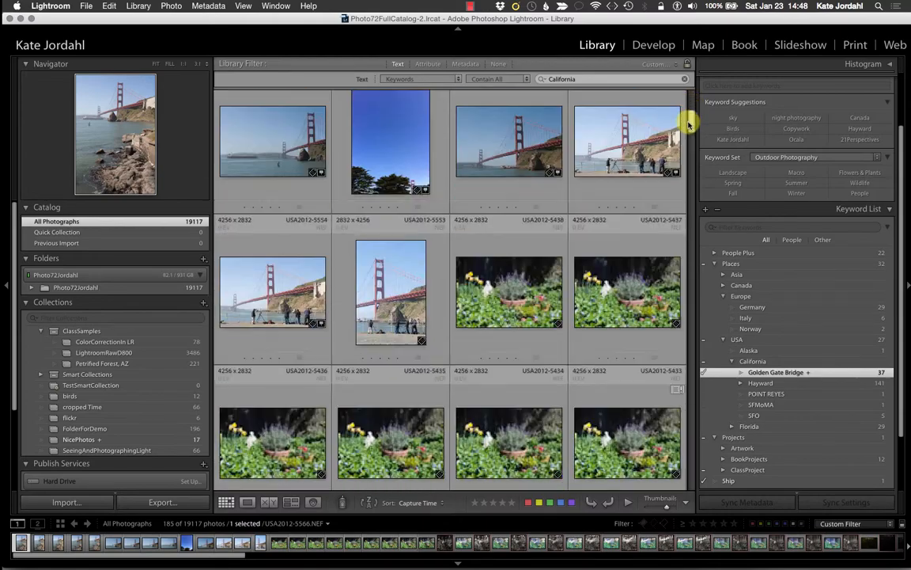
{"action": "scroll", "scroll_direction": "down", "scroll_amount": 3}
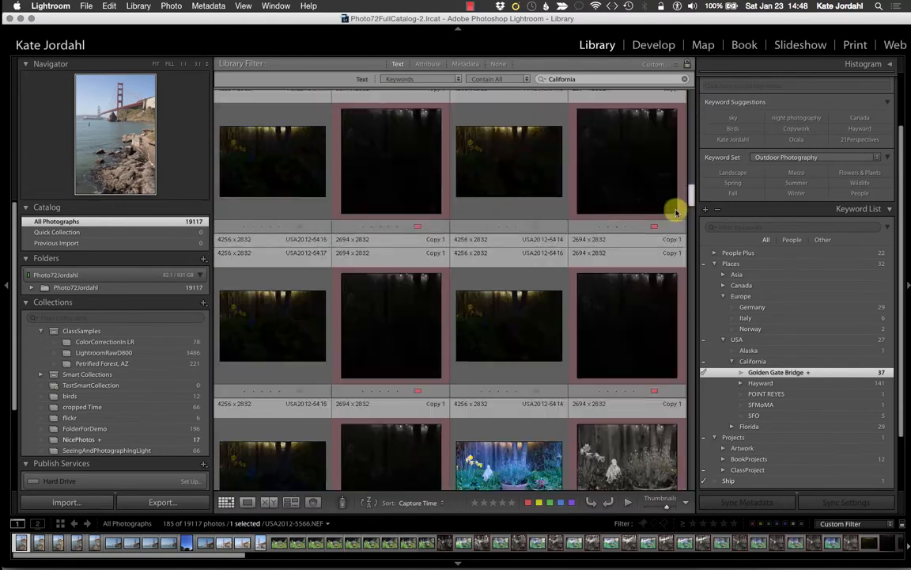
{"action": "scroll", "scroll_direction": "down", "scroll_amount": 3}
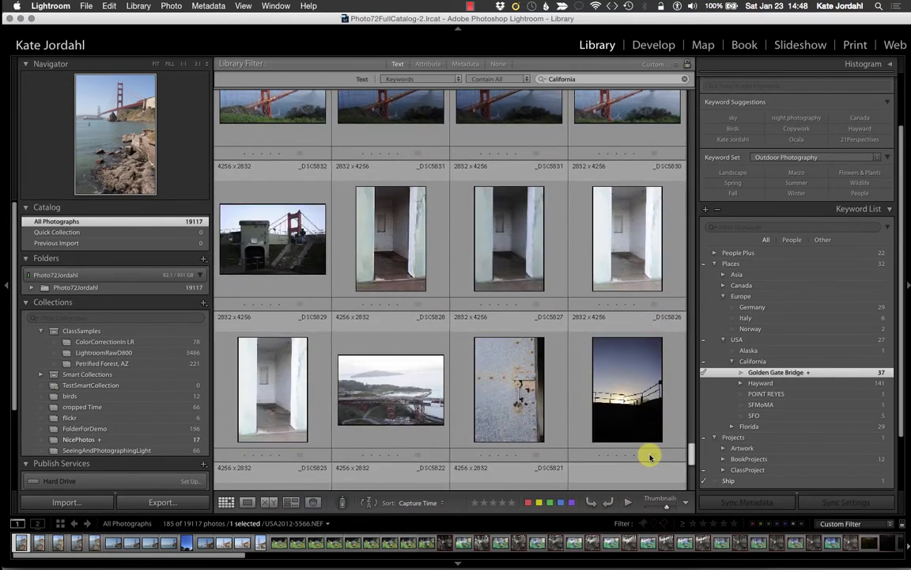
{"action": "scroll", "scroll_direction": "down", "scroll_amount": 3}
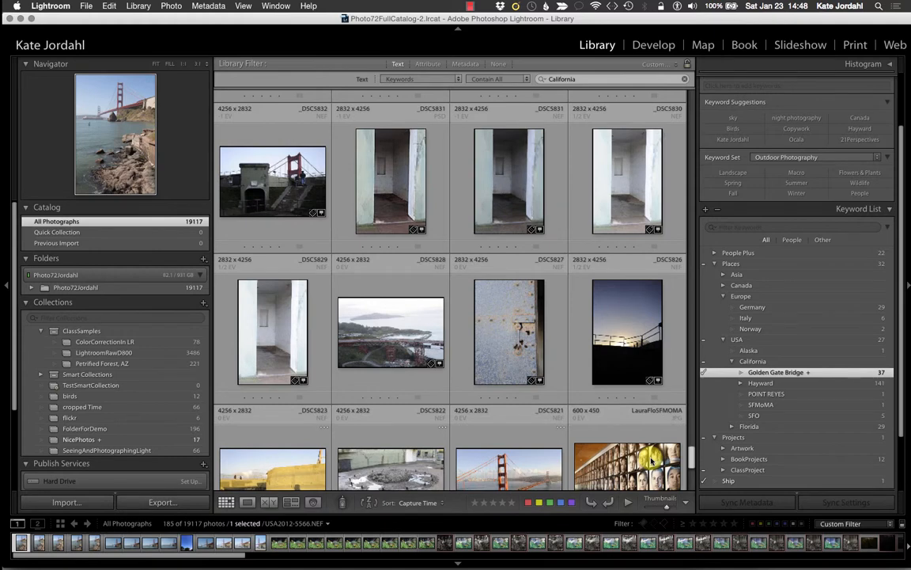
{"action": "mouse_move", "coordinate": [703, 409]}
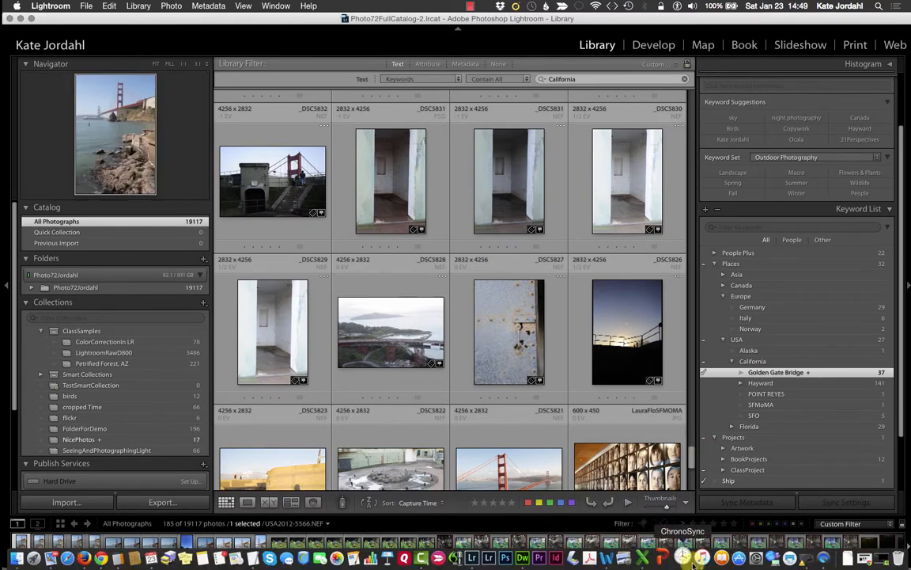
Step: Review the Excel keyword-hierarchy workbook from its top, then return to Lightroom
{"action": "left_click", "coordinate": [649, 556]}
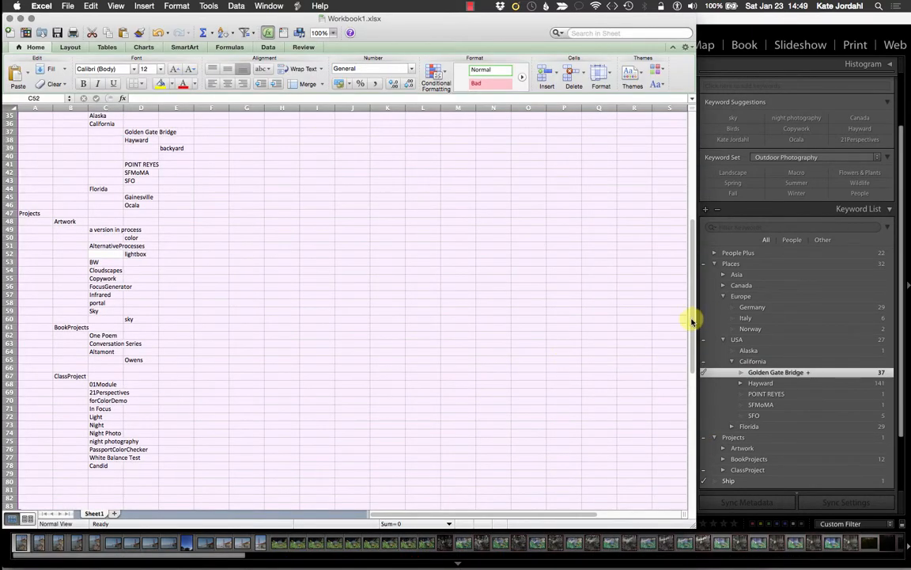
{"action": "scroll", "scroll_direction": "up", "scroll_amount": 3}
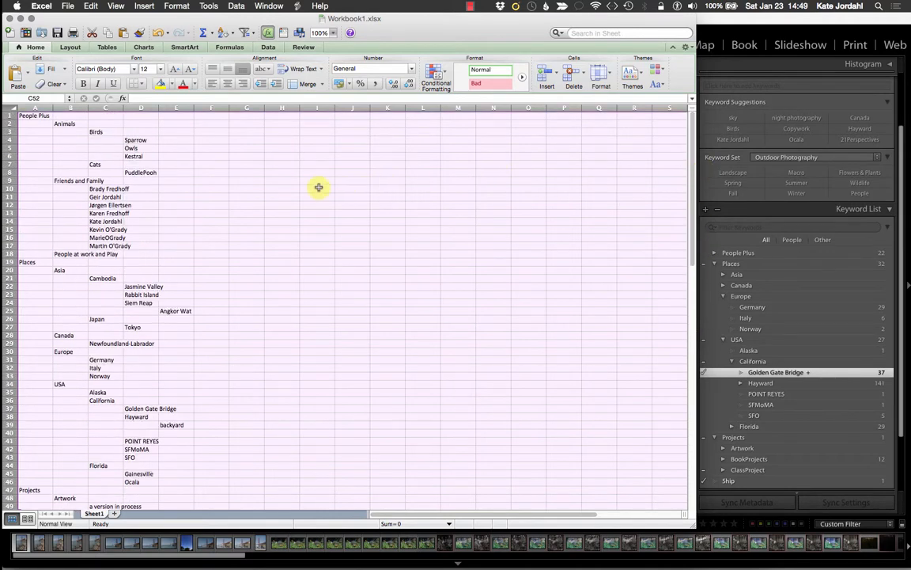
{"action": "mouse_move", "coordinate": [301, 180]}
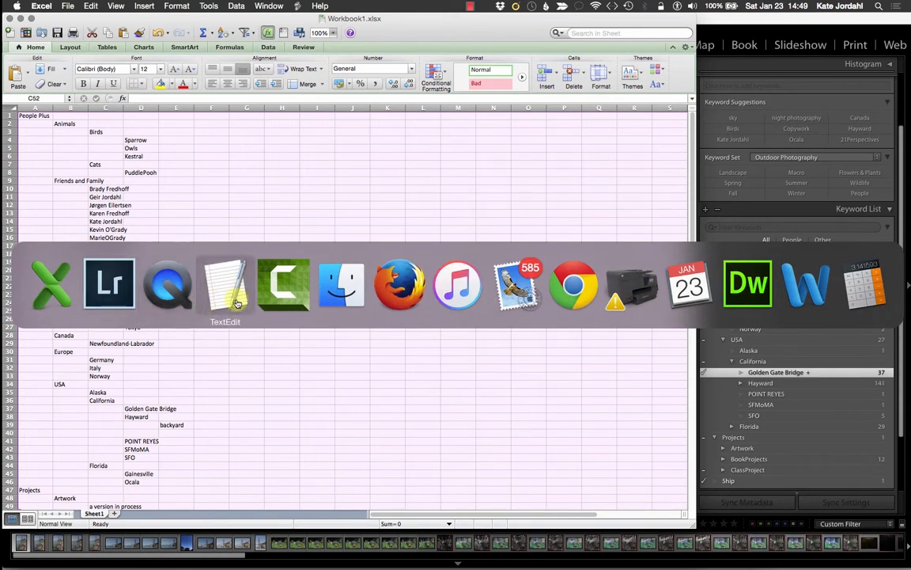
{"action": "left_click", "coordinate": [224, 285]}
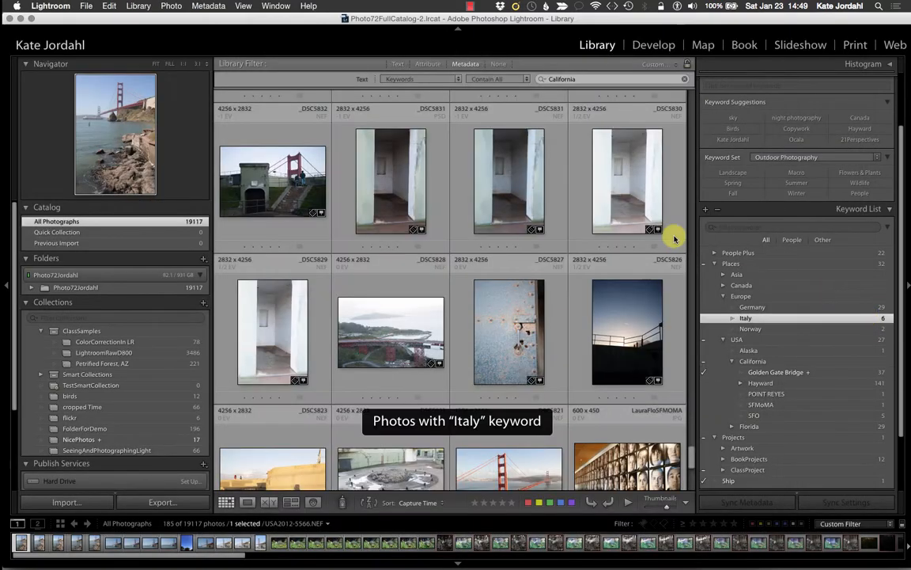
Step: Expand Canada in the Keyword List and filter to the 26 Newfoundland Labrador photos
{"action": "left_click", "coordinate": [209, 7]}
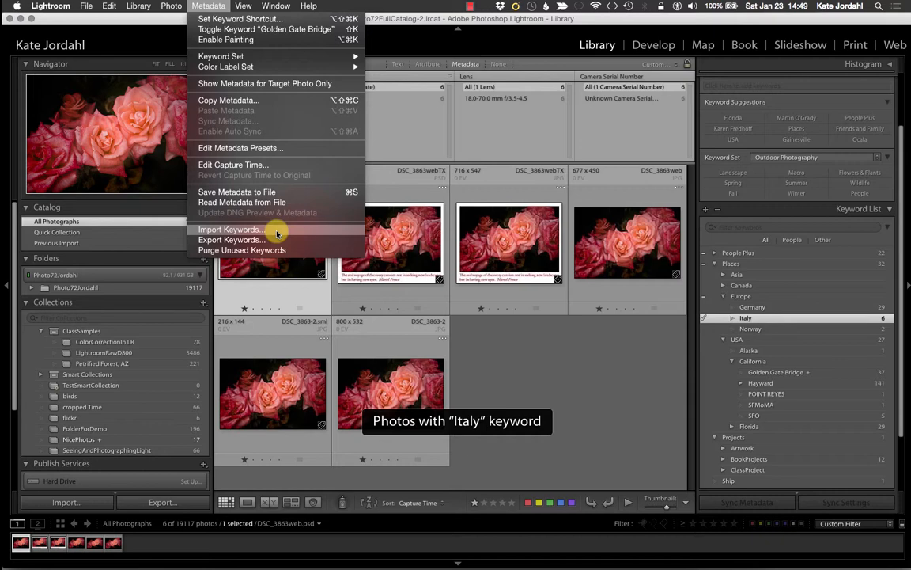
{"action": "mouse_move", "coordinate": [325, 237]}
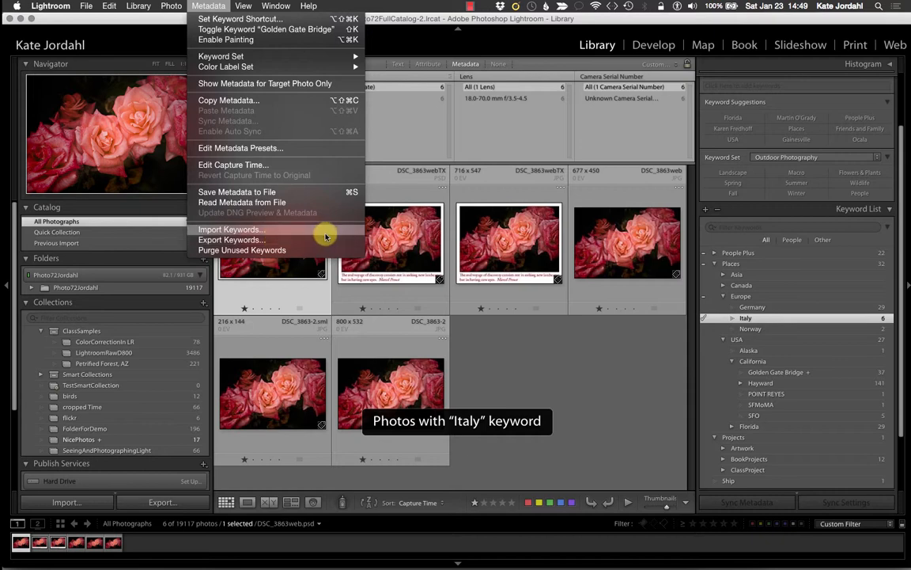
{"action": "left_click", "coordinate": [230, 229]}
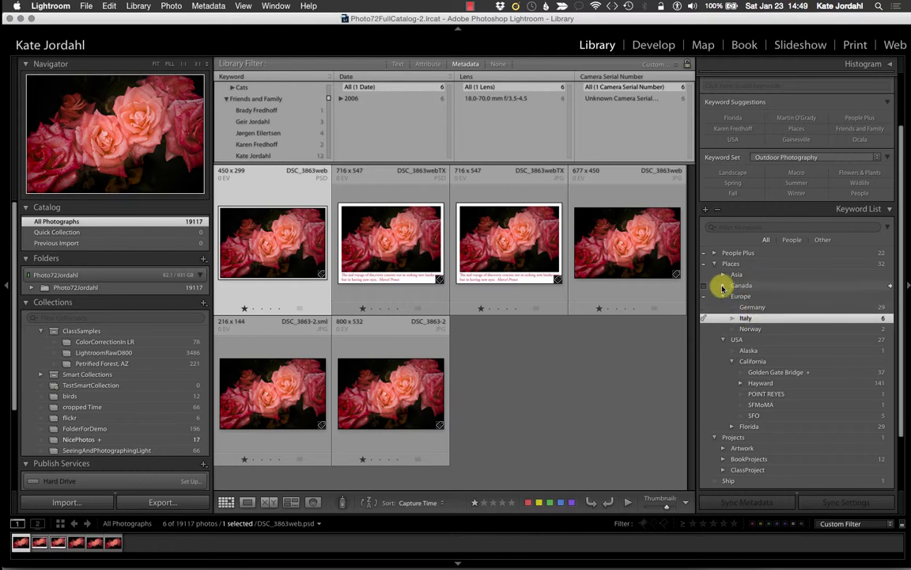
{"action": "left_click", "coordinate": [723, 284]}
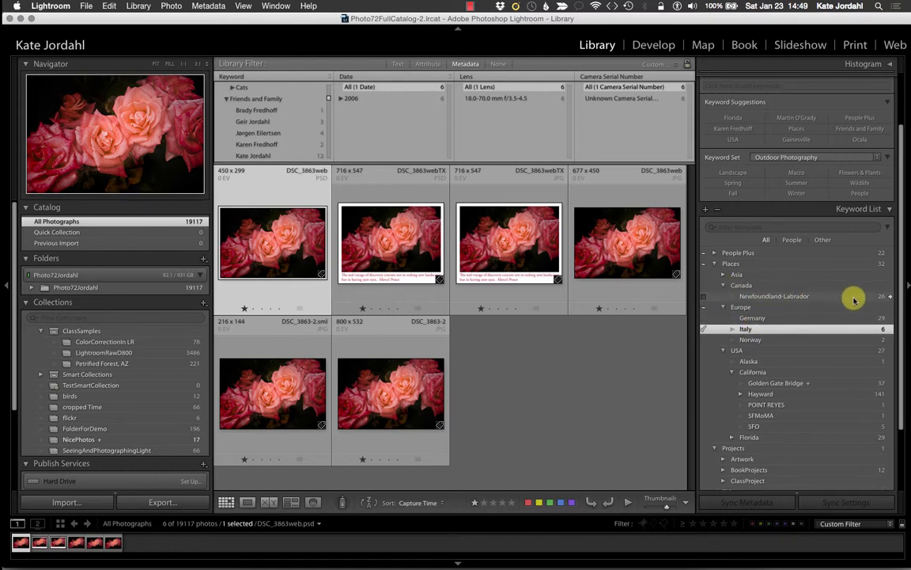
{"action": "left_click", "coordinate": [889, 296]}
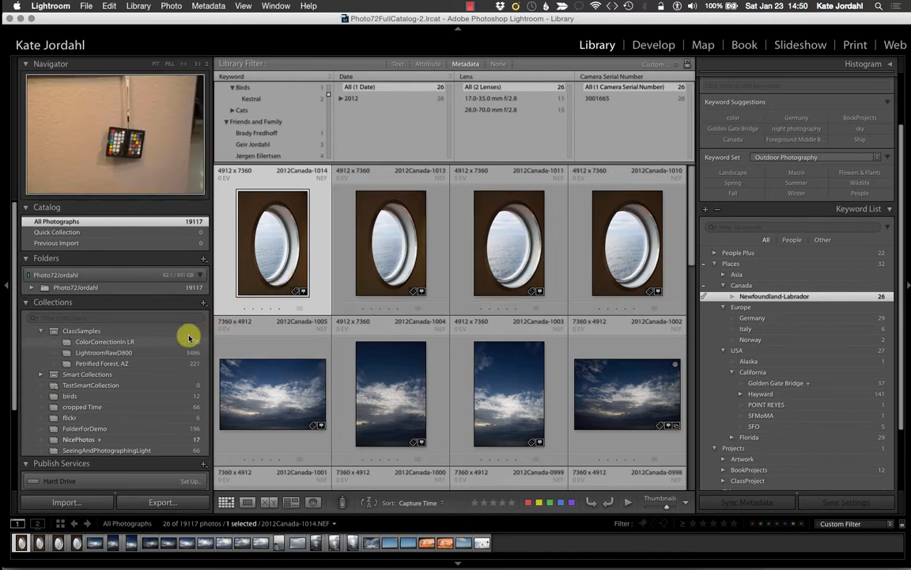
Step: Show the Without Keywords smart collection and enlarge a snowy pine photo in Loupe
{"action": "left_click", "coordinate": [41, 330]}
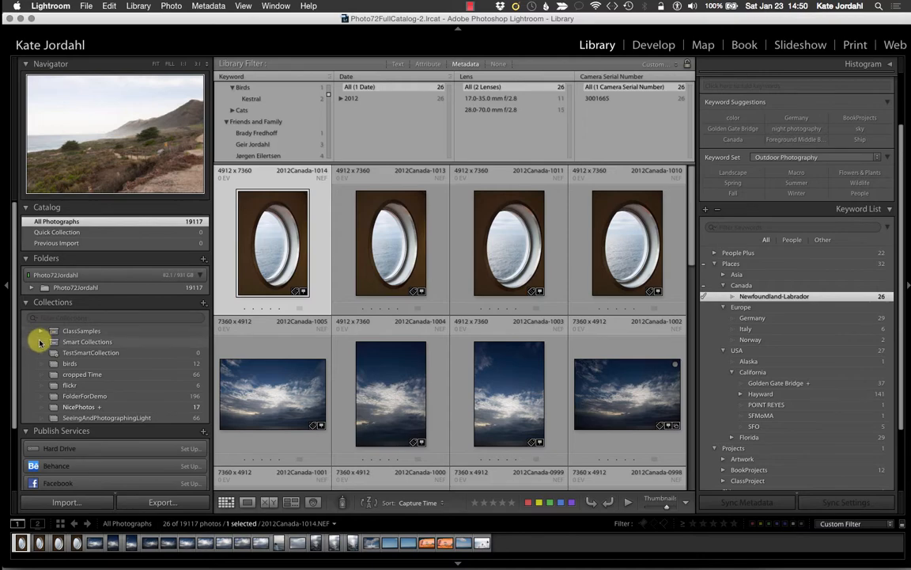
{"action": "left_click", "coordinate": [42, 341]}
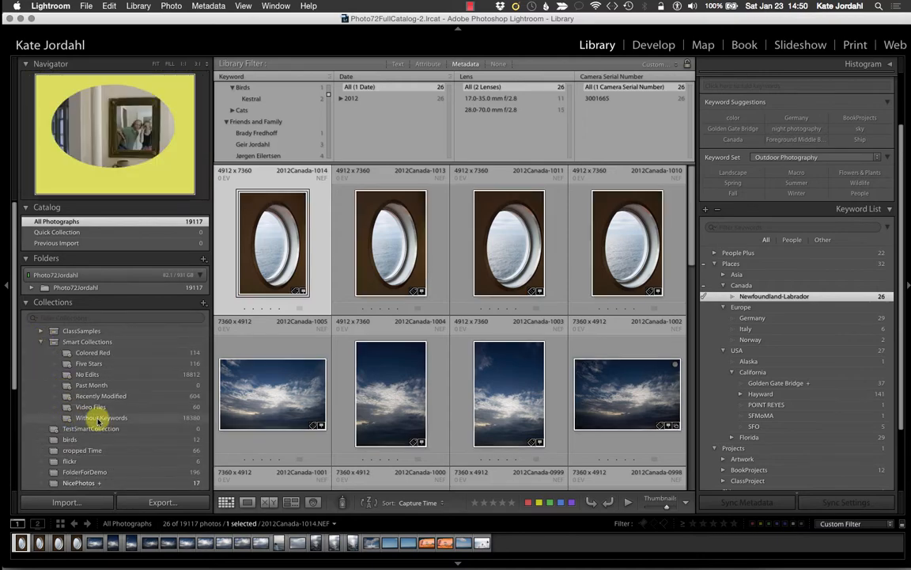
{"action": "left_click", "coordinate": [101, 418]}
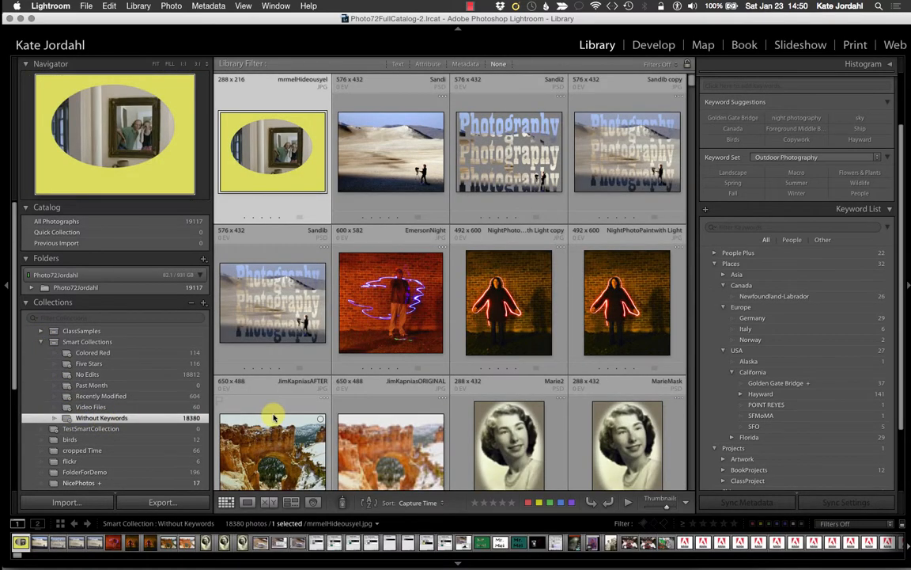
{"action": "scroll", "scroll_direction": "down", "scroll_amount": 3}
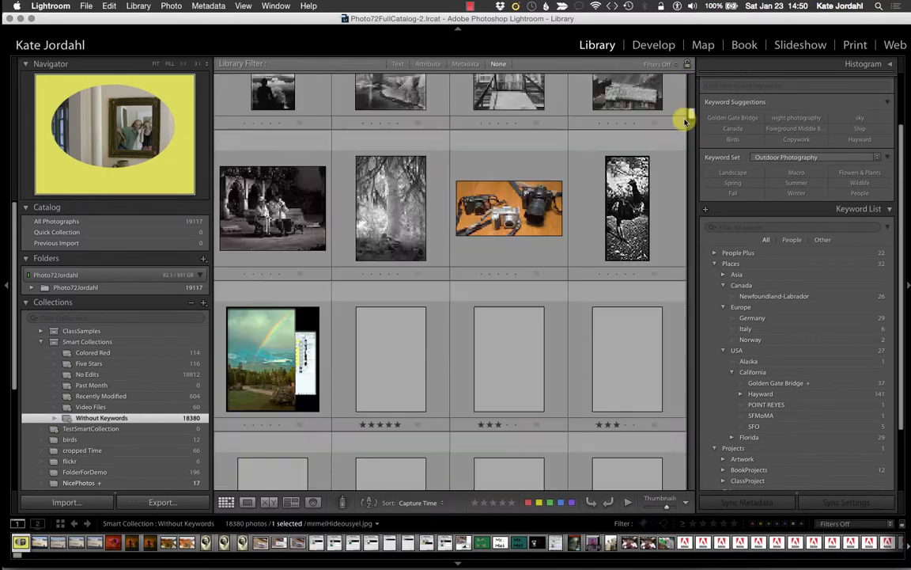
{"action": "scroll", "scroll_direction": "down", "scroll_amount": 3}
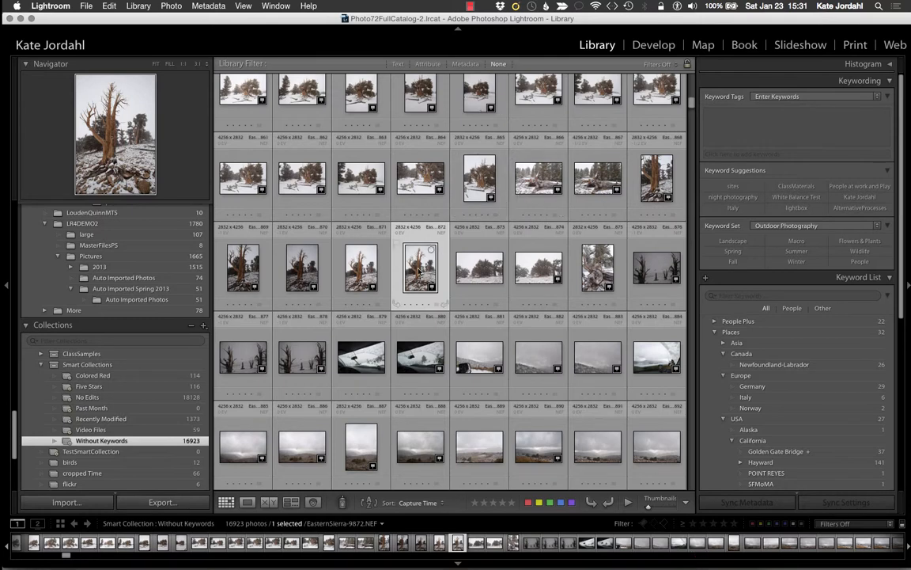
{"action": "double_click", "coordinate": [421, 269]}
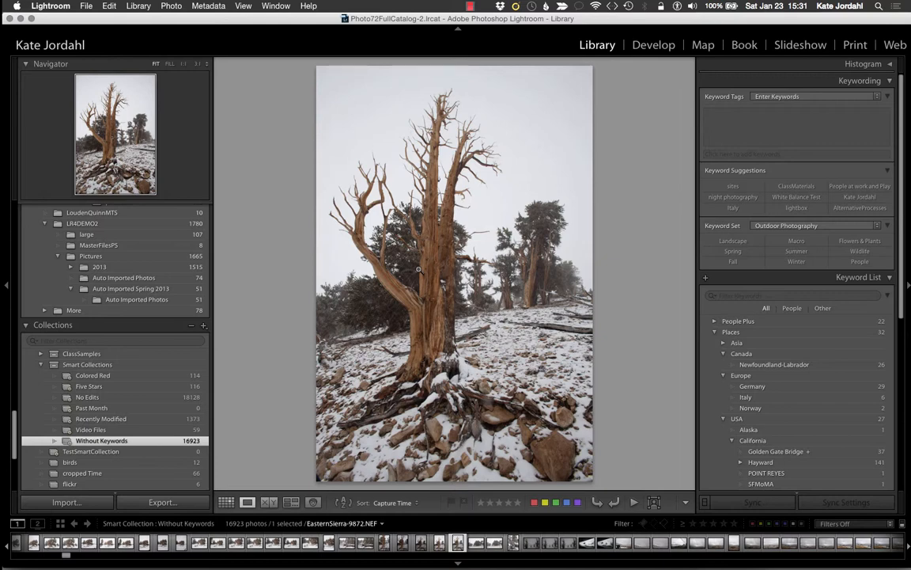
{"action": "mouse_move", "coordinate": [272, 338]}
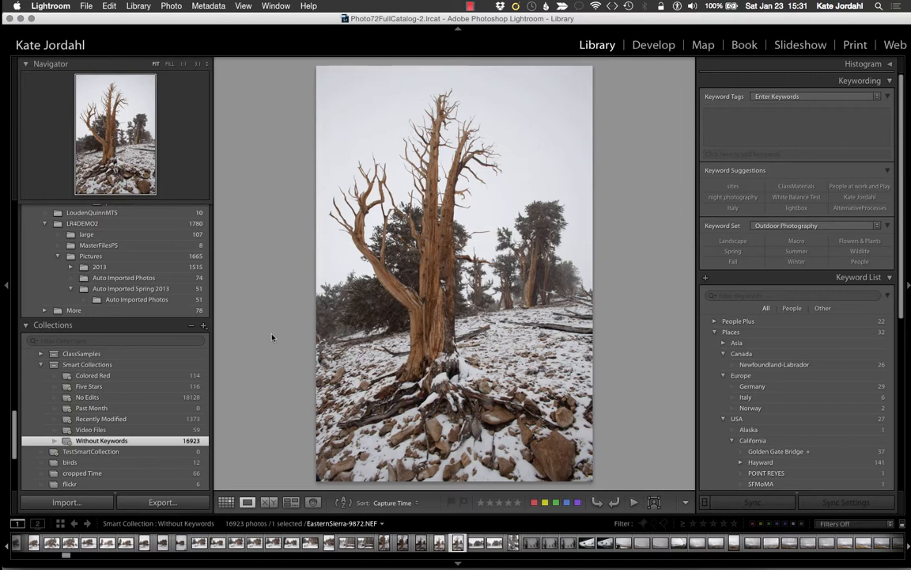
Step: Inspect the Without Keywords rule 'keywords are empty' and cancel without changes
{"action": "double_click", "coordinate": [102, 440]}
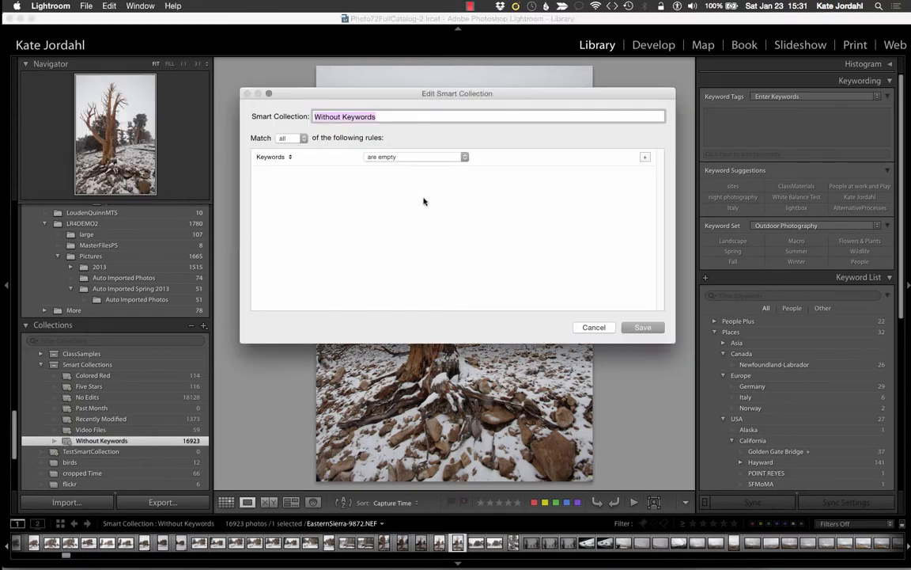
{"action": "left_click", "coordinate": [595, 326]}
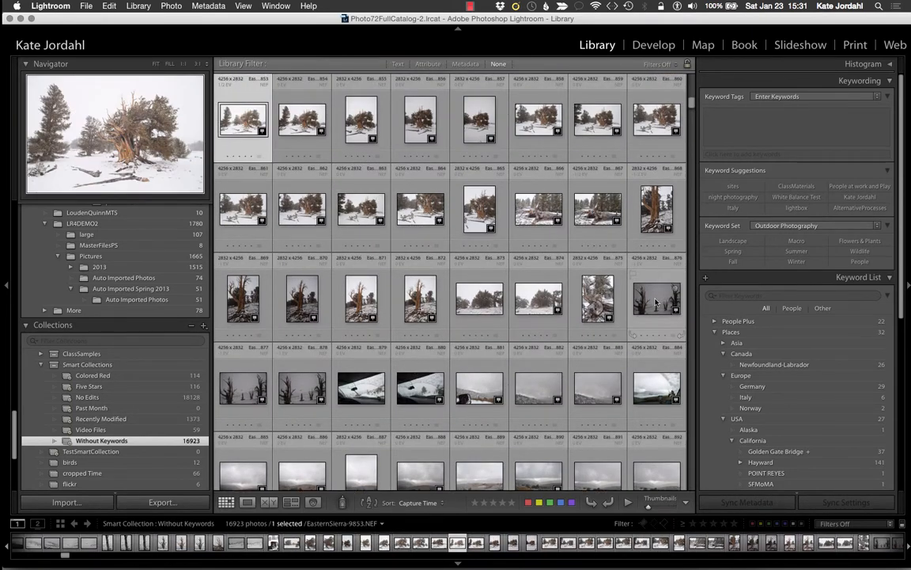
Step: Create a TempToKeyword collection from the 26 selected pine photos, outside any collection set
{"action": "left_click", "coordinate": [301, 388]}
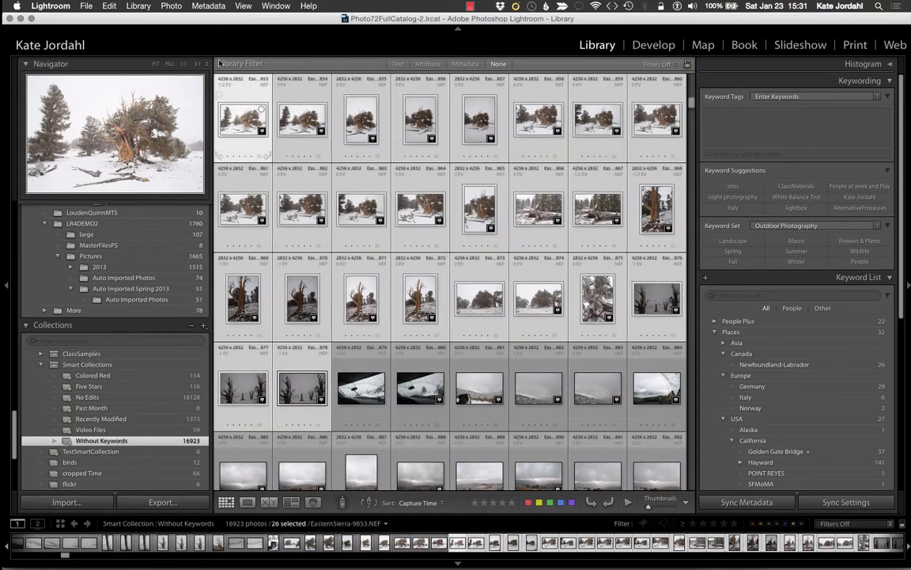
{"action": "left_click", "coordinate": [139, 6]}
{"action": "type", "text": "Temp"}
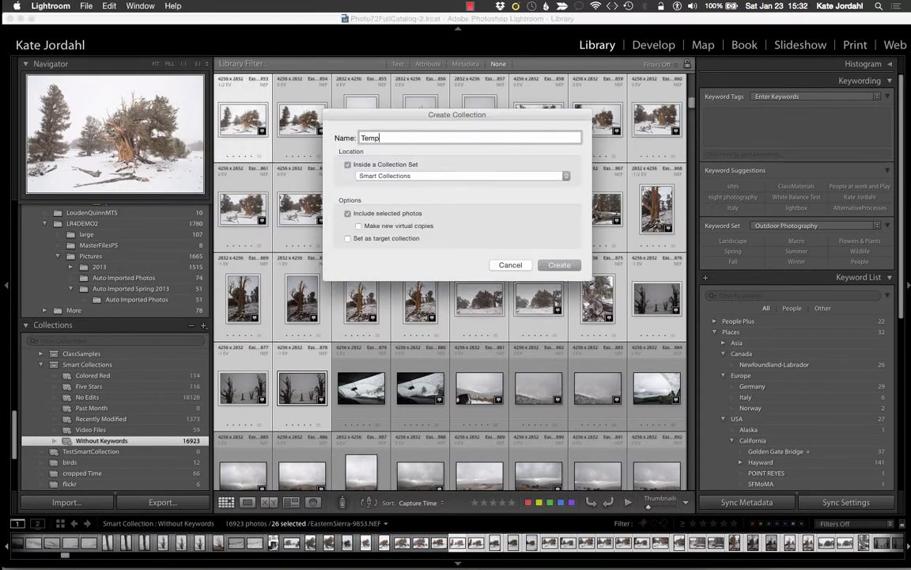
{"action": "type", "text": "ToKeyword"}
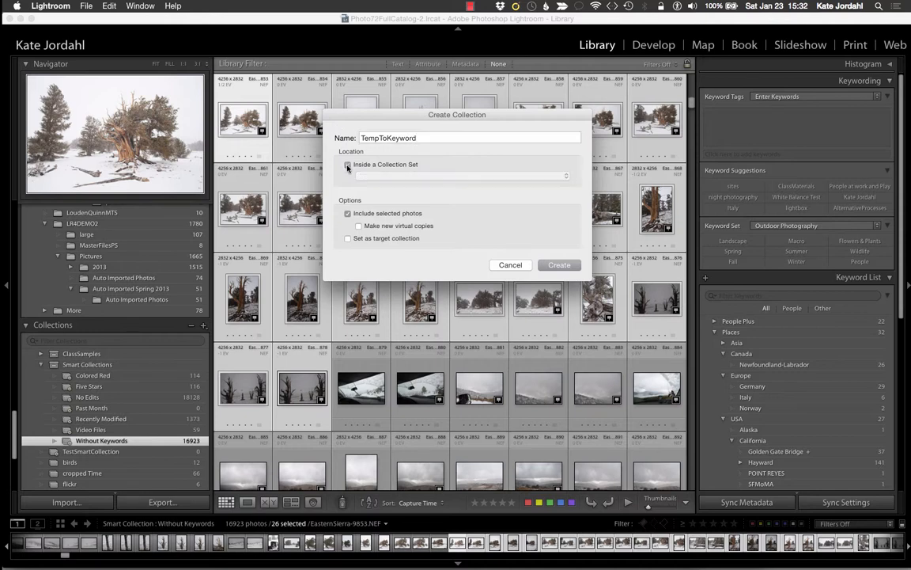
{"action": "left_click", "coordinate": [348, 165]}
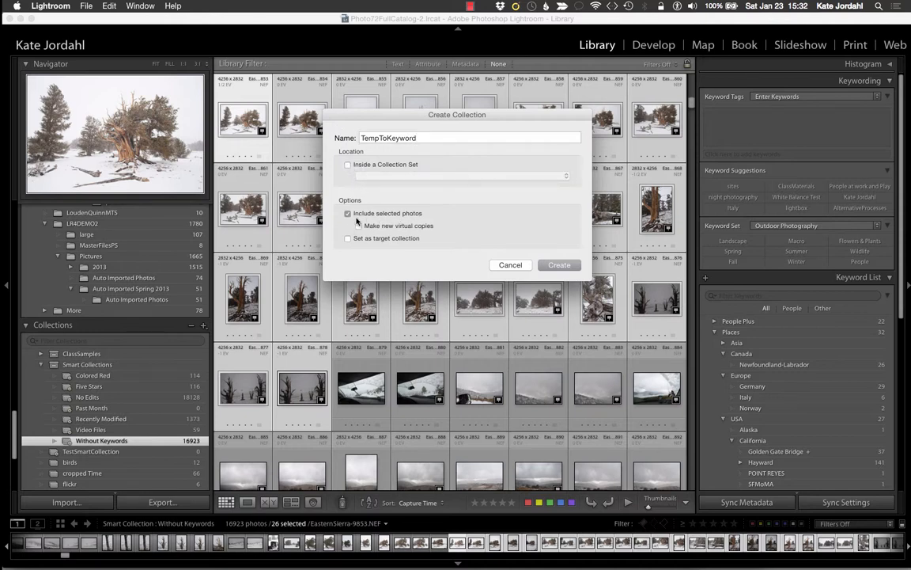
{"action": "left_click", "coordinate": [559, 264]}
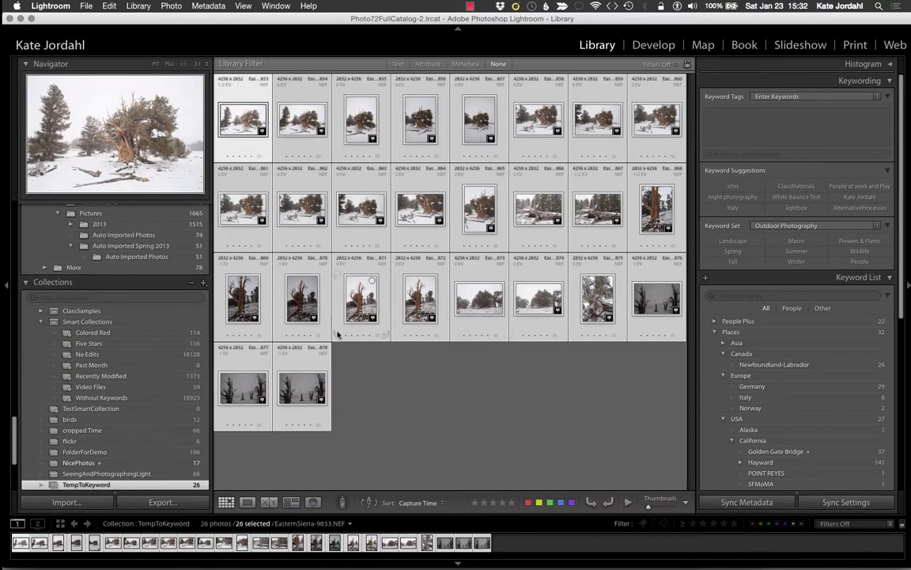
Step: Tag one pine photo with Bristlecone Pine and Landscape keywords in the Keywording panel
{"action": "left_click", "coordinate": [244, 118]}
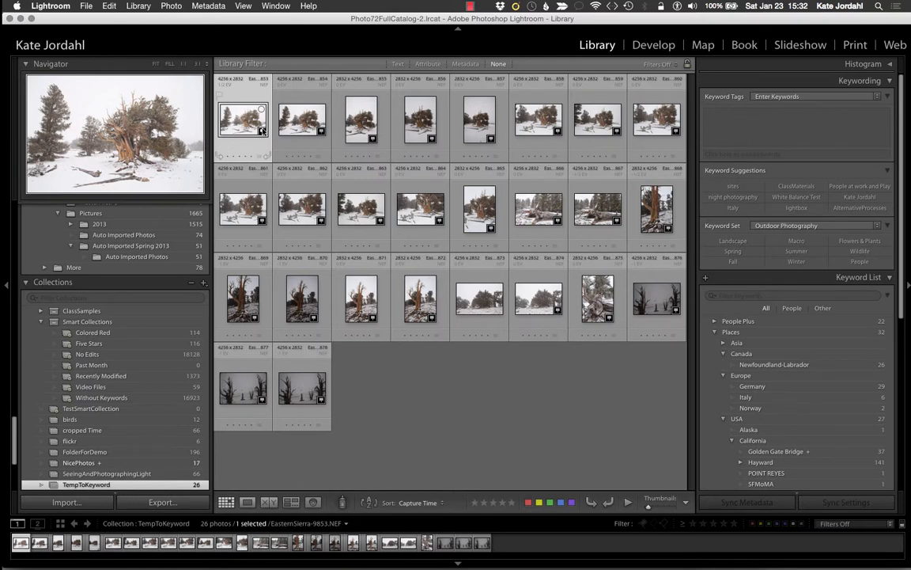
{"action": "left_click", "coordinate": [247, 502]}
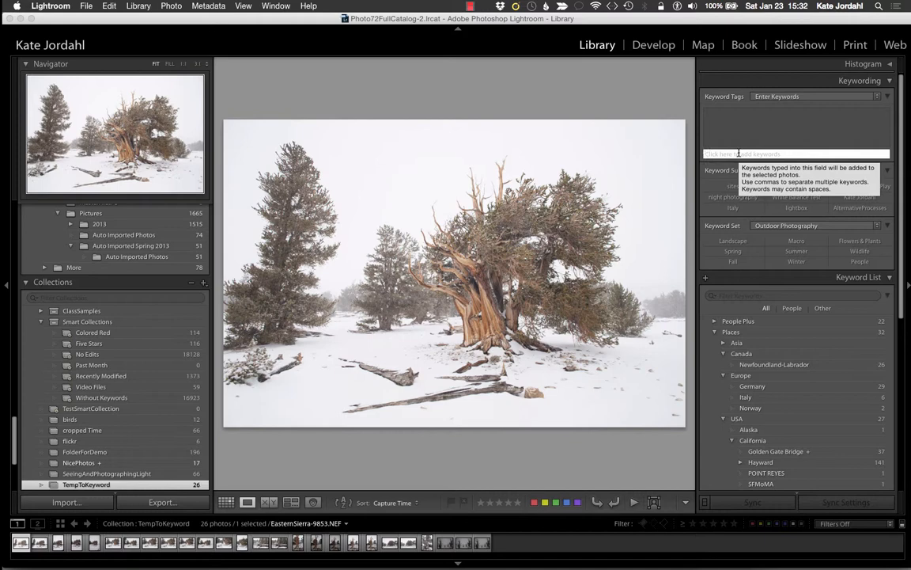
{"action": "type", "text": "Bristle"}
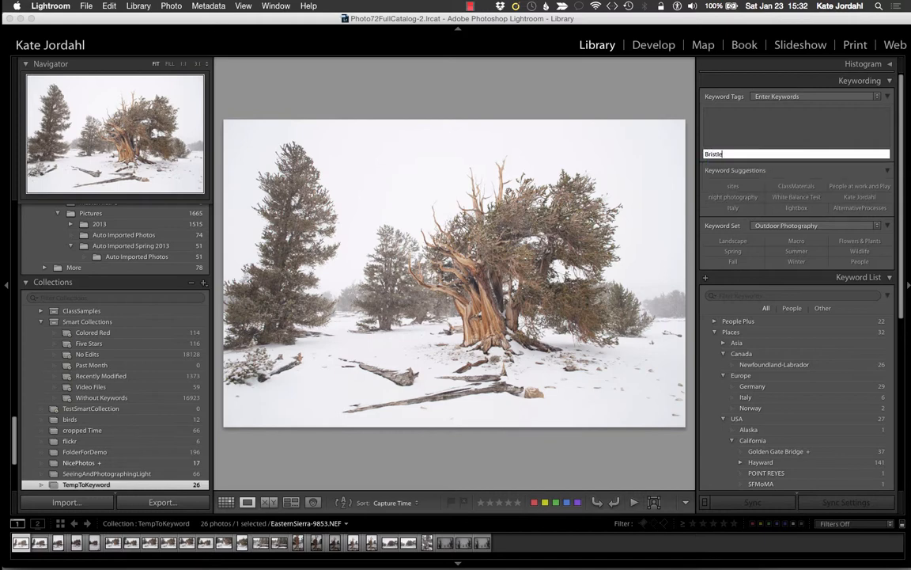
{"action": "type", "text": "cone Pine"}
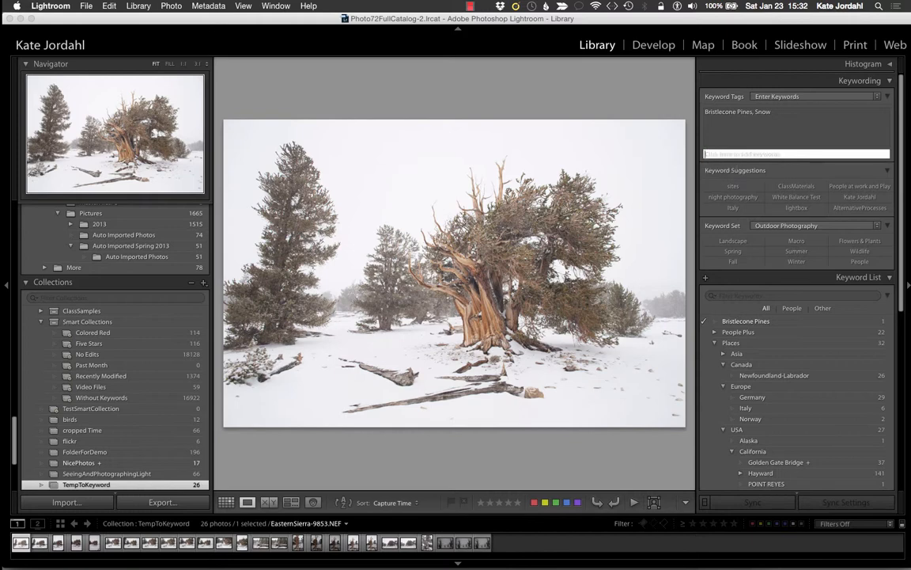
{"action": "type", "text": "Landscape"}
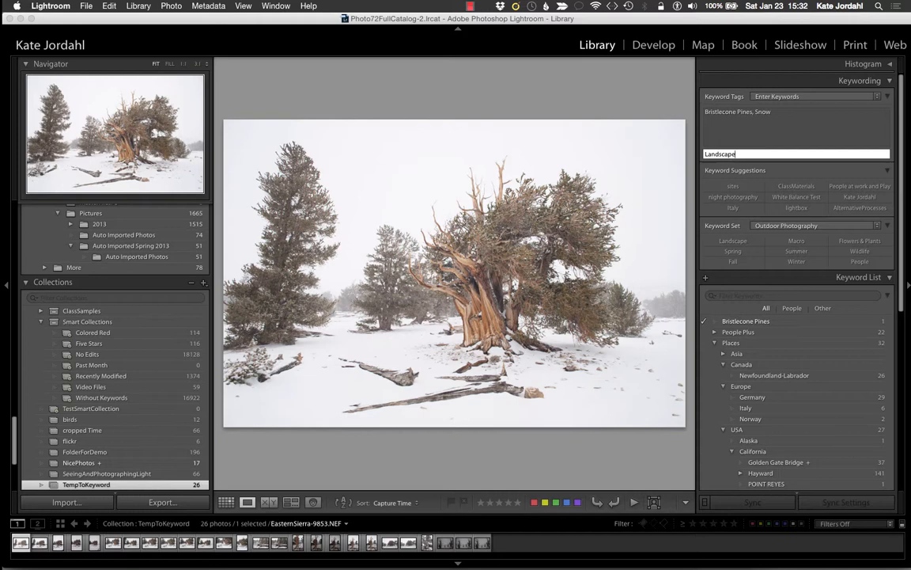
{"action": "key", "text": "Return"}
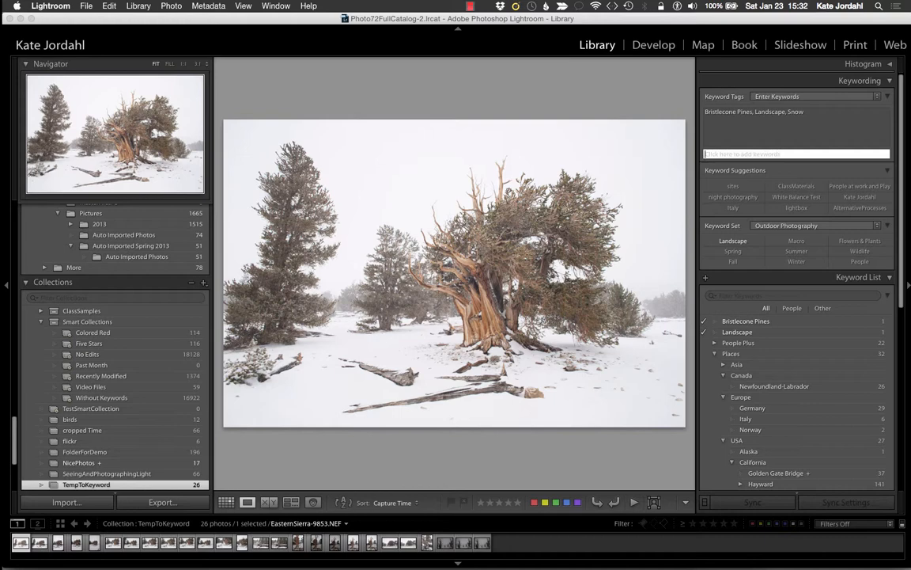
{"action": "type", "text": "golden Gate Bridge"}
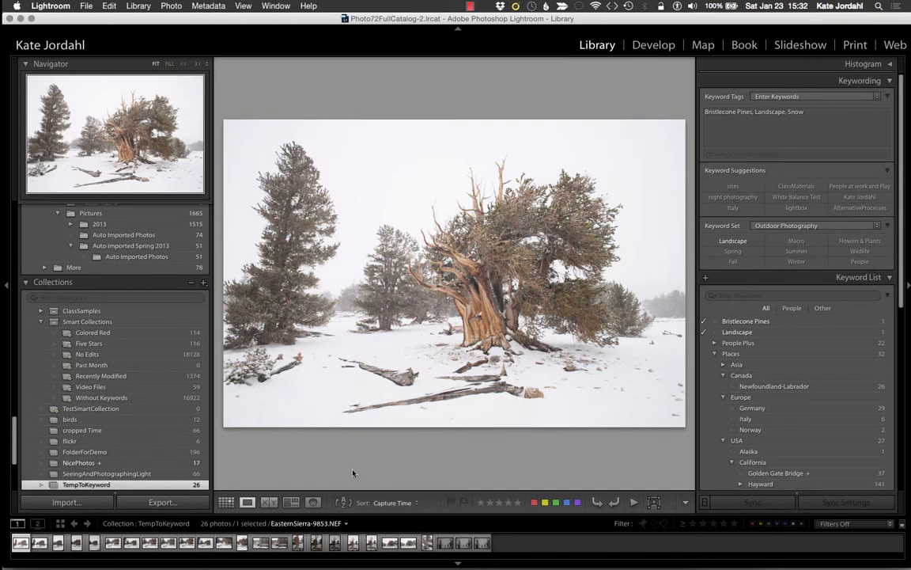
{"action": "left_click", "coordinate": [226, 502]}
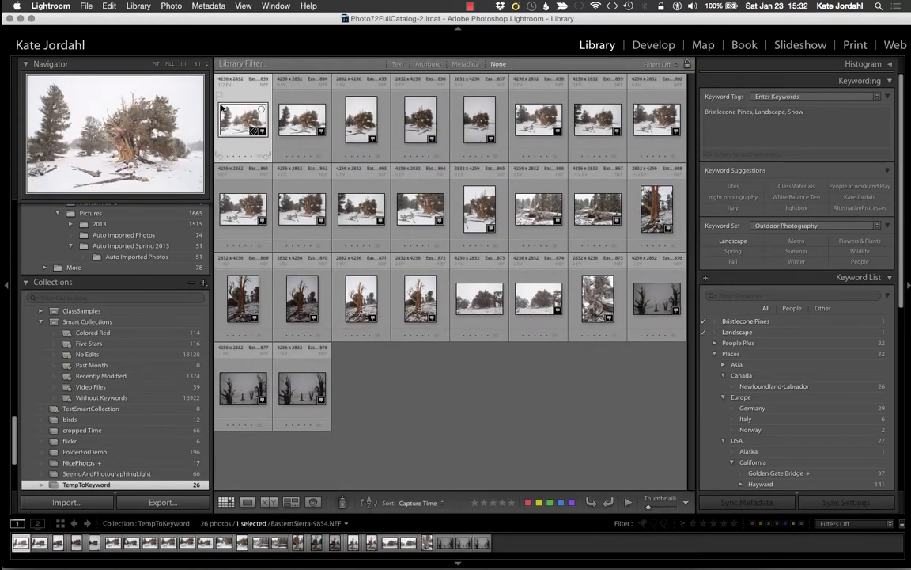
{"action": "left_click", "coordinate": [300, 388]}
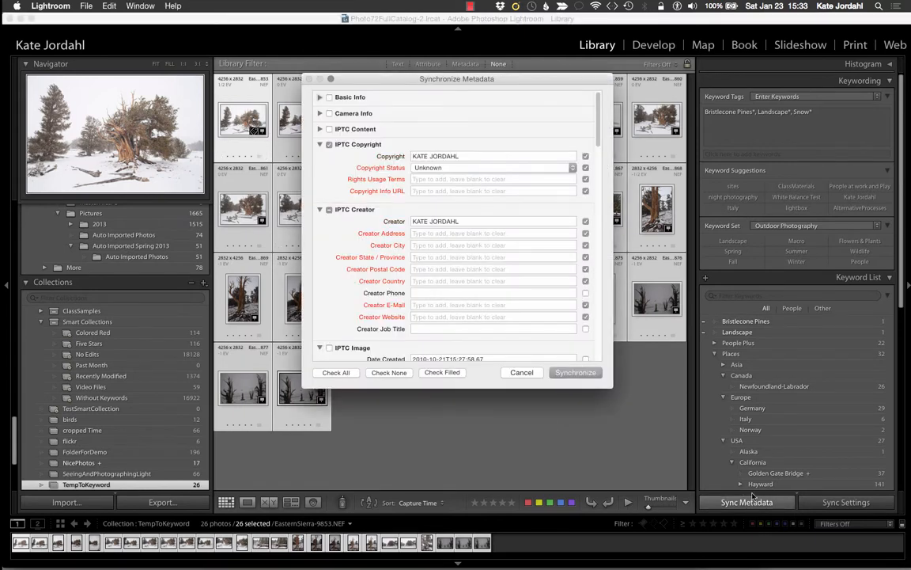
{"action": "left_click", "coordinate": [320, 144]}
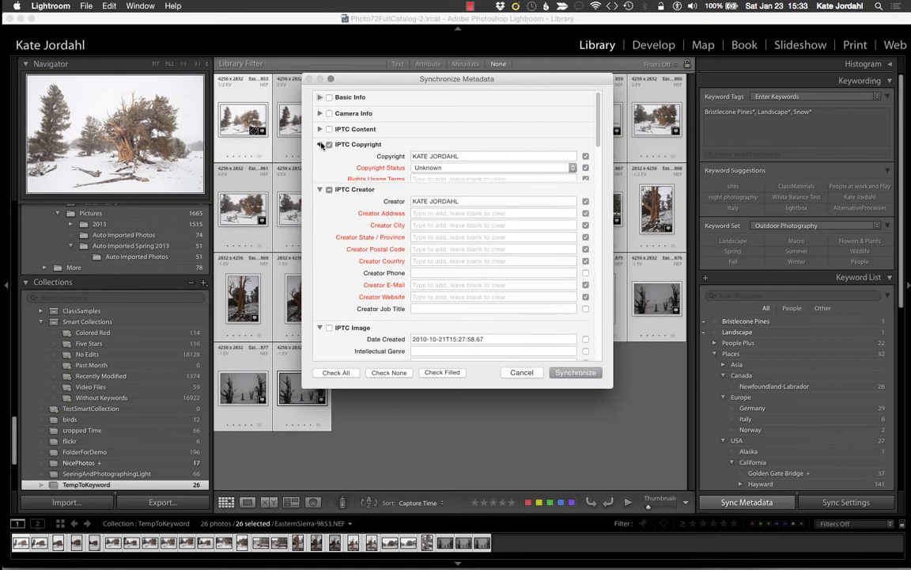
{"action": "left_click", "coordinate": [320, 160]}
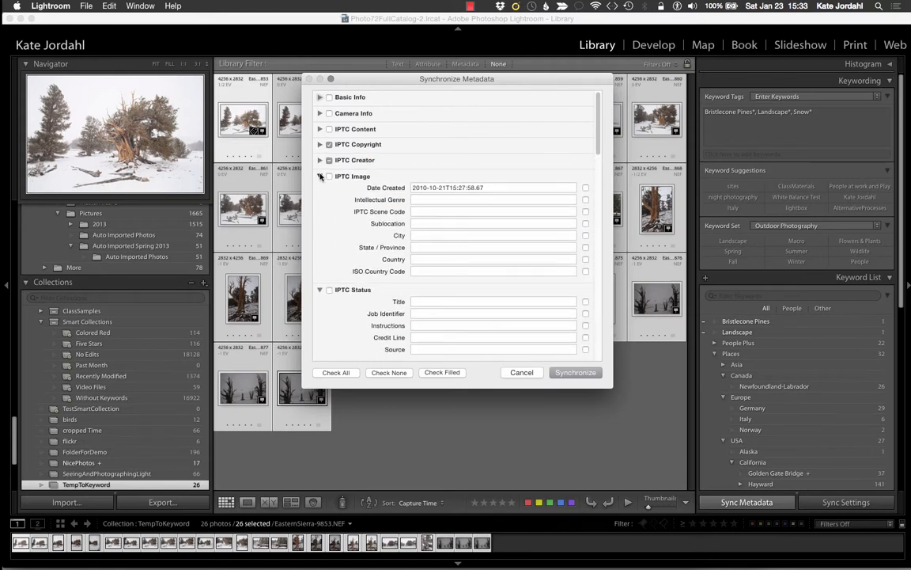
{"action": "left_click", "coordinate": [320, 176]}
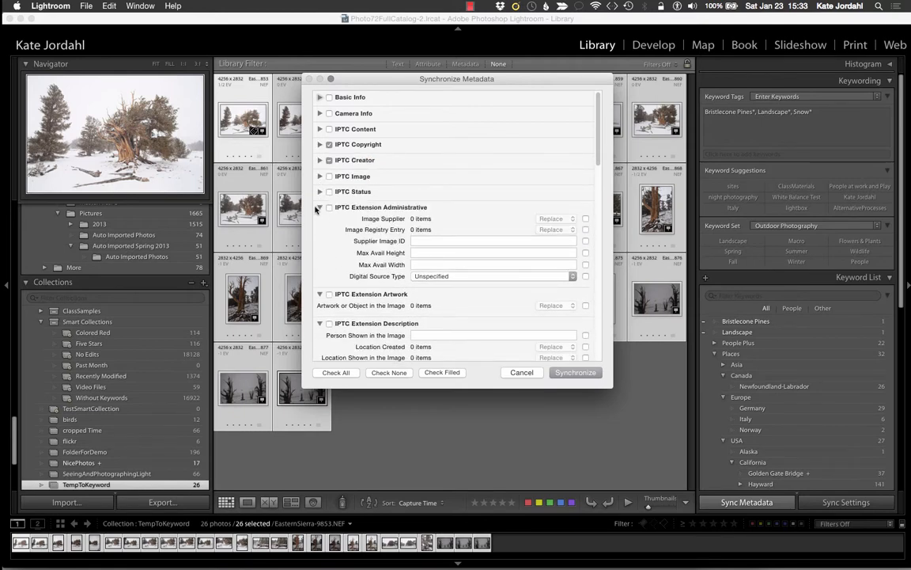
{"action": "left_click", "coordinate": [319, 206]}
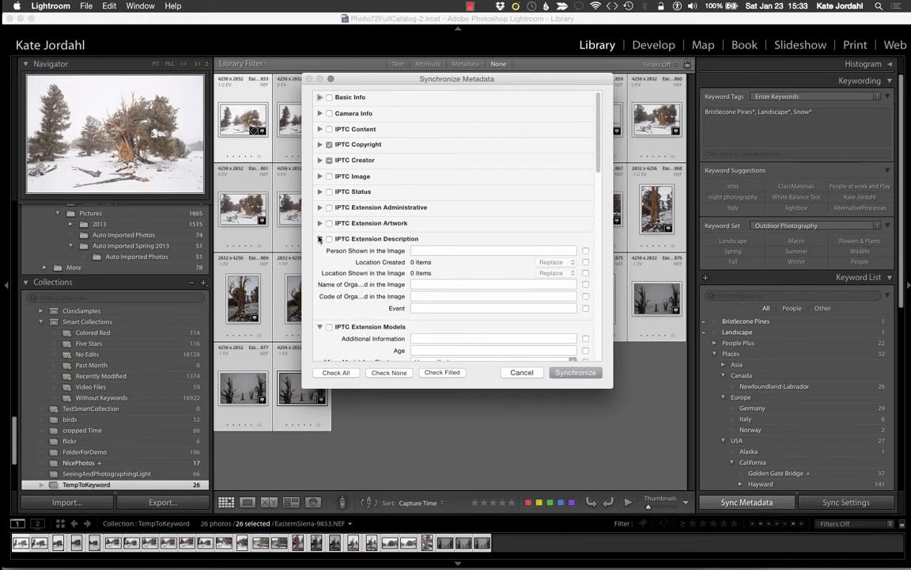
{"action": "left_click", "coordinate": [319, 237]}
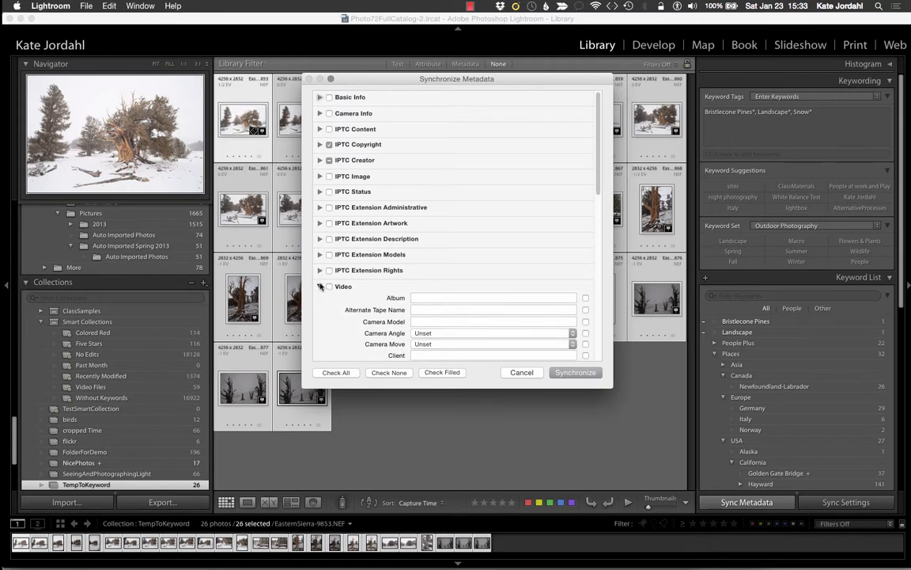
{"action": "left_click", "coordinate": [319, 287]}
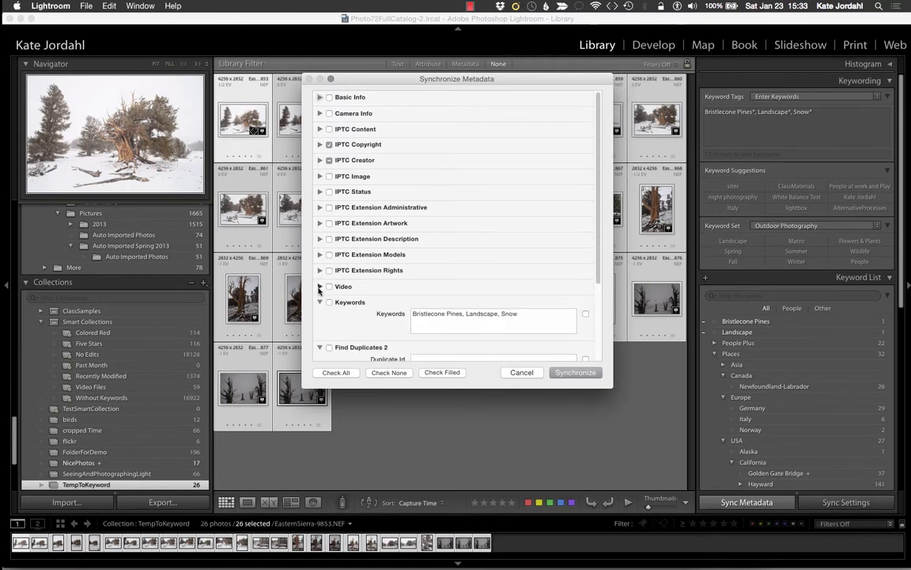
{"action": "mouse_move", "coordinate": [497, 319]}
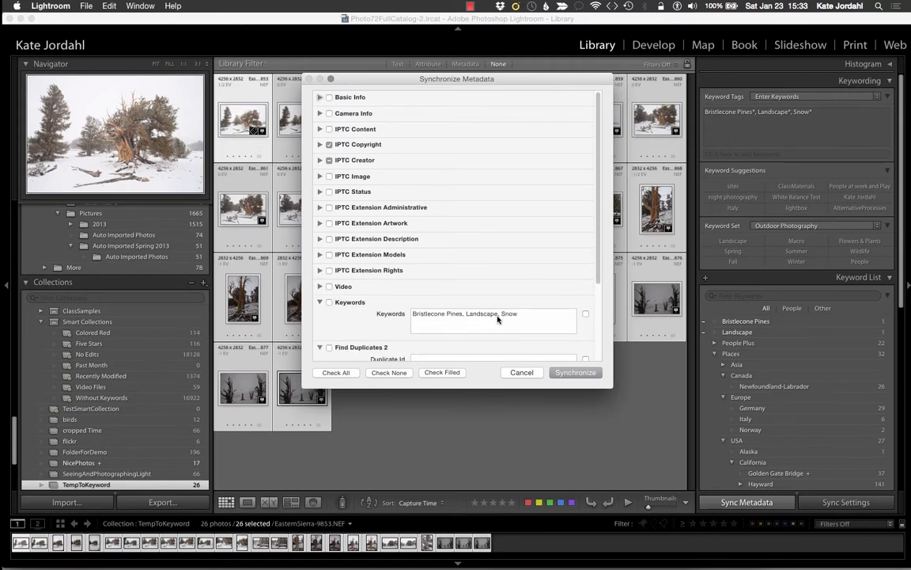
{"action": "left_click", "coordinate": [330, 144]}
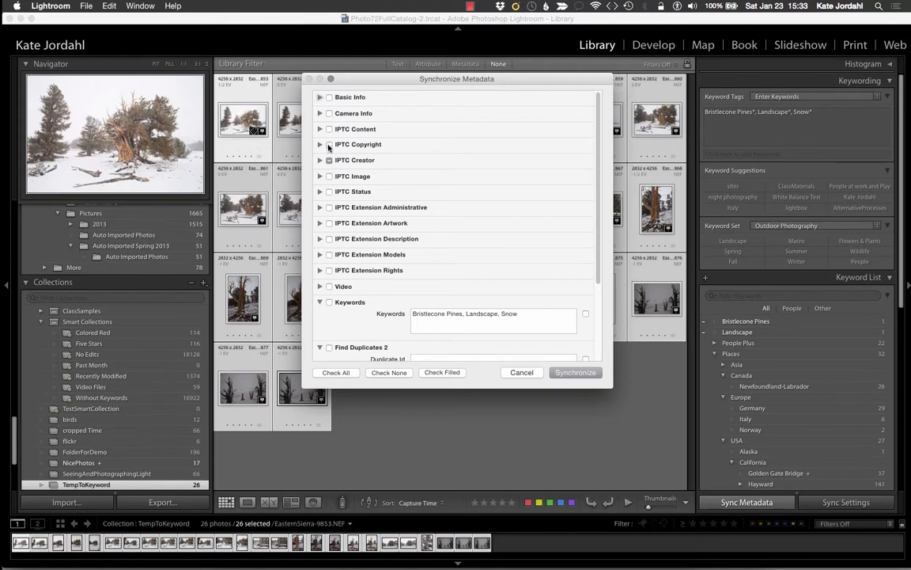
{"action": "left_click", "coordinate": [329, 159]}
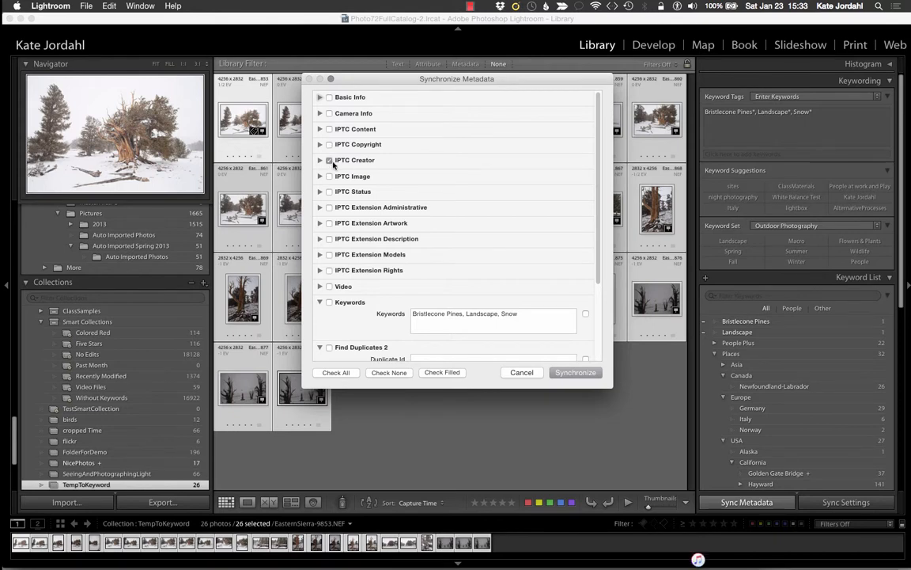
{"action": "left_click", "coordinate": [329, 160]}
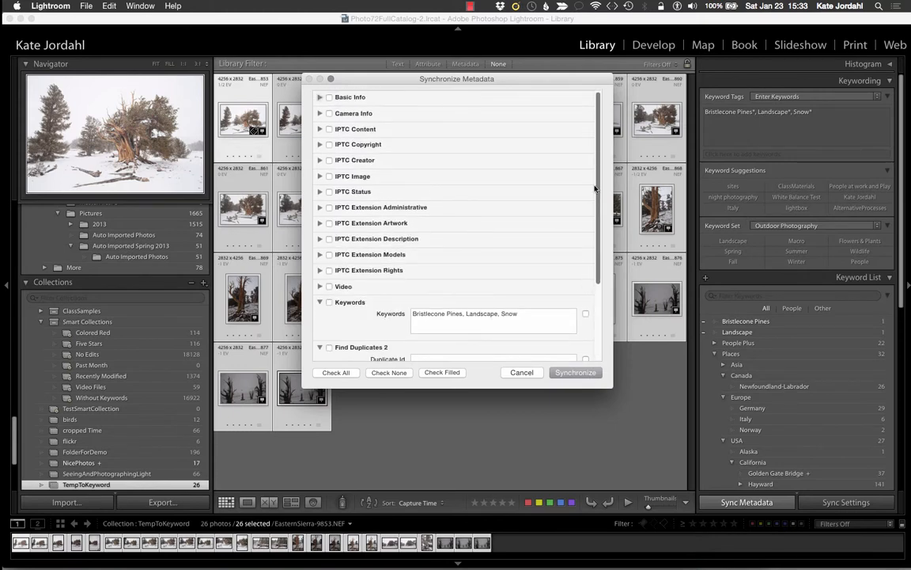
{"action": "left_click", "coordinate": [576, 372]}
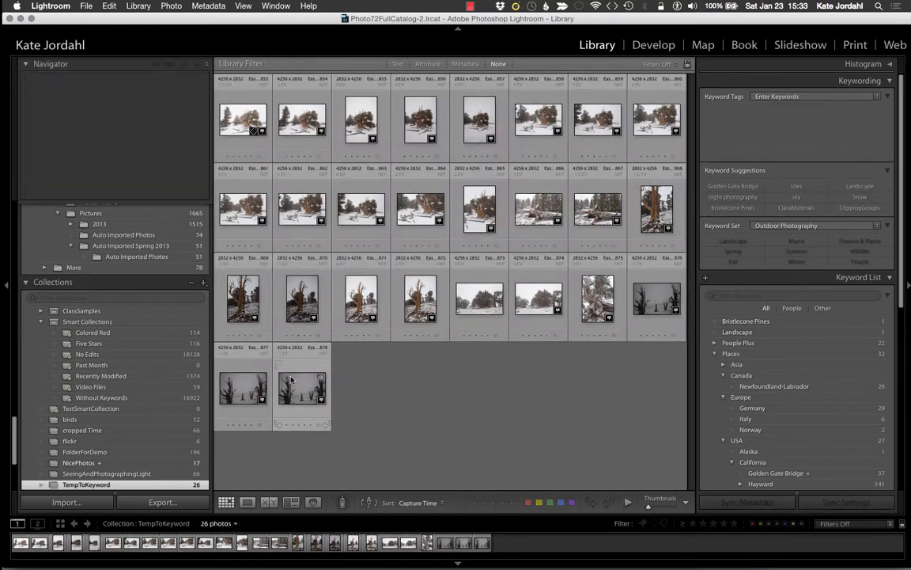
Step: Select the keyworded pine photo, then all 26 photos, ready to sync metadata
{"action": "left_click", "coordinate": [301, 388]}
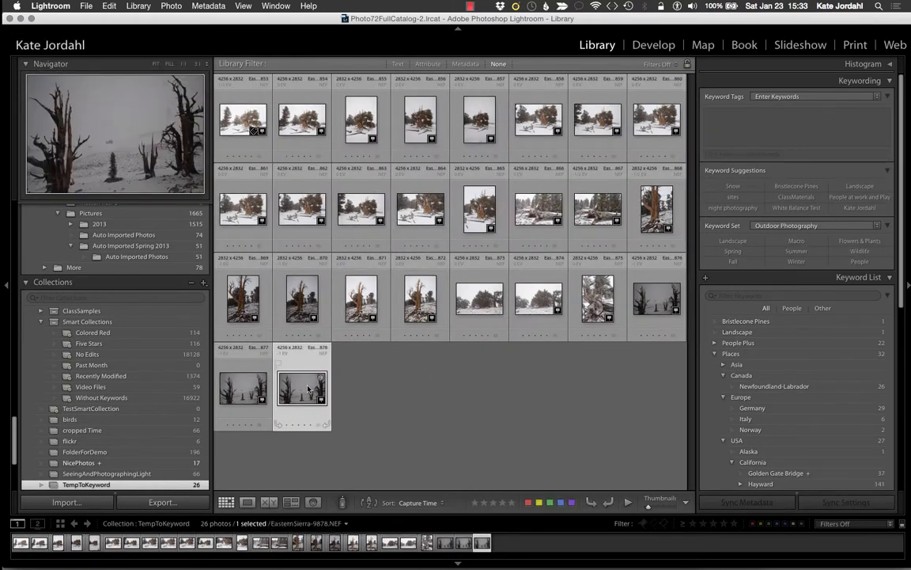
{"action": "mouse_move", "coordinate": [300, 388]}
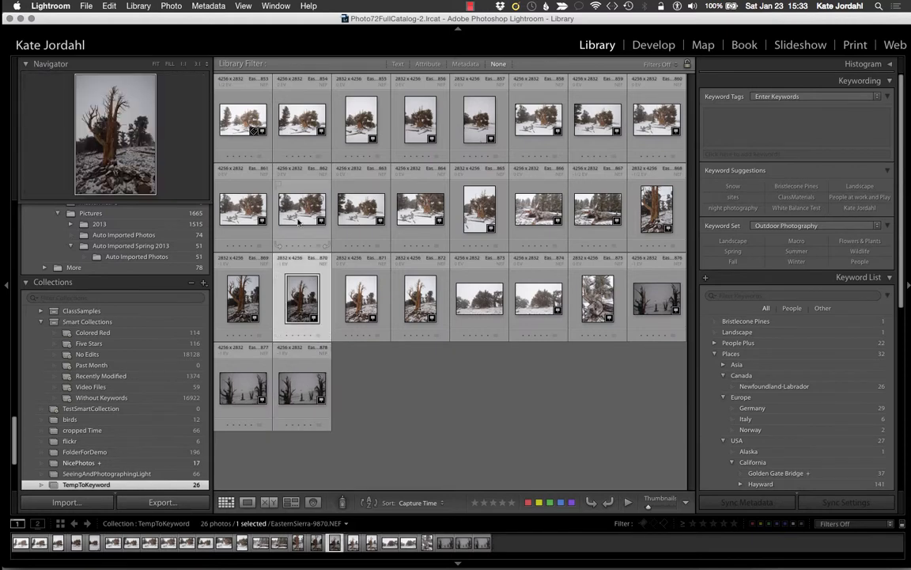
{"action": "left_click", "coordinate": [244, 119]}
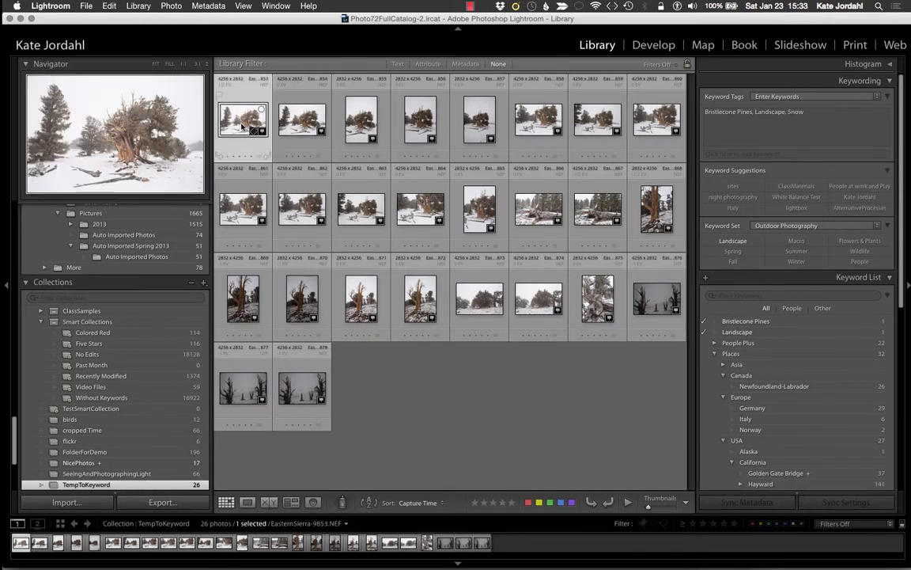
{"action": "key", "text": "cmd+a"}
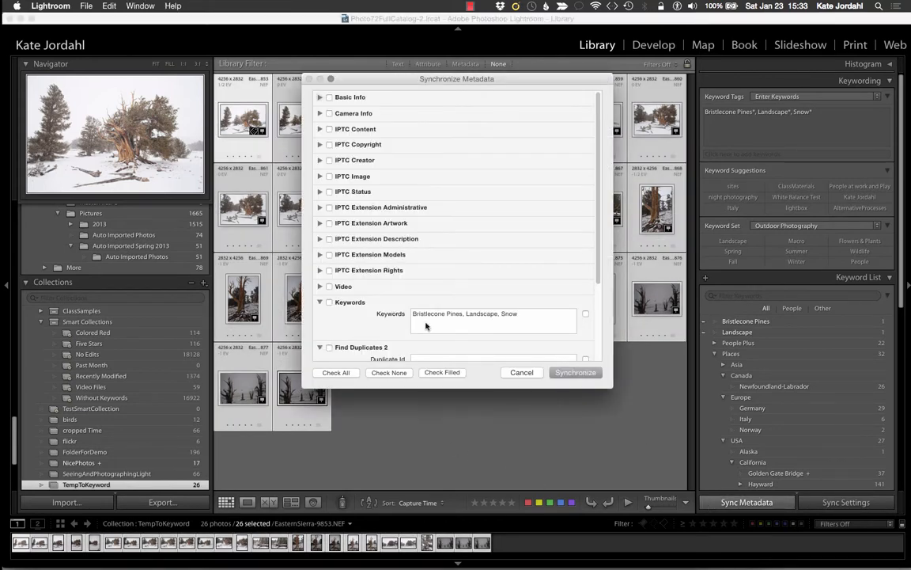
Step: Synchronize keywords so all 26 photos carry Bristlecone Pines, Landscape and Snow
{"action": "left_click", "coordinate": [329, 302]}
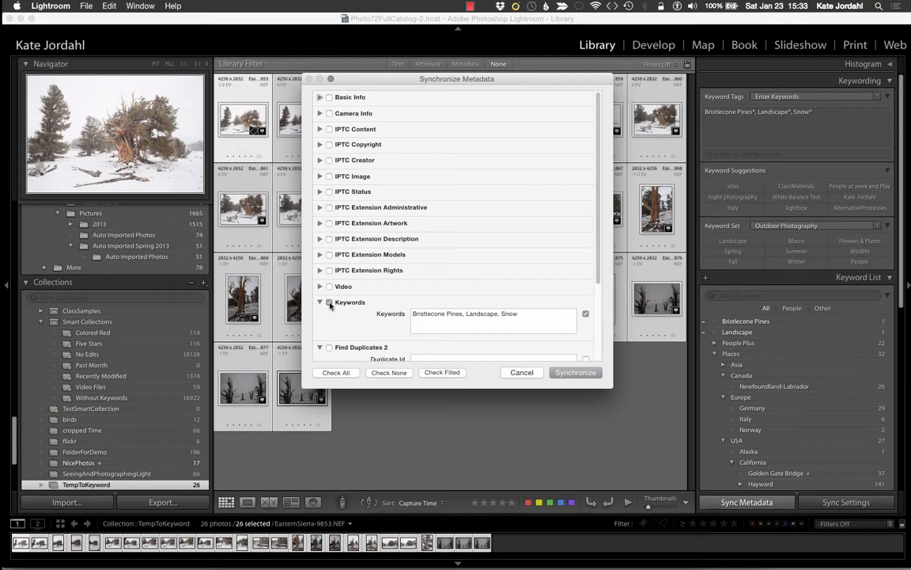
{"action": "left_click", "coordinate": [575, 372]}
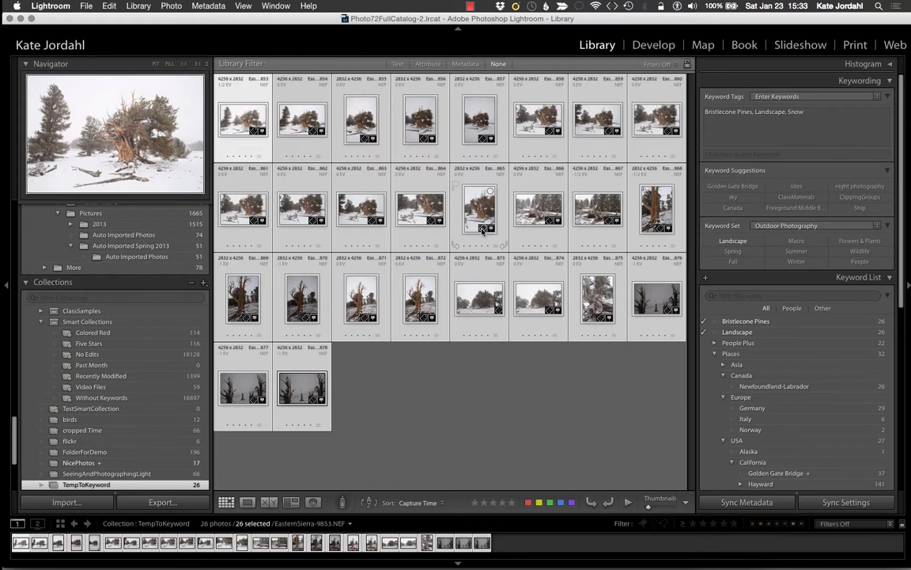
{"action": "mouse_move", "coordinate": [481, 231]}
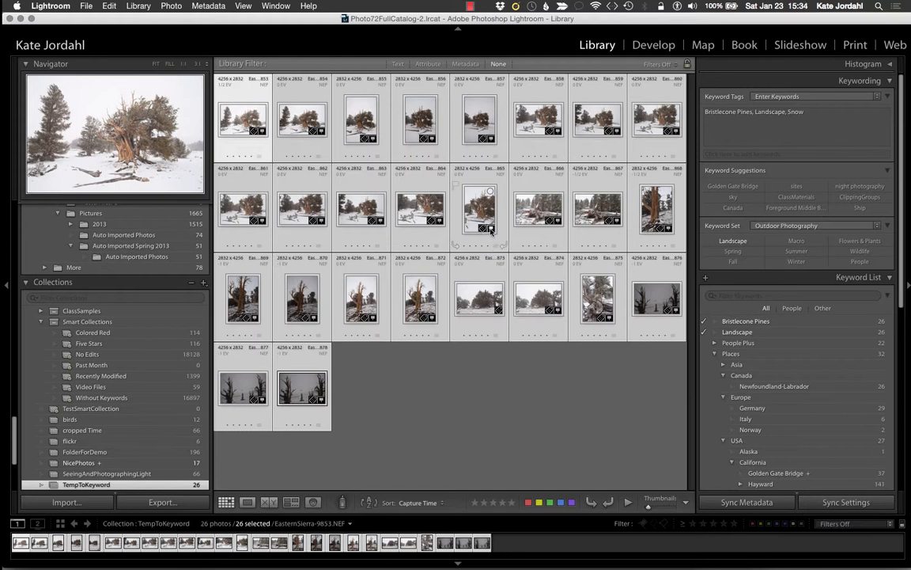
{"action": "mouse_move", "coordinate": [489, 227]}
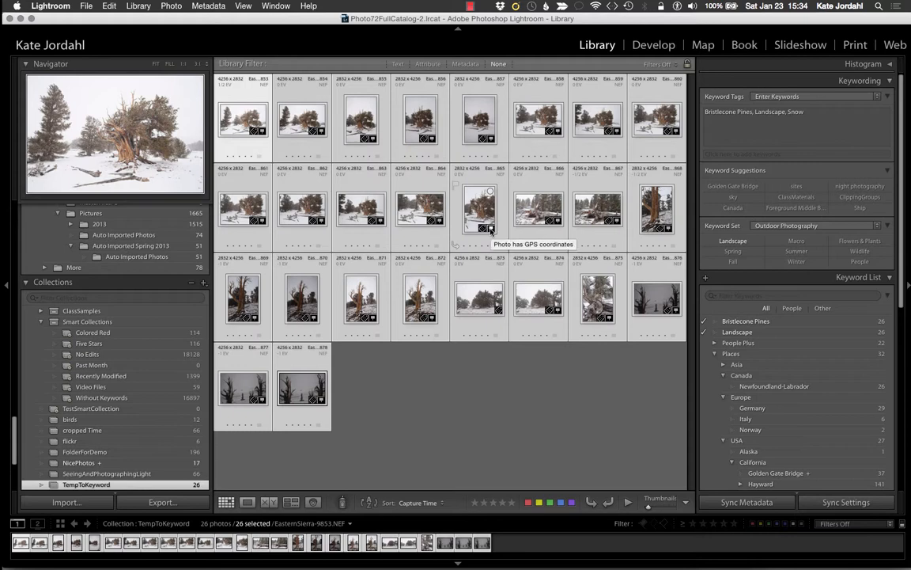
{"action": "mouse_move", "coordinate": [467, 345]}
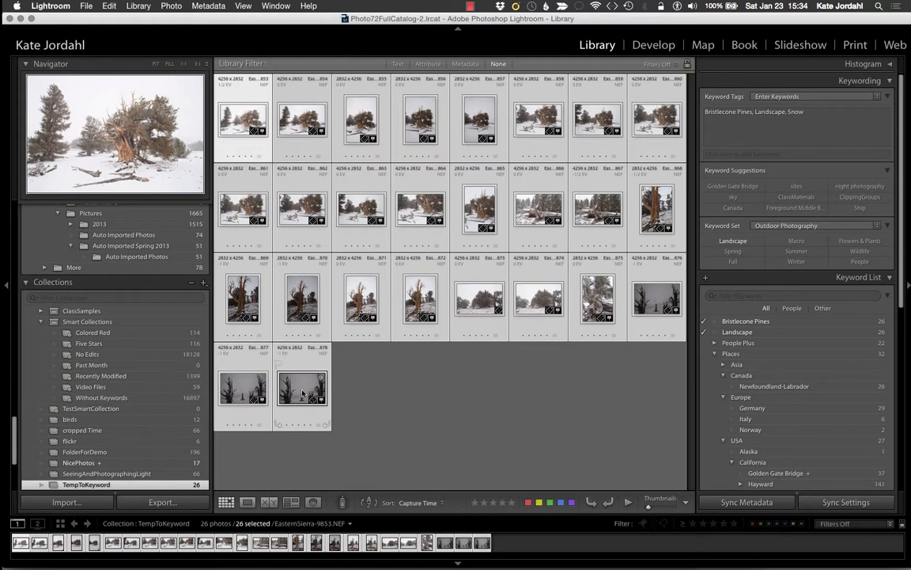
{"action": "mouse_move", "coordinate": [300, 388]}
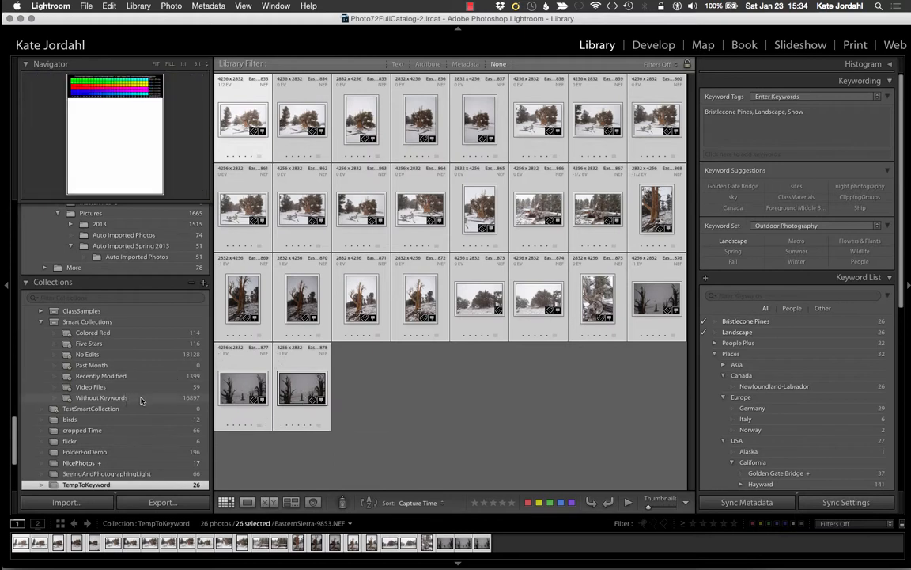
Step: Return to the Without Keywords smart collection to confirm the pine photos are gone
{"action": "left_click", "coordinate": [101, 397]}
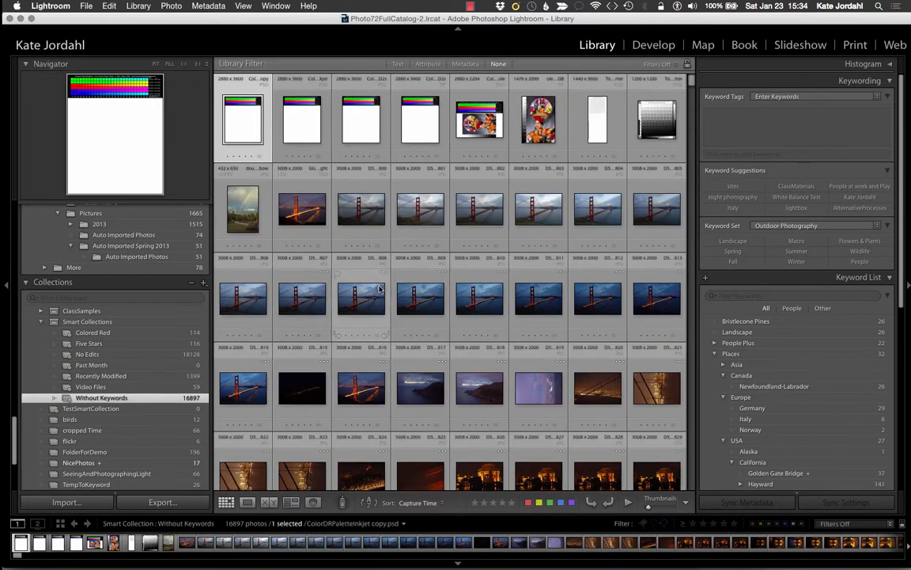
{"action": "mouse_move", "coordinate": [361, 297]}
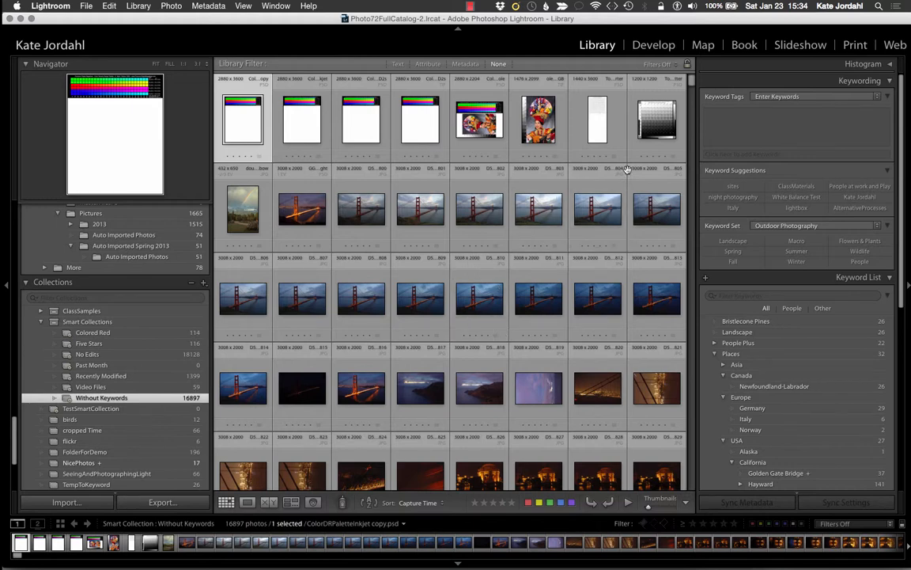
{"action": "mouse_move", "coordinate": [690, 85]}
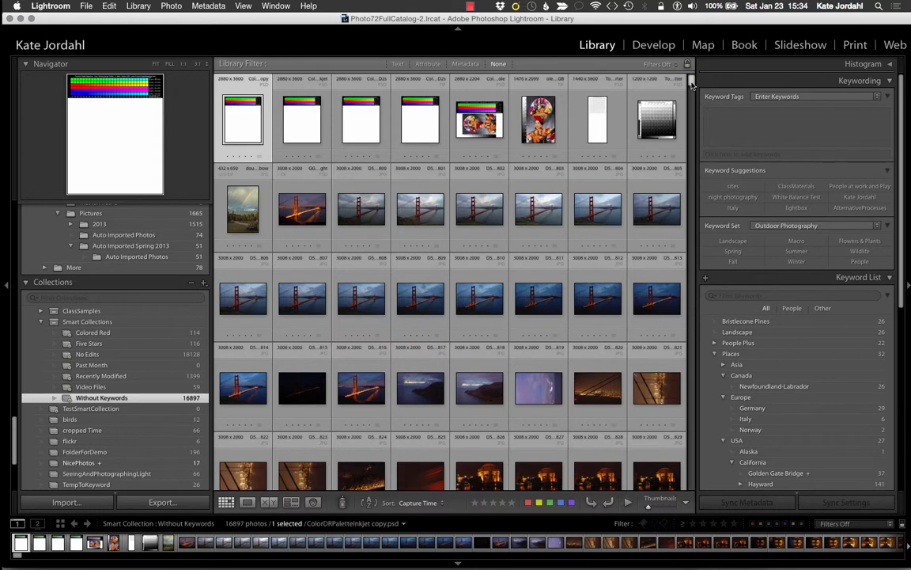